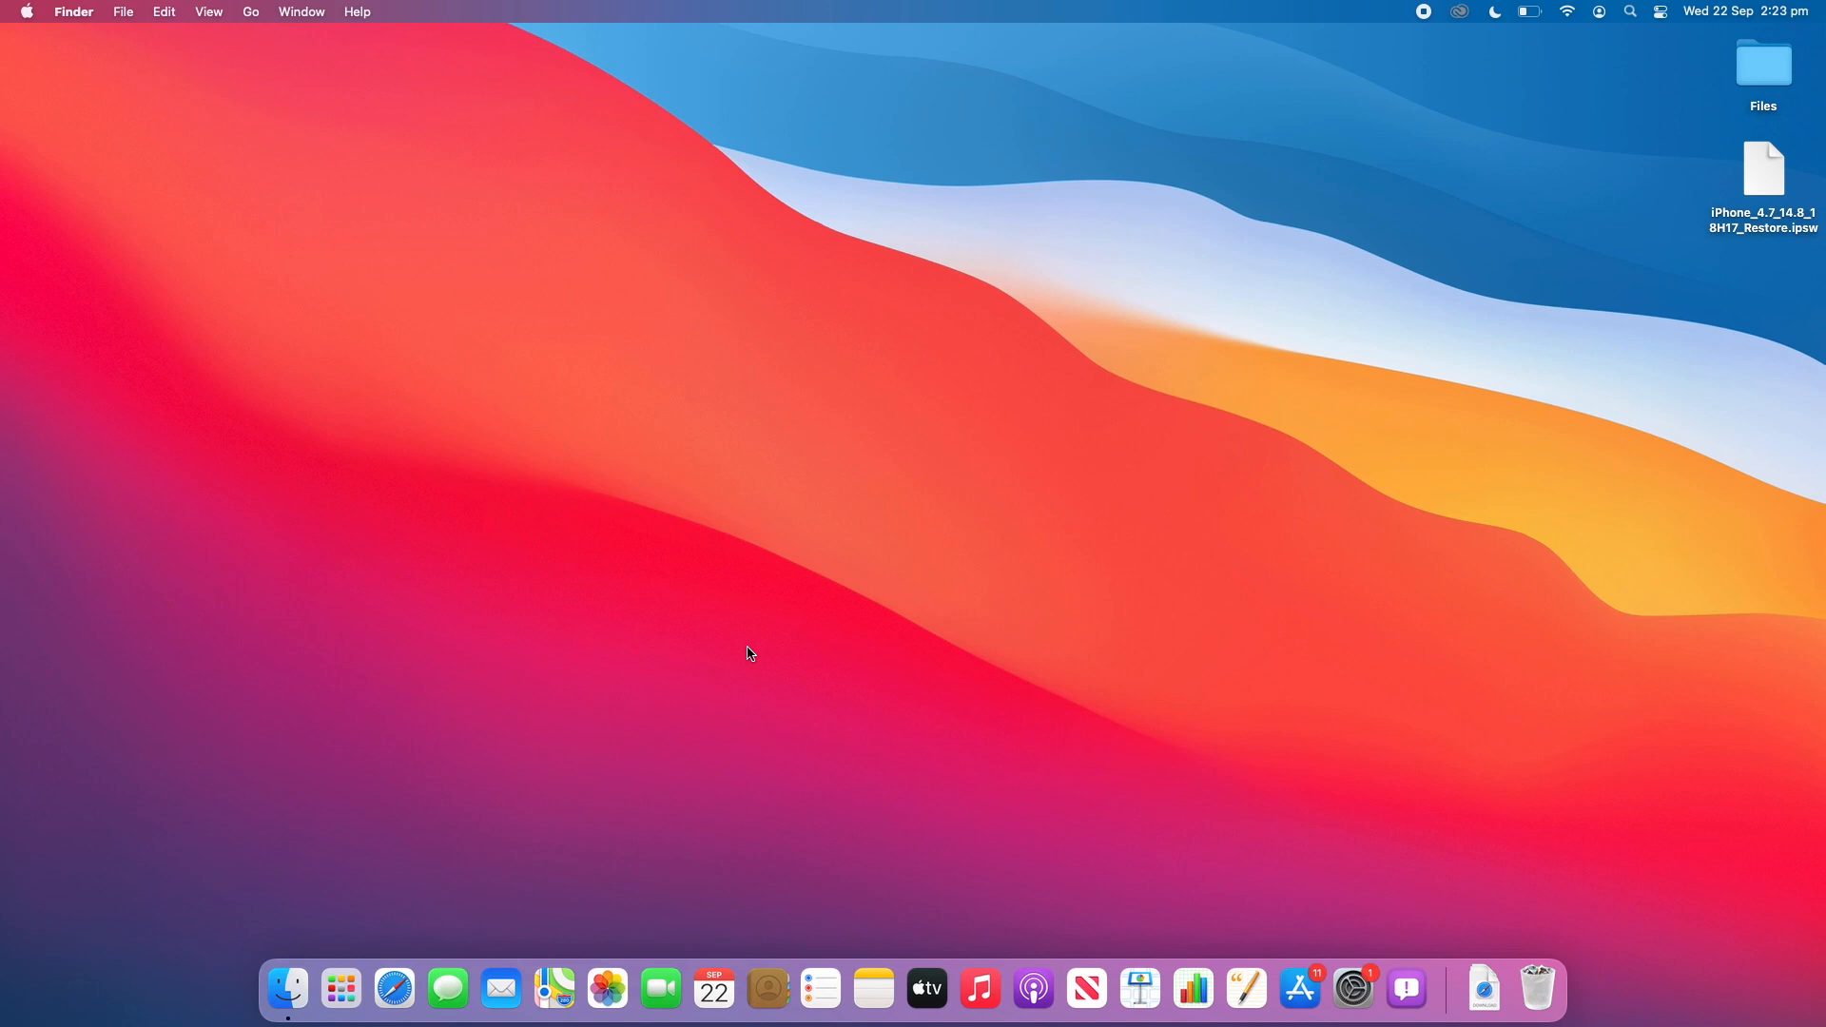
{"action": "mouse_move", "coordinate": [455, 810]}
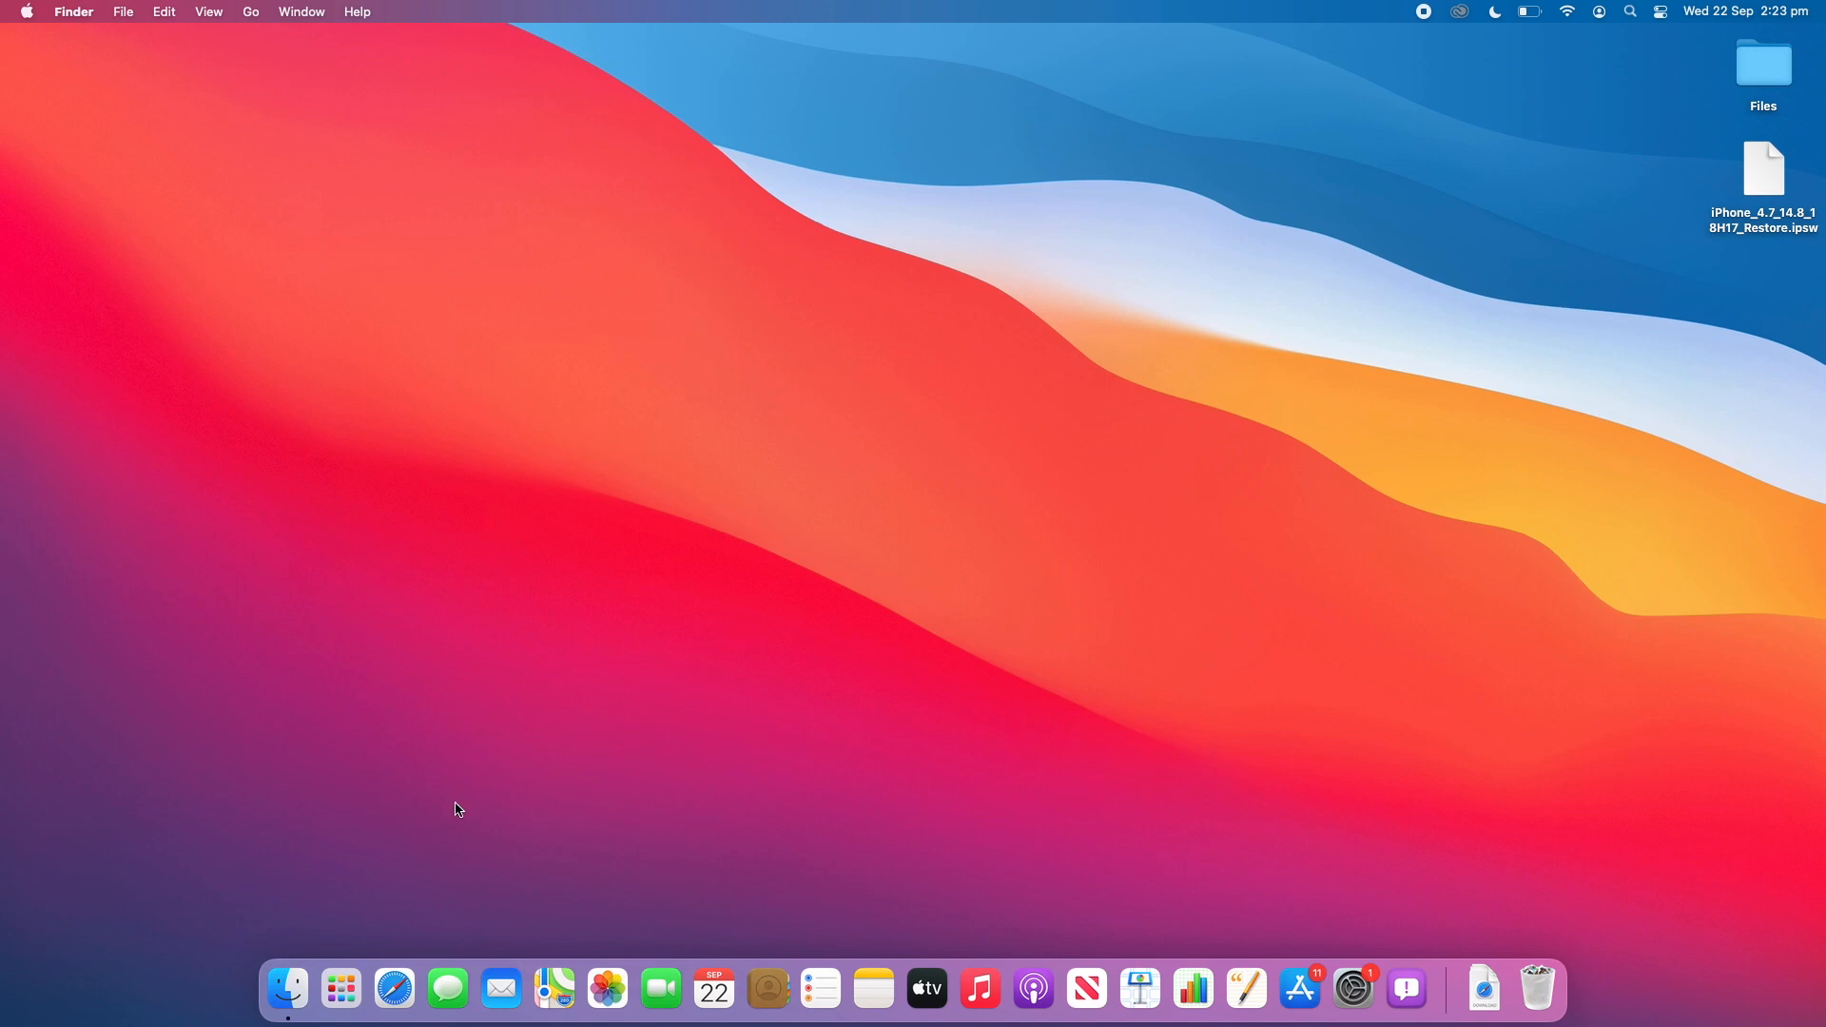
{"action": "mouse_move", "coordinate": [393, 989]}
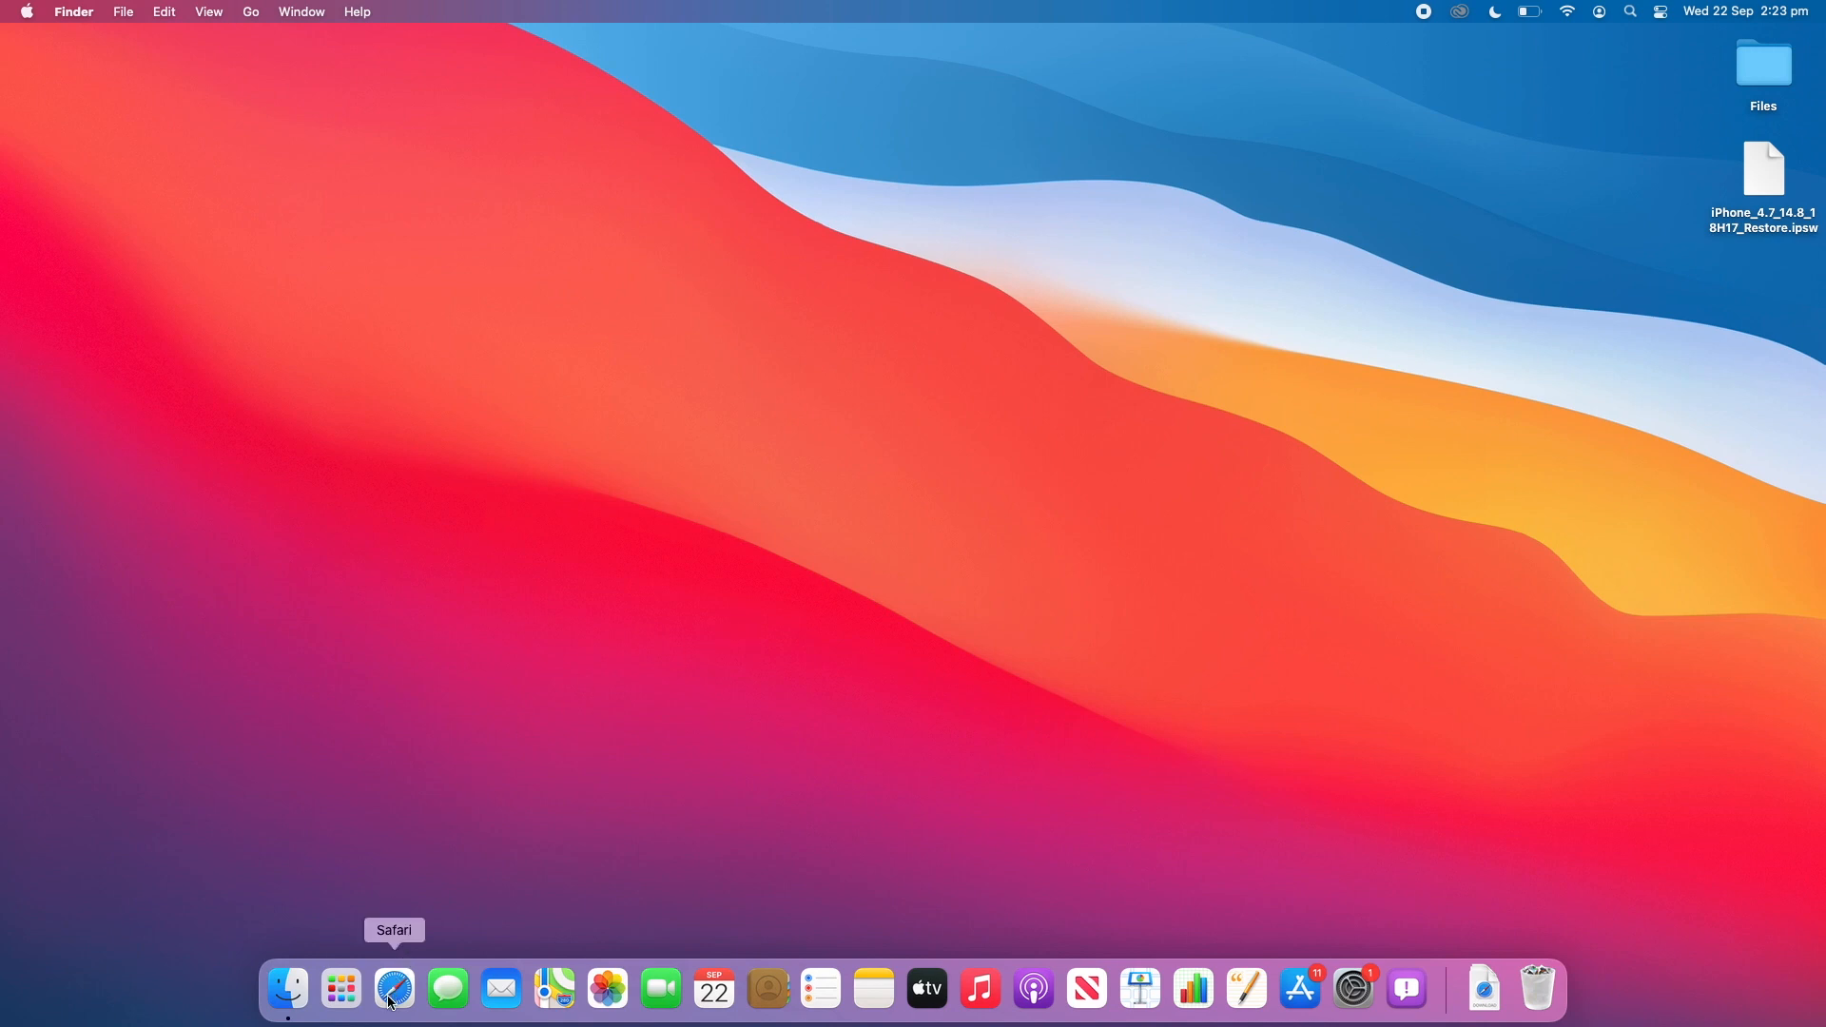
Launch Safari from the Dock and load ipsw.me, scrolling to the Apple product list
{"action": "left_click", "coordinate": [394, 989]}
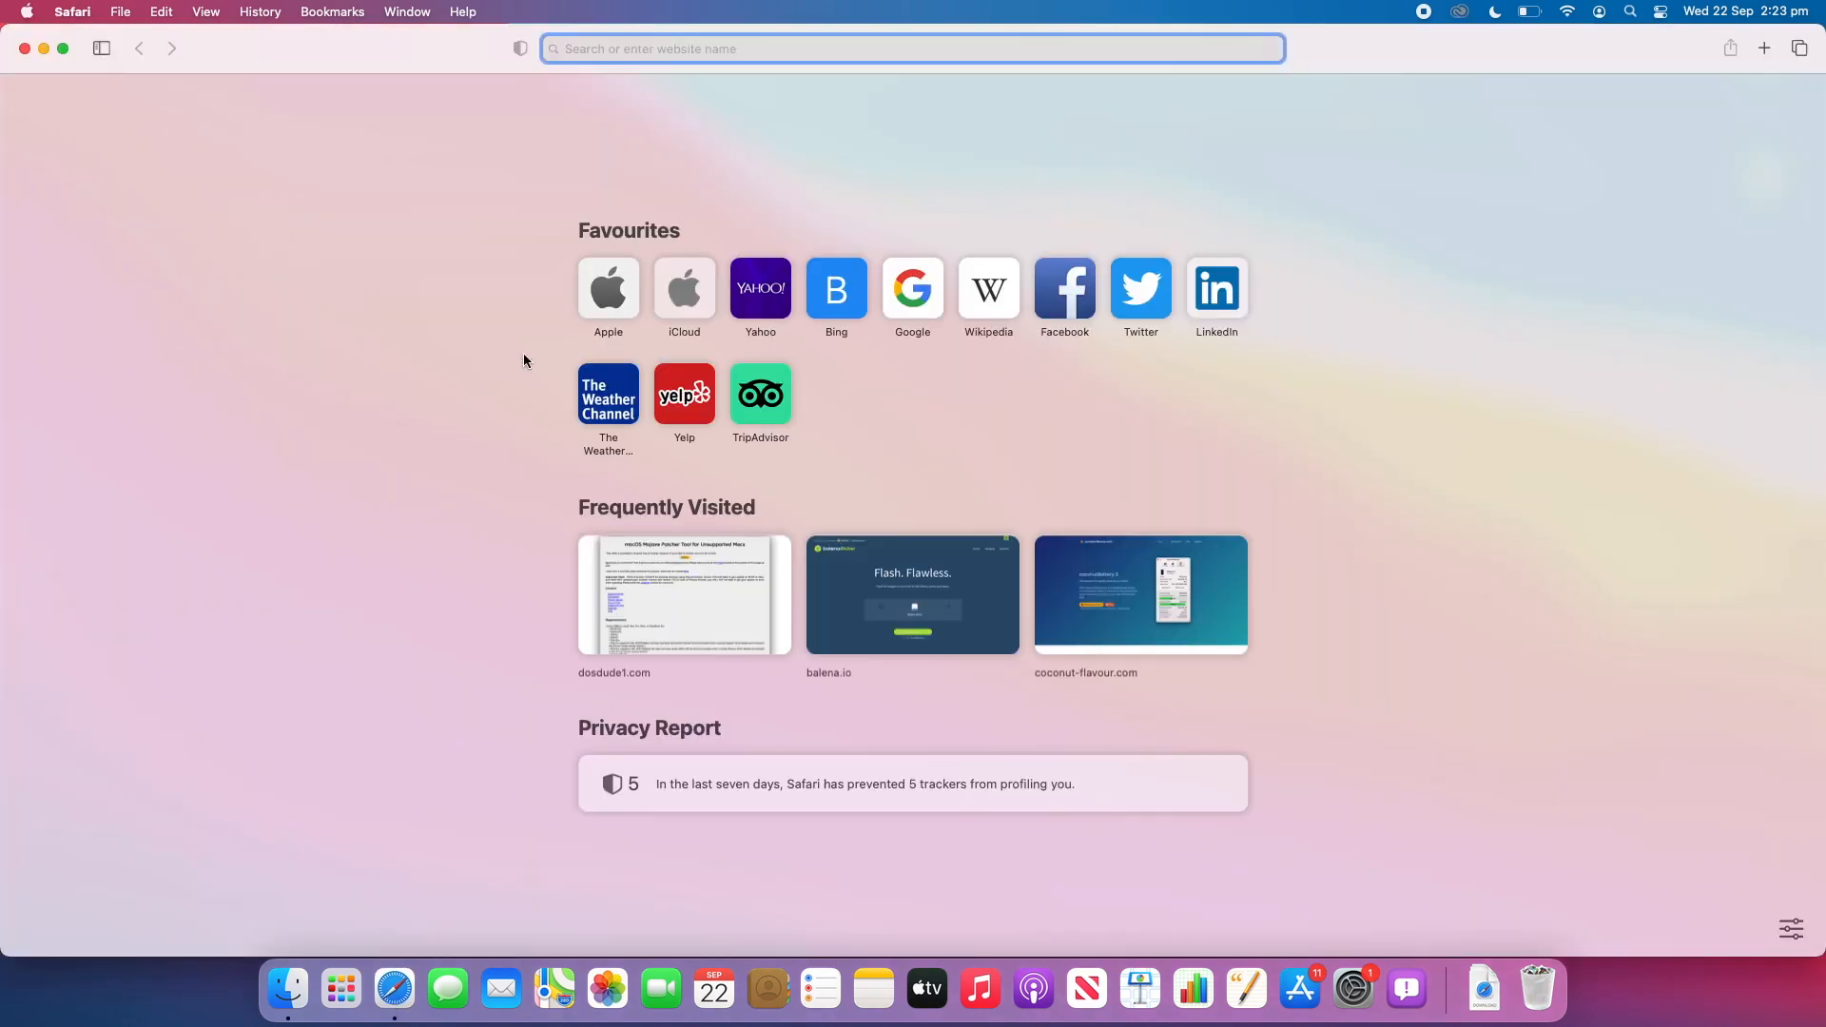
{"action": "mouse_move", "coordinate": [650, 48]}
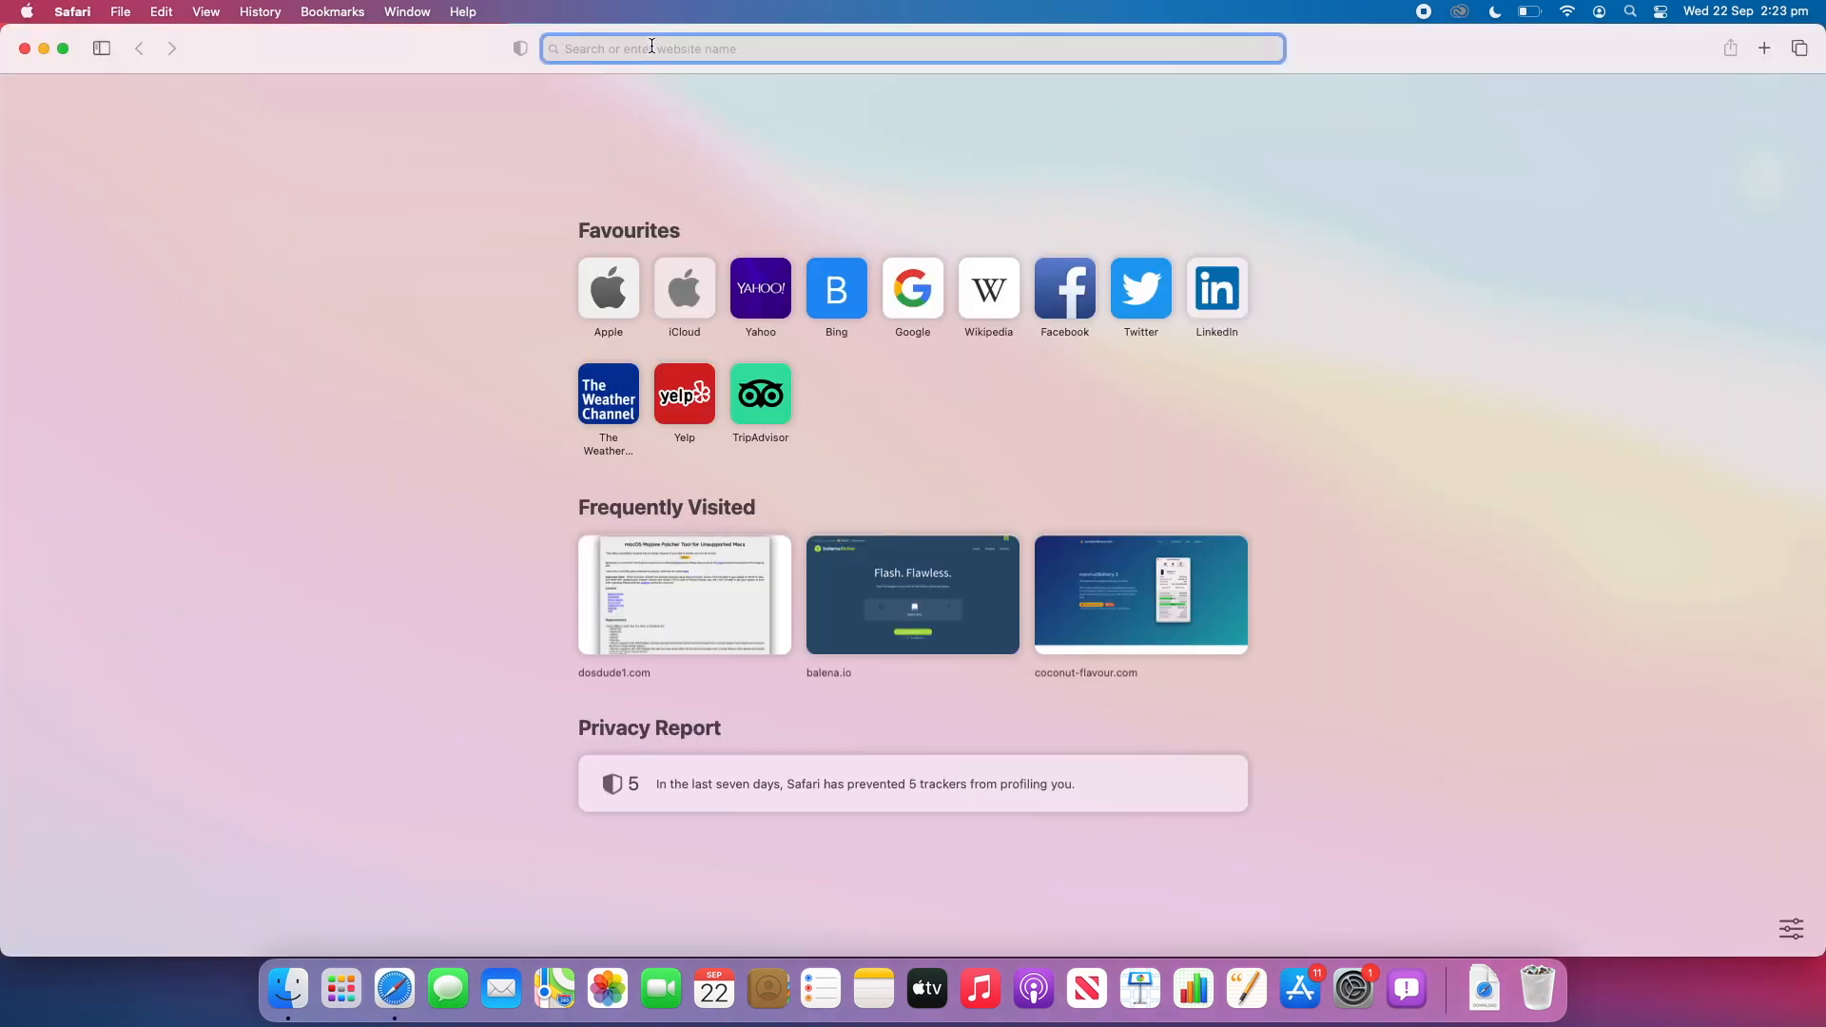
{"action": "type", "text": "ipsw"}
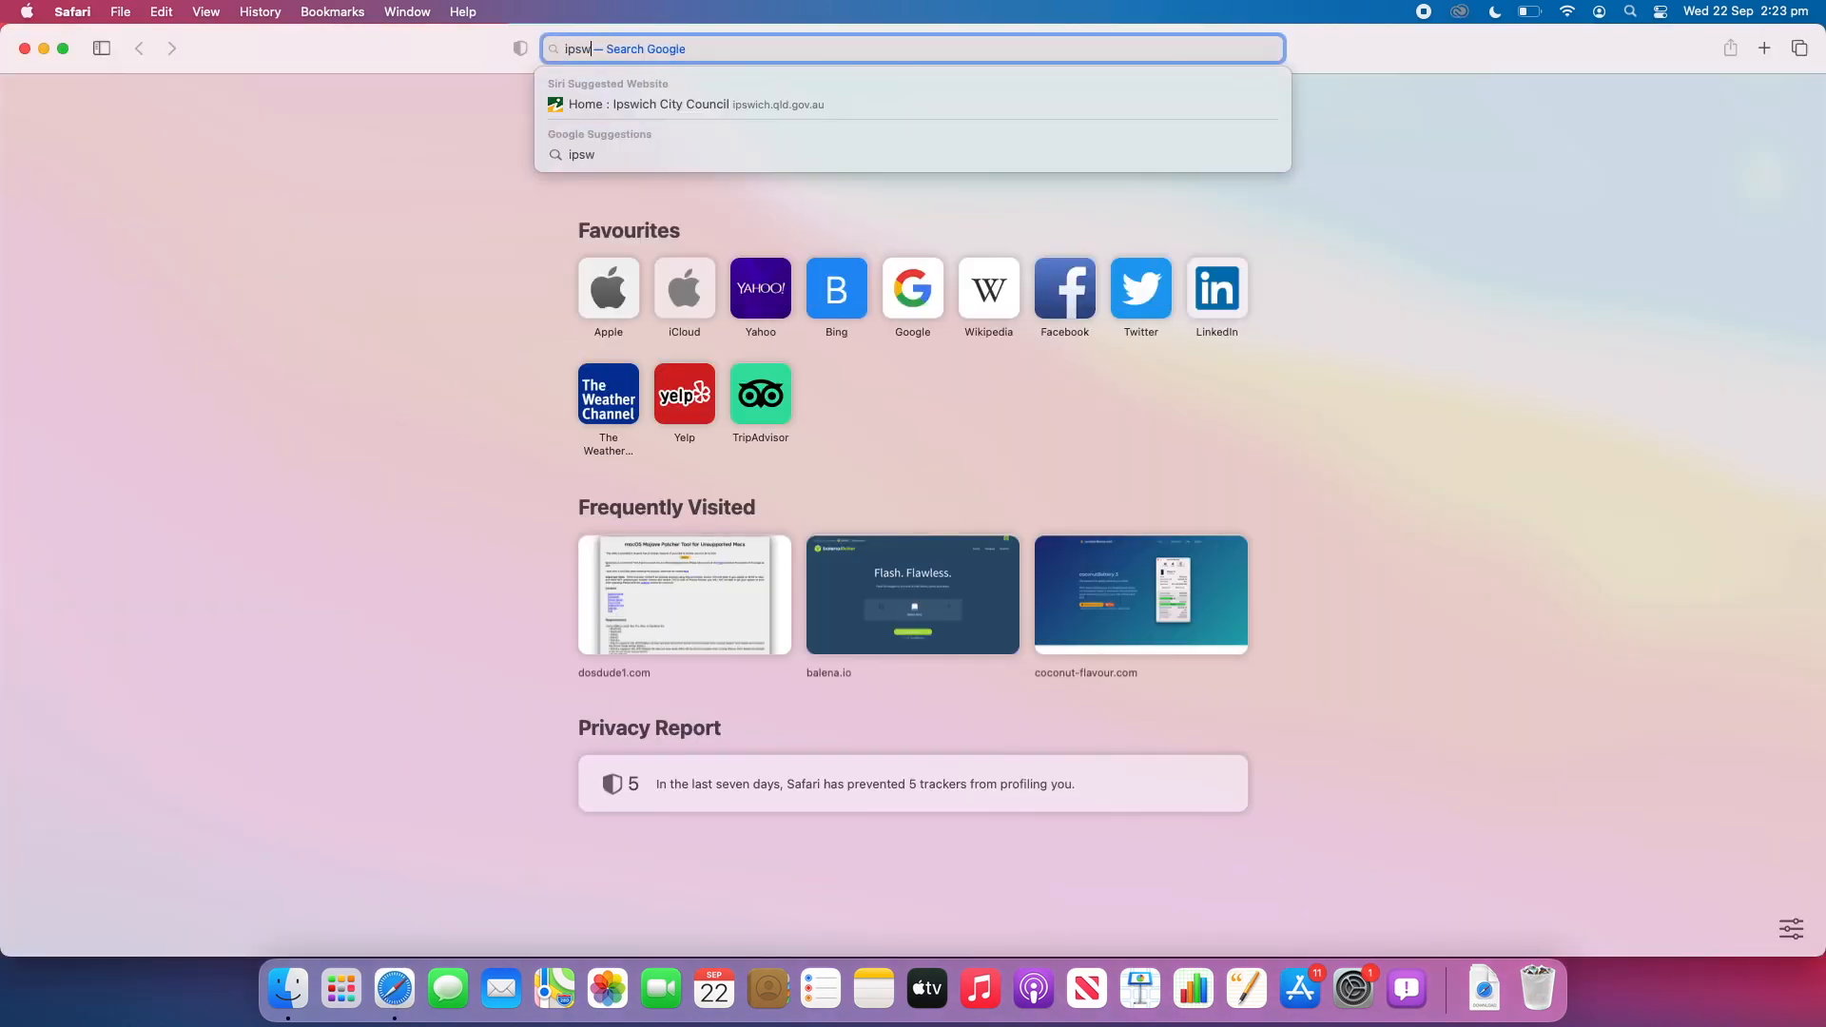
{"action": "type", "text": ".me"}
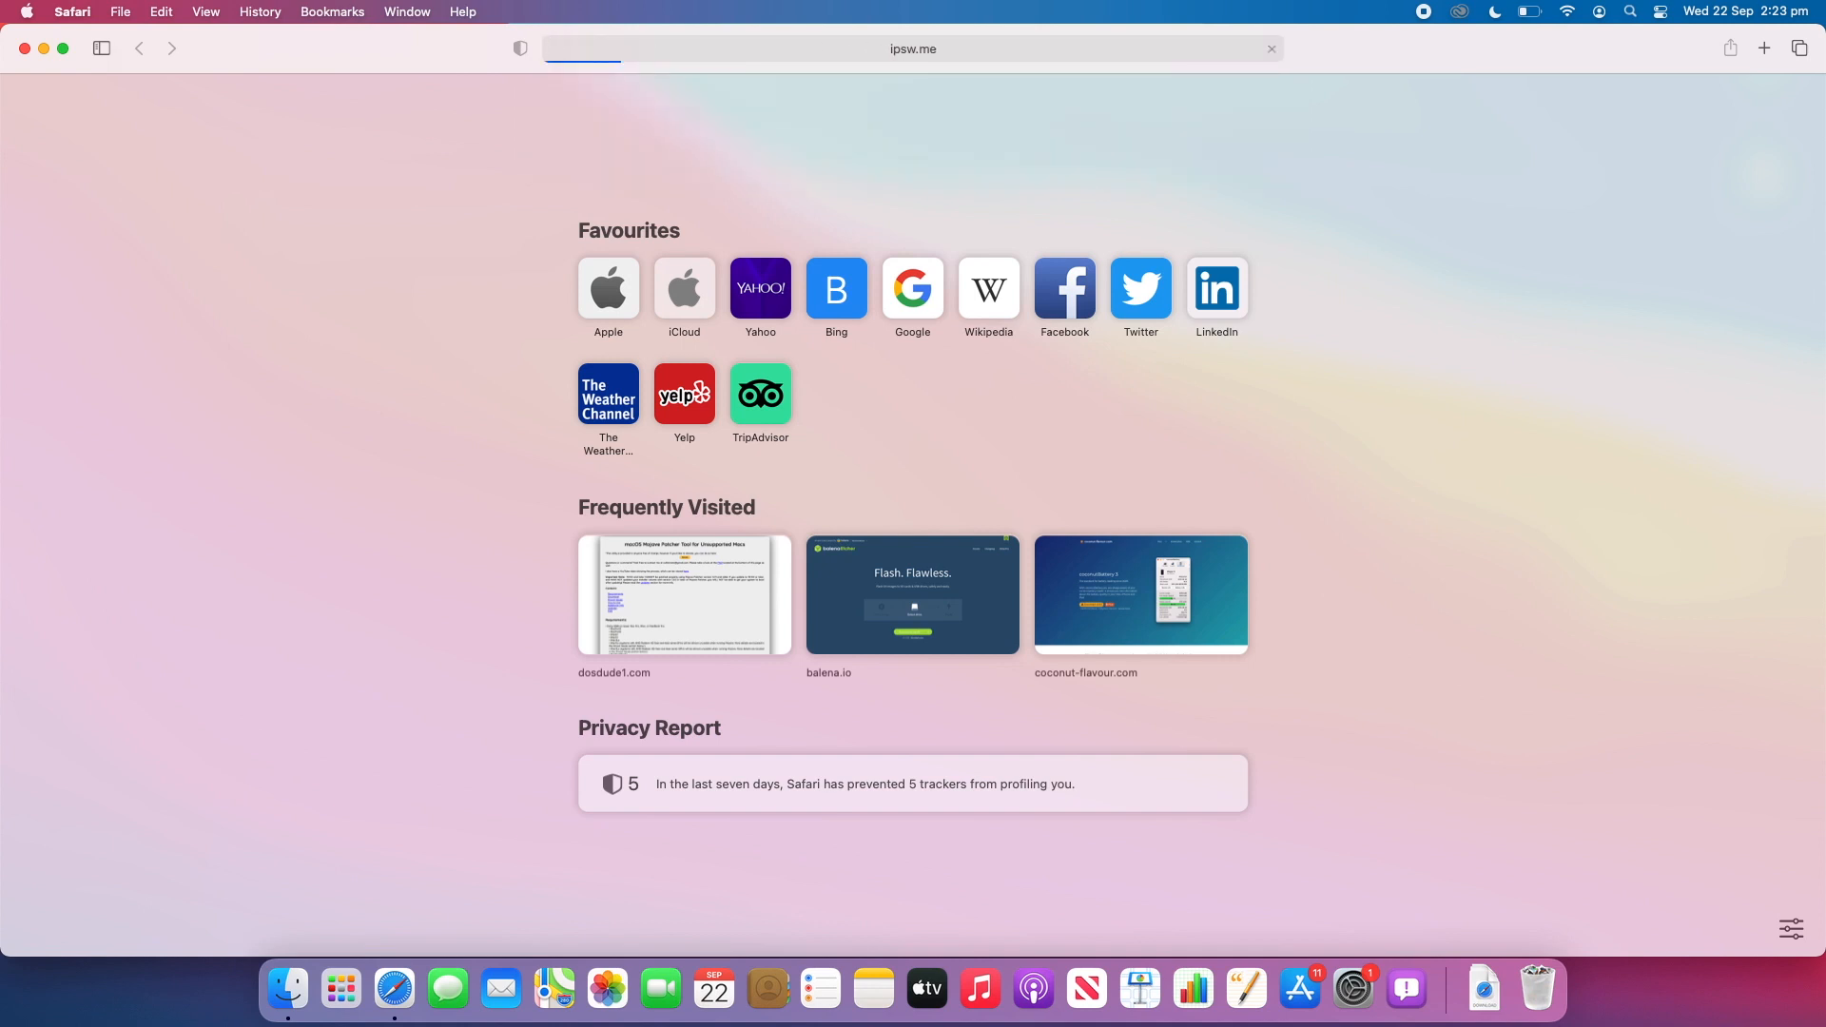
{"action": "key", "text": "Return"}
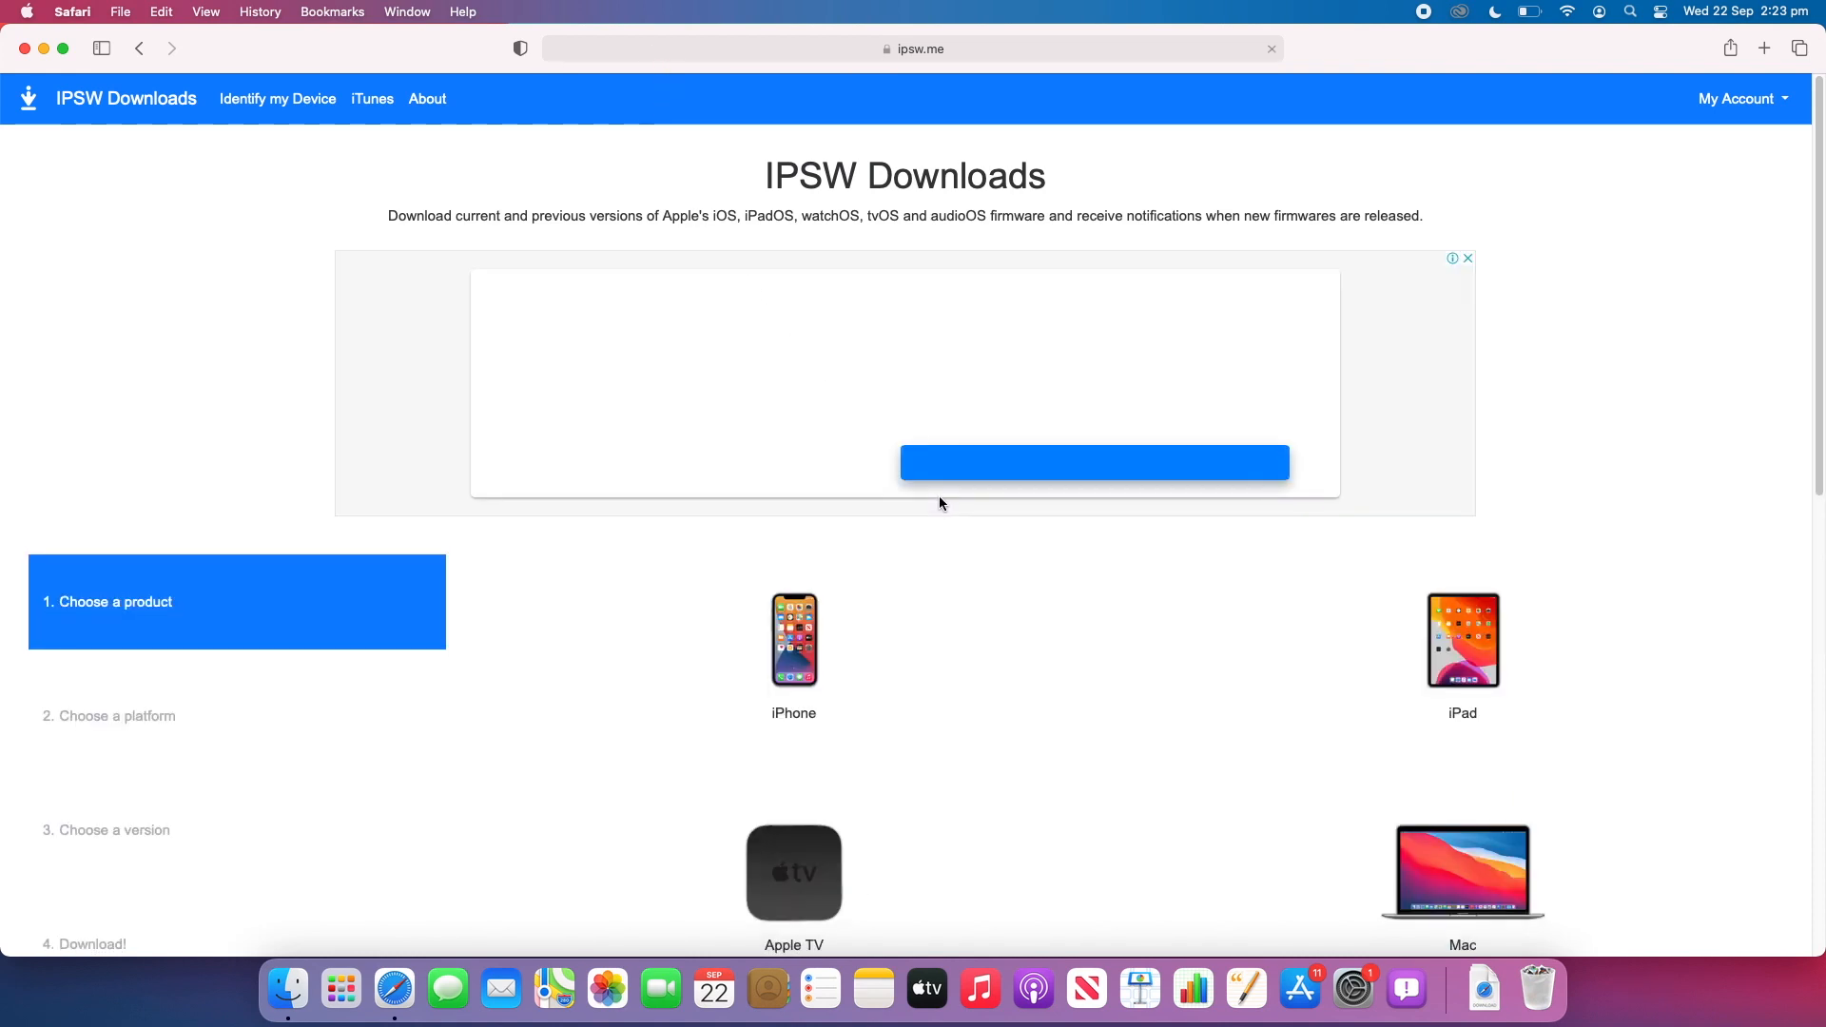
{"action": "scroll", "scroll_direction": "down", "scroll_amount": 3}
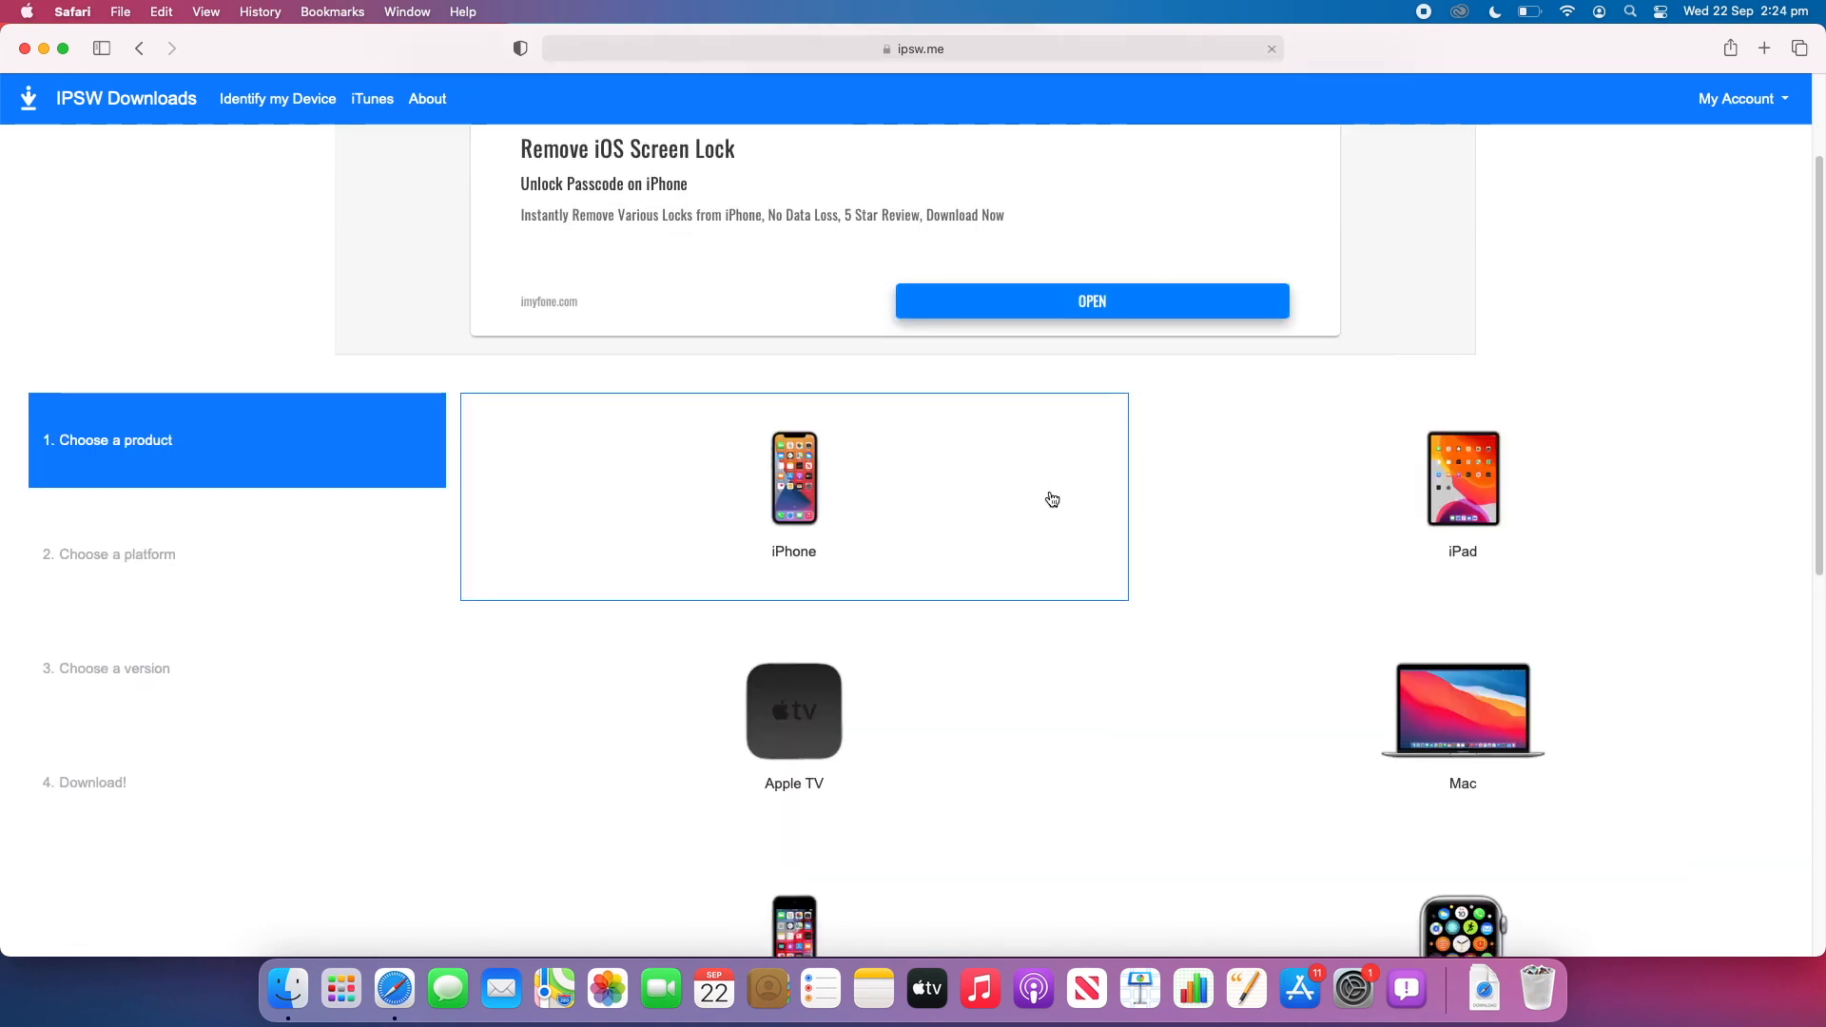
{"action": "scroll", "scroll_direction": "down", "scroll_amount": 3}
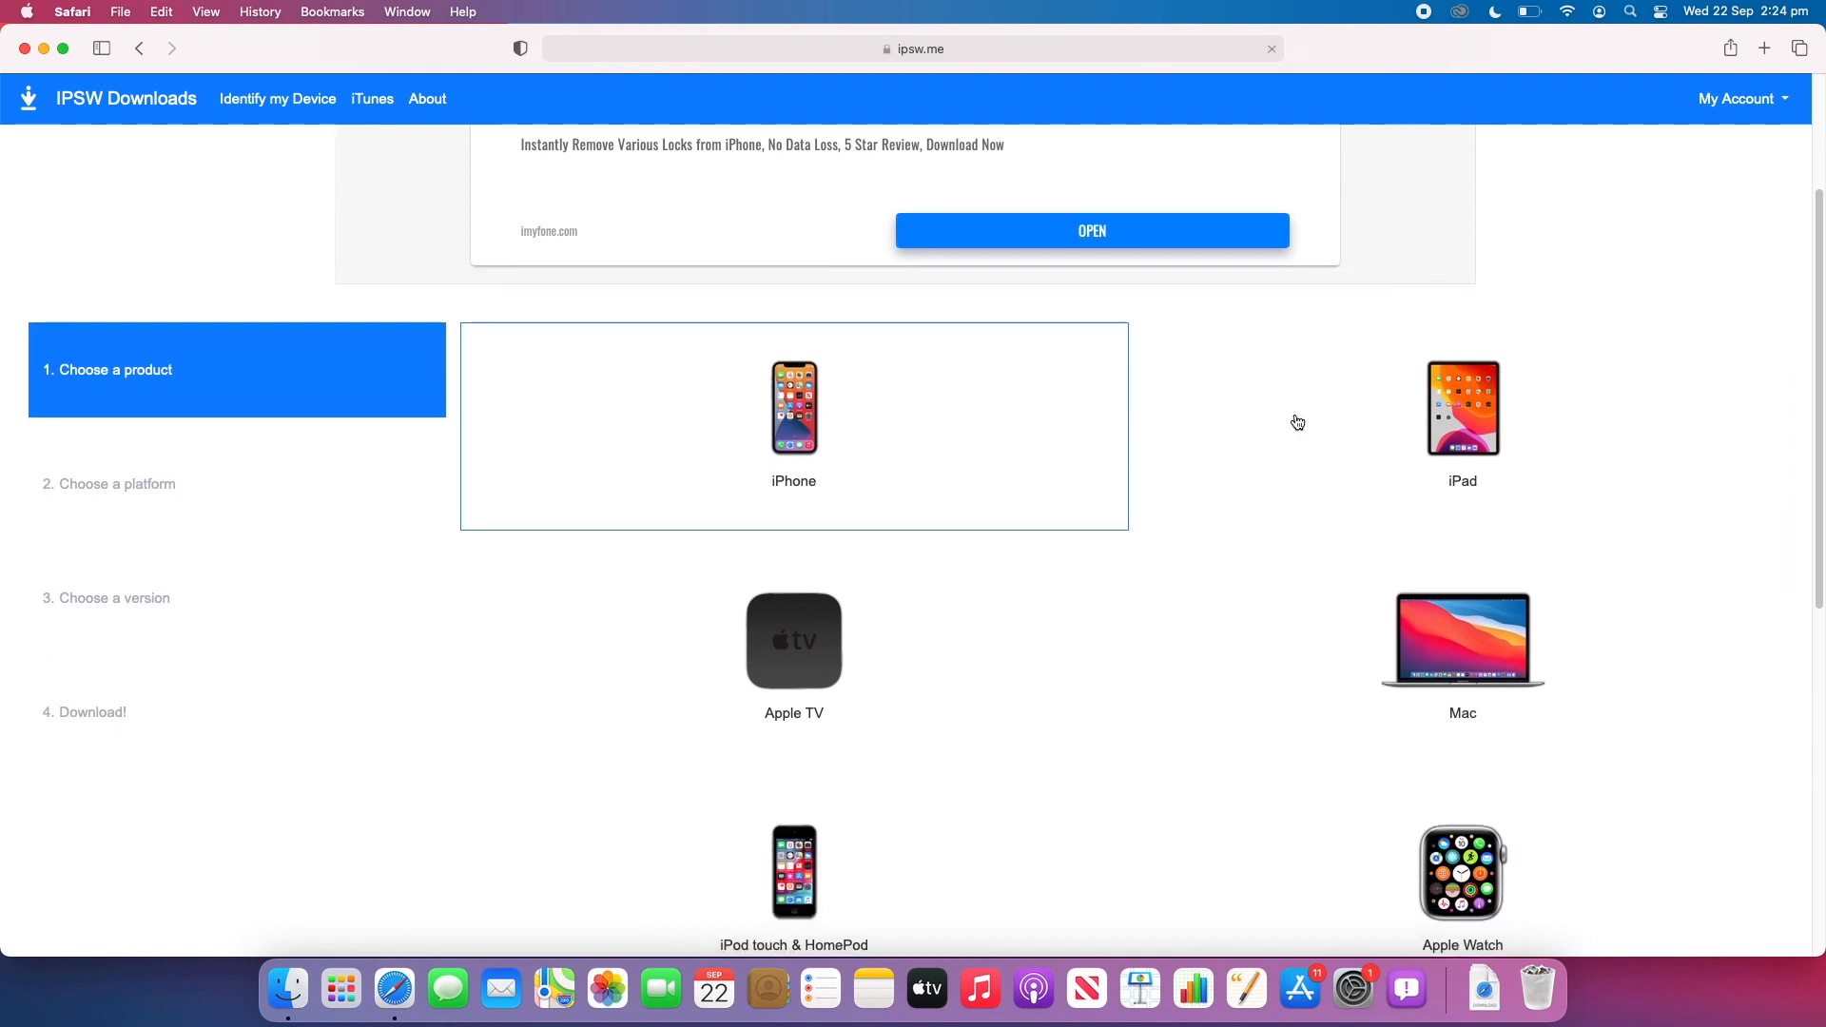
{"action": "mouse_move", "coordinate": [690, 871]}
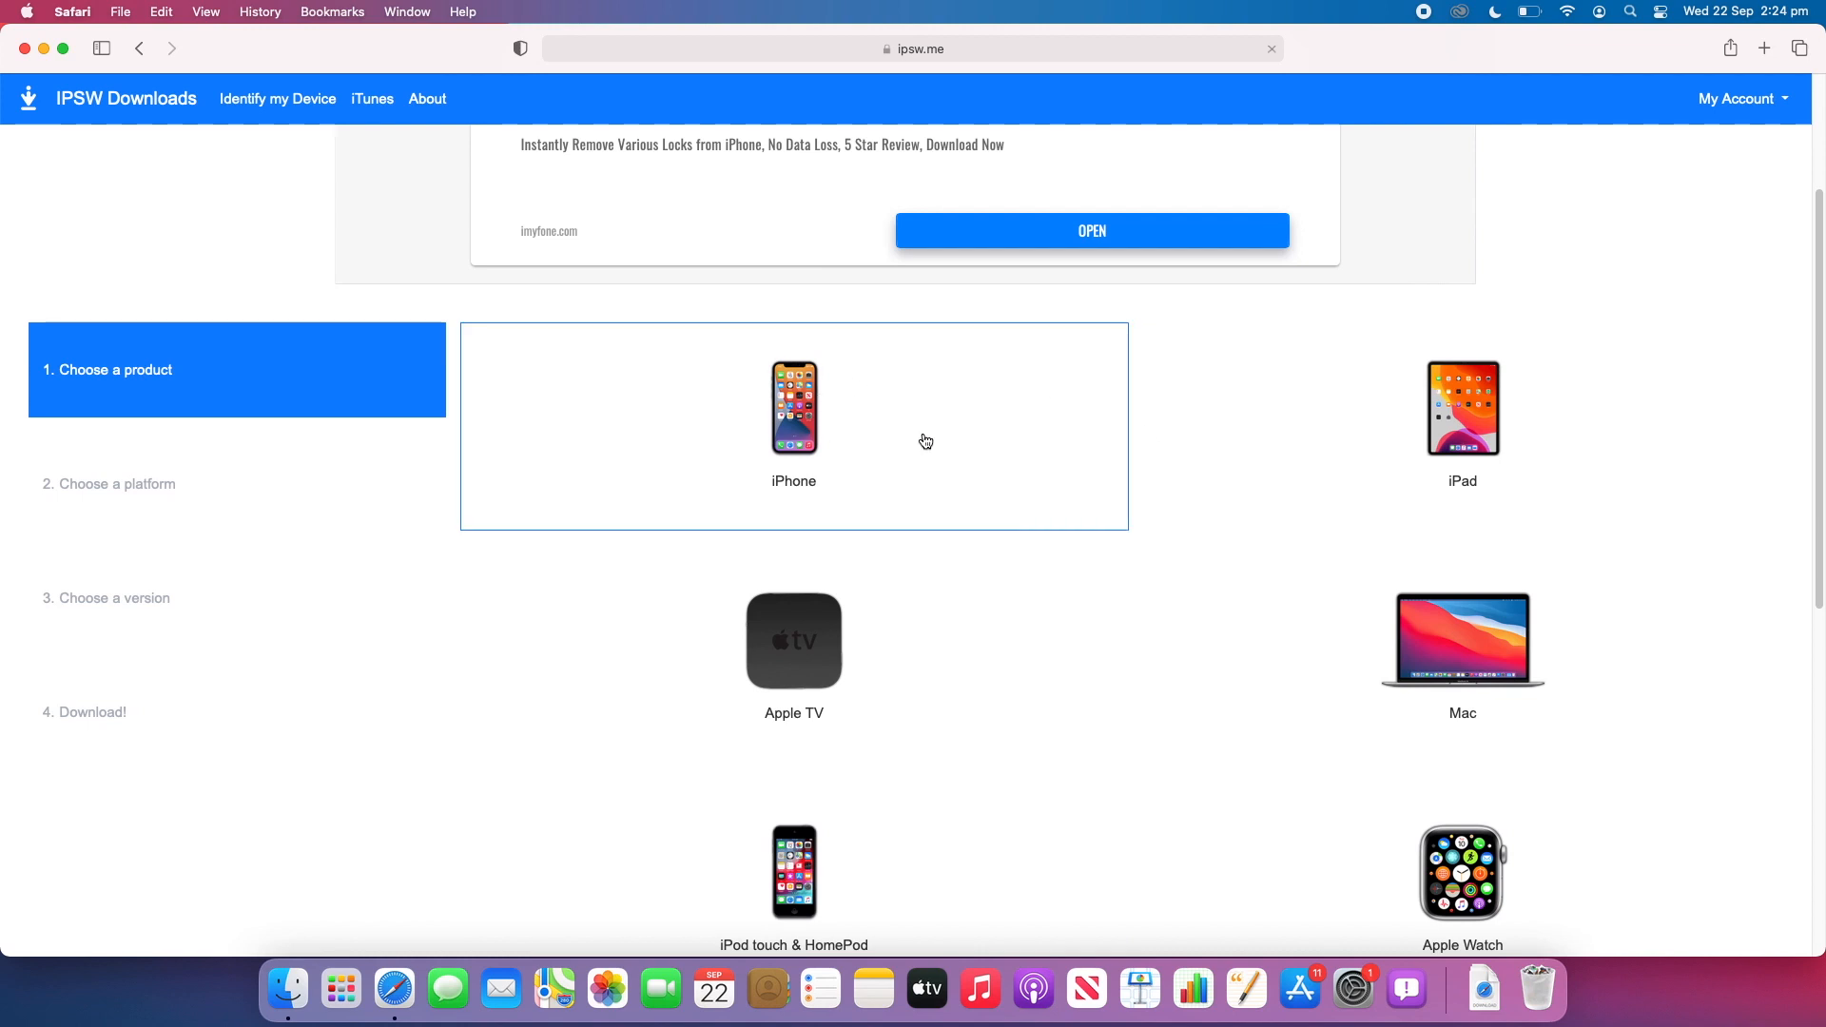
Choose iPhone, dismiss the advert pop-up, and select the iPhone 6s model
{"action": "left_click", "coordinate": [1090, 230]}
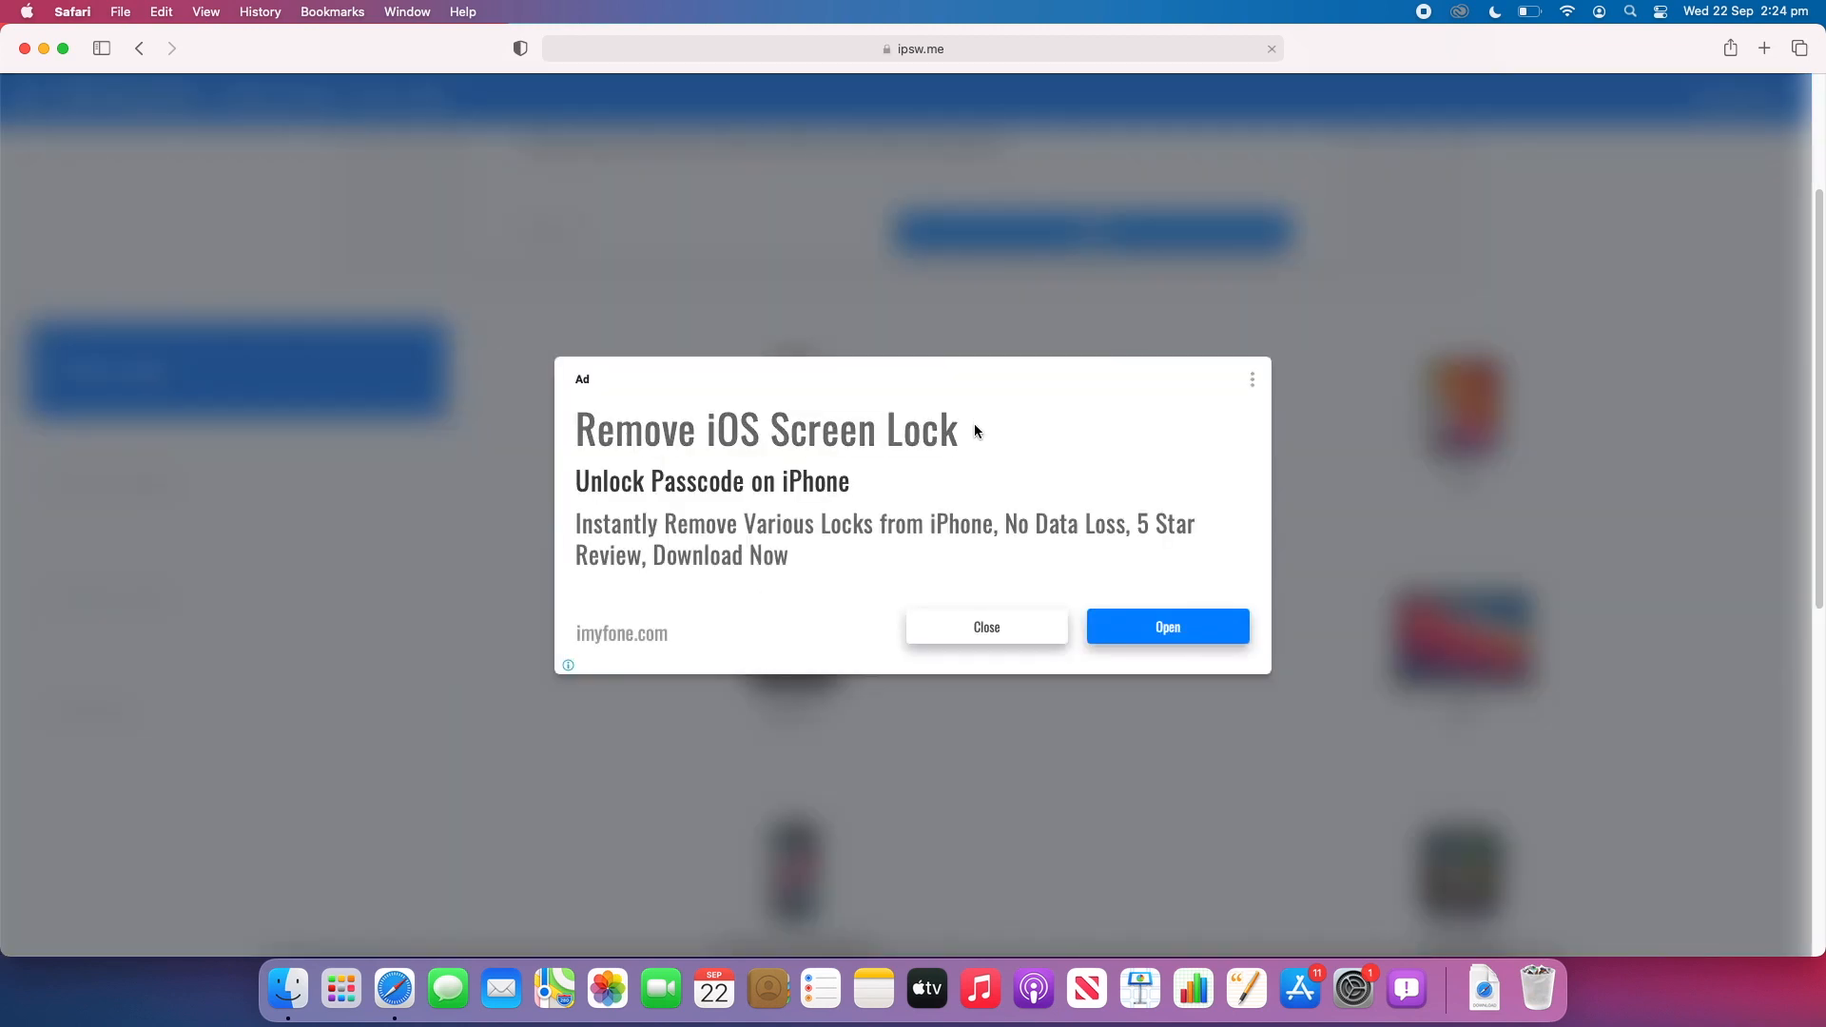
{"action": "left_click", "coordinate": [985, 626]}
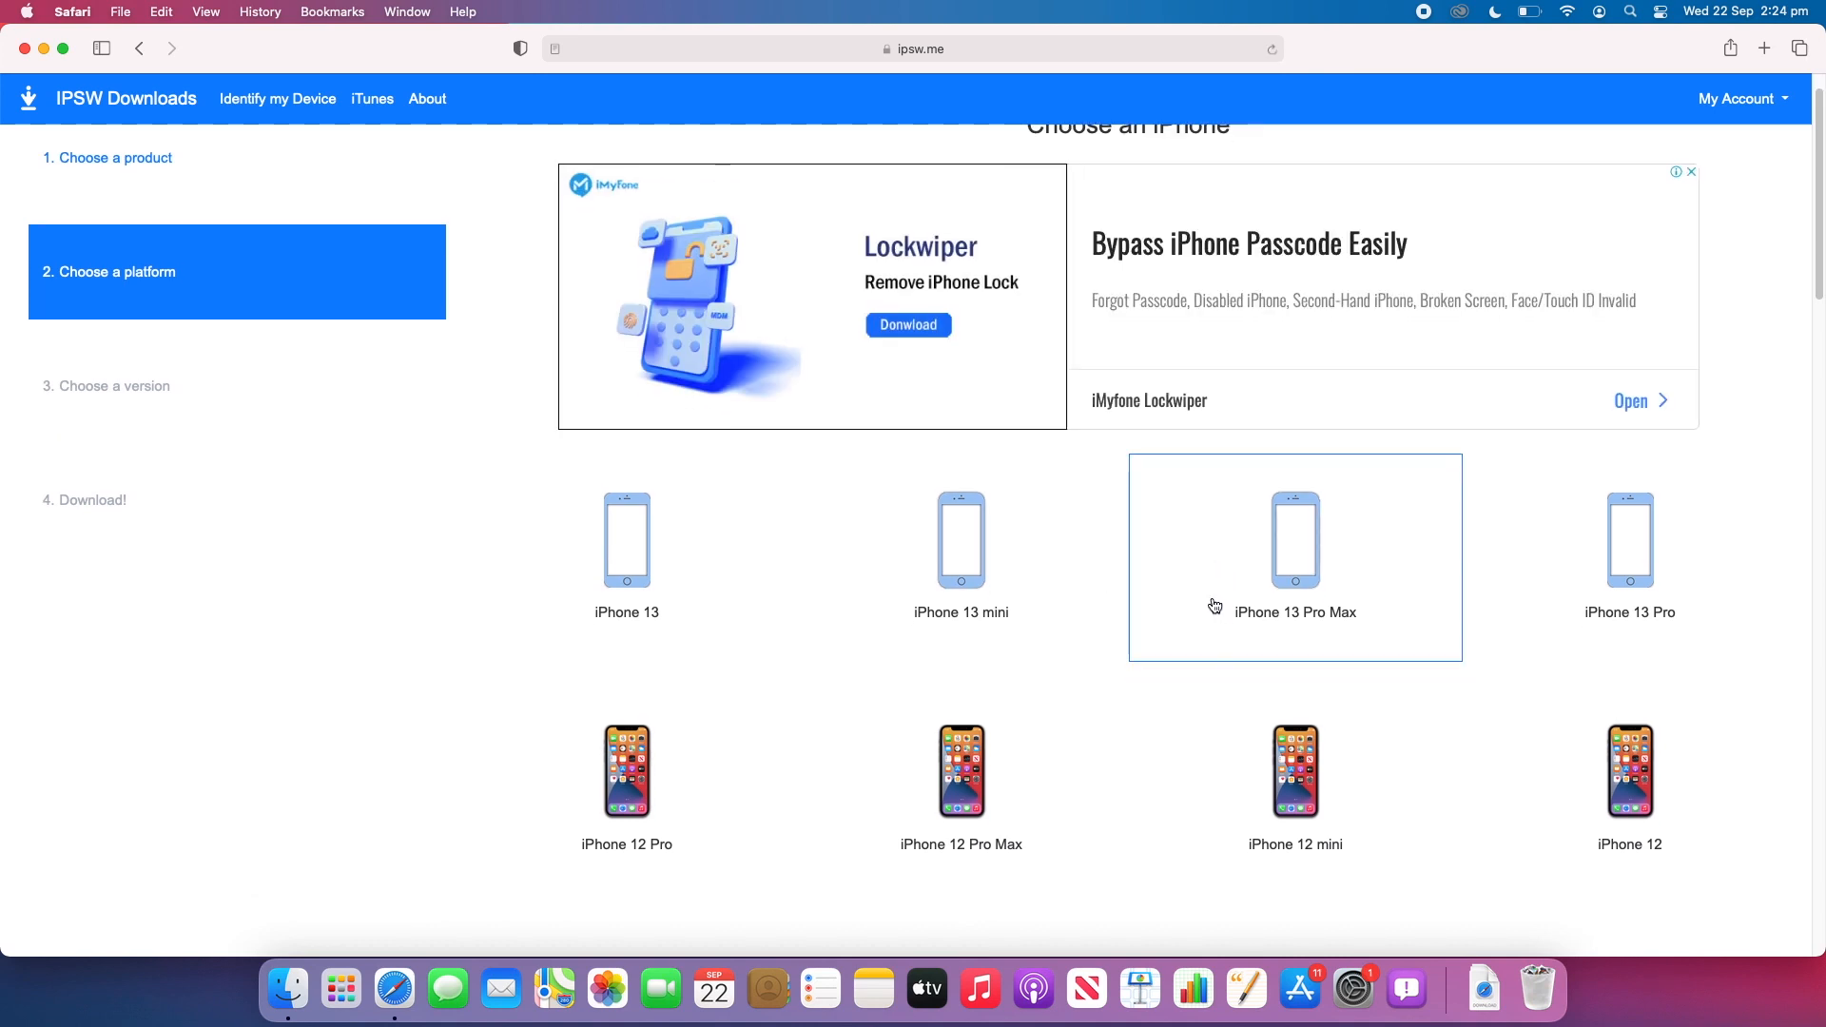
{"action": "scroll", "scroll_direction": "down", "scroll_amount": 3}
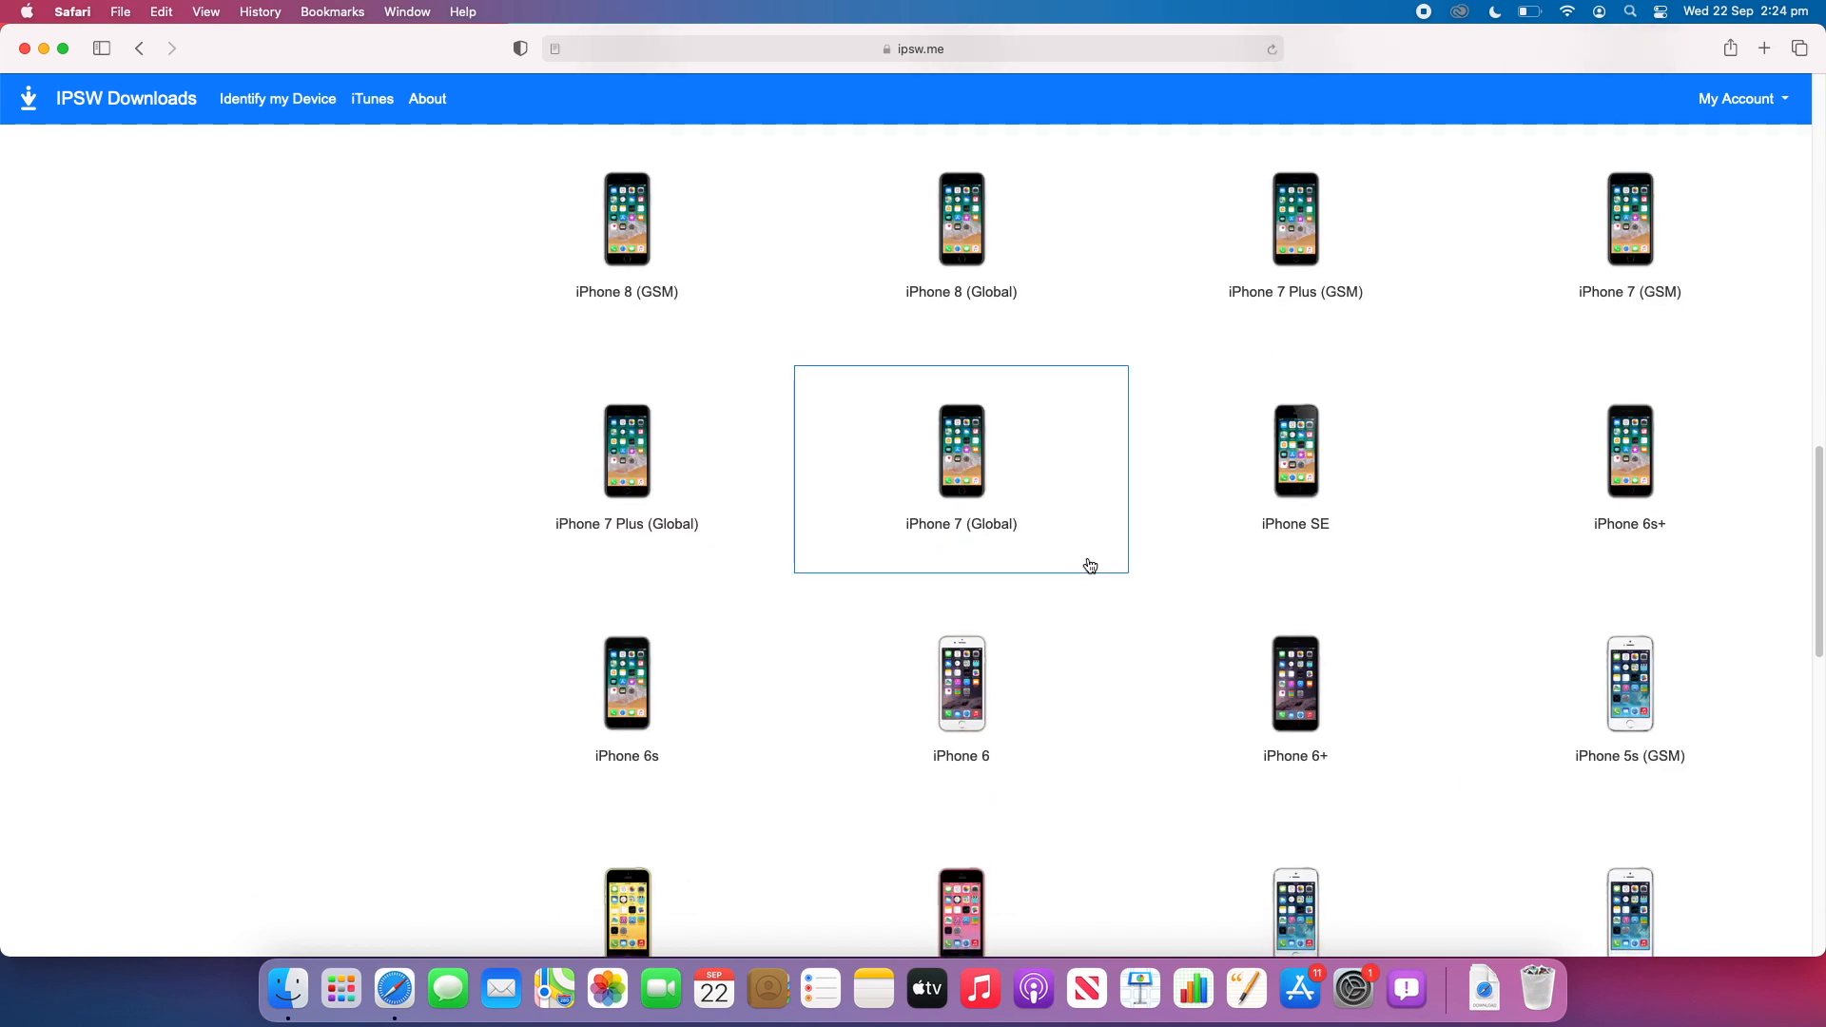
{"action": "mouse_move", "coordinate": [1137, 593]}
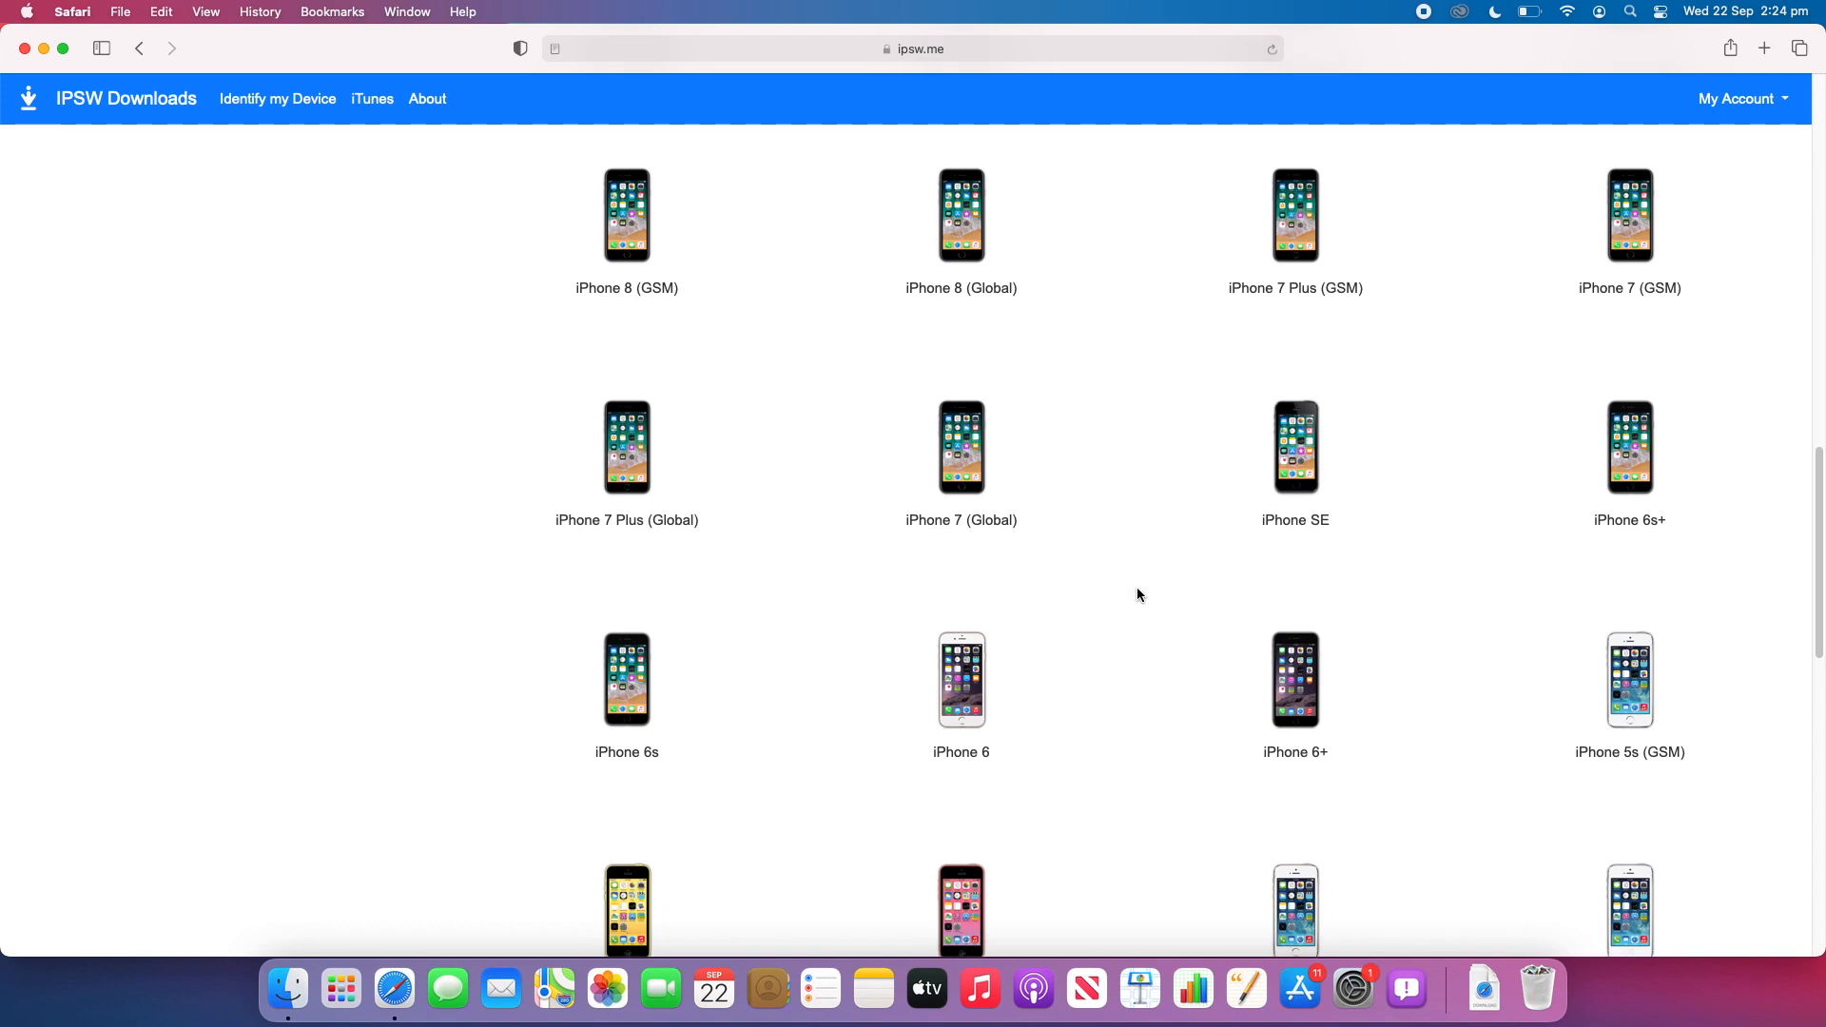
{"action": "mouse_move", "coordinate": [626, 679]}
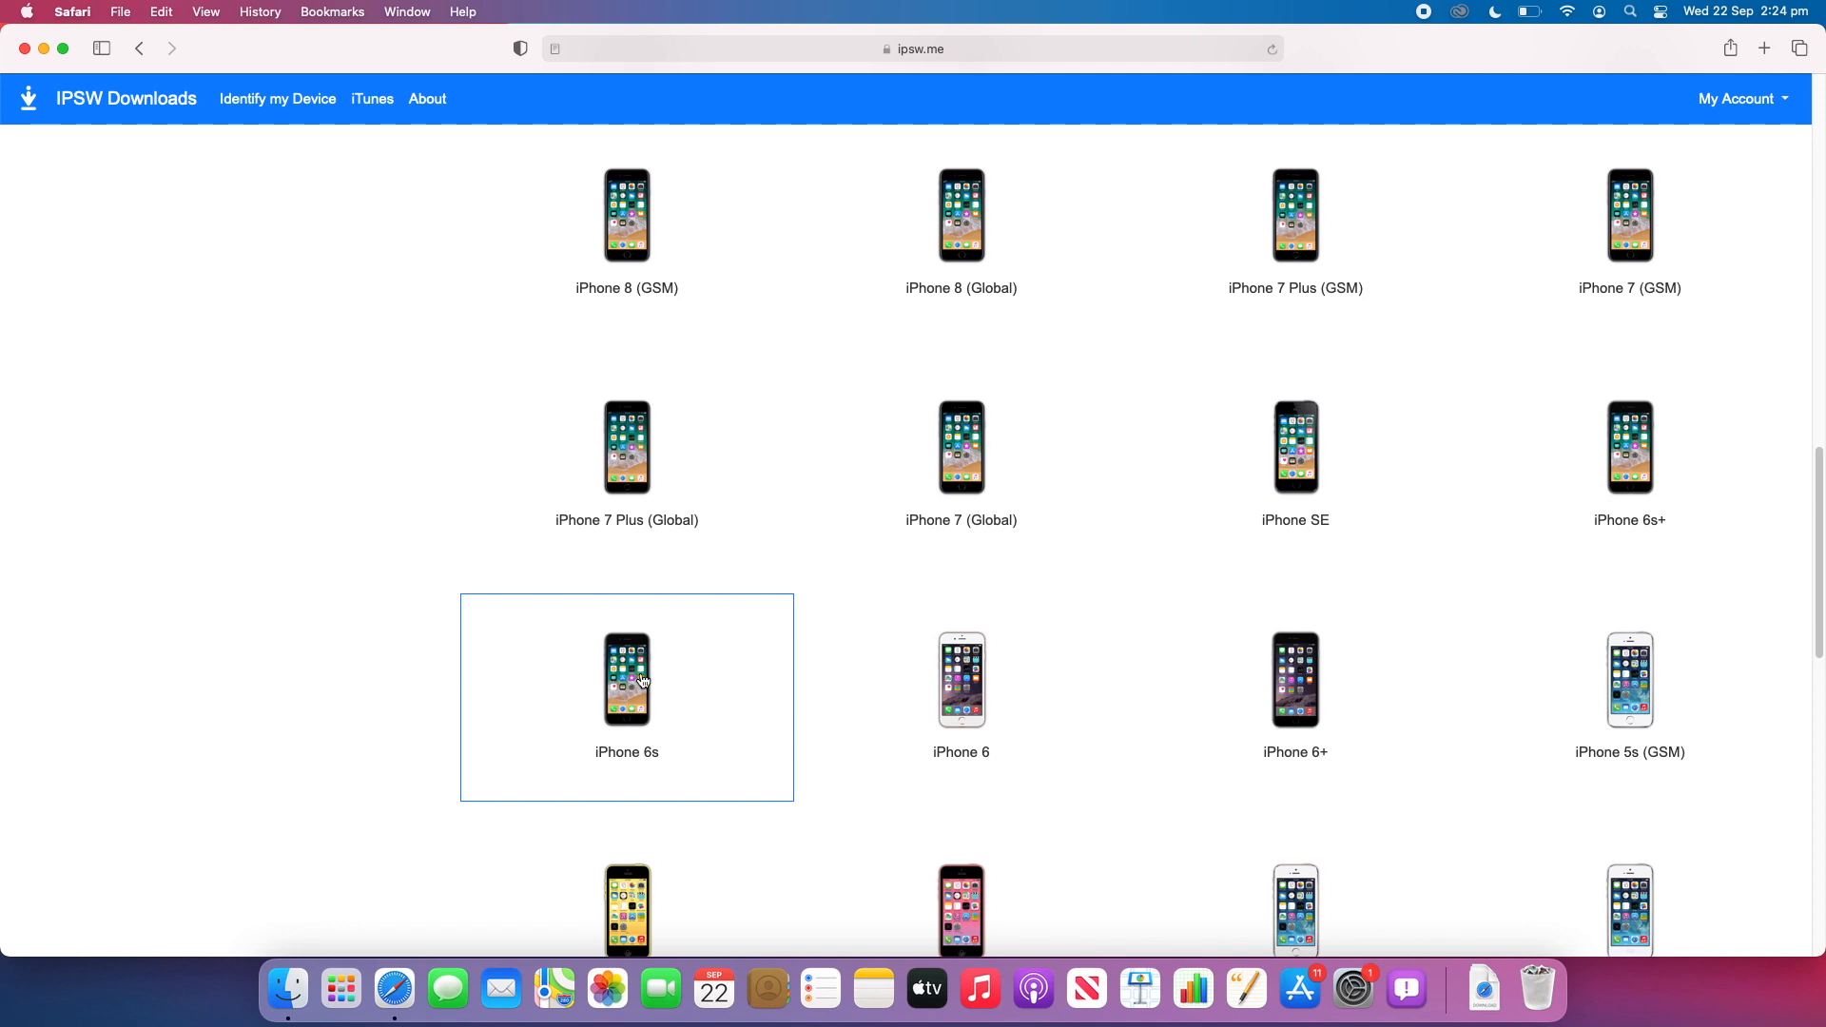
{"action": "left_click", "coordinate": [626, 681]}
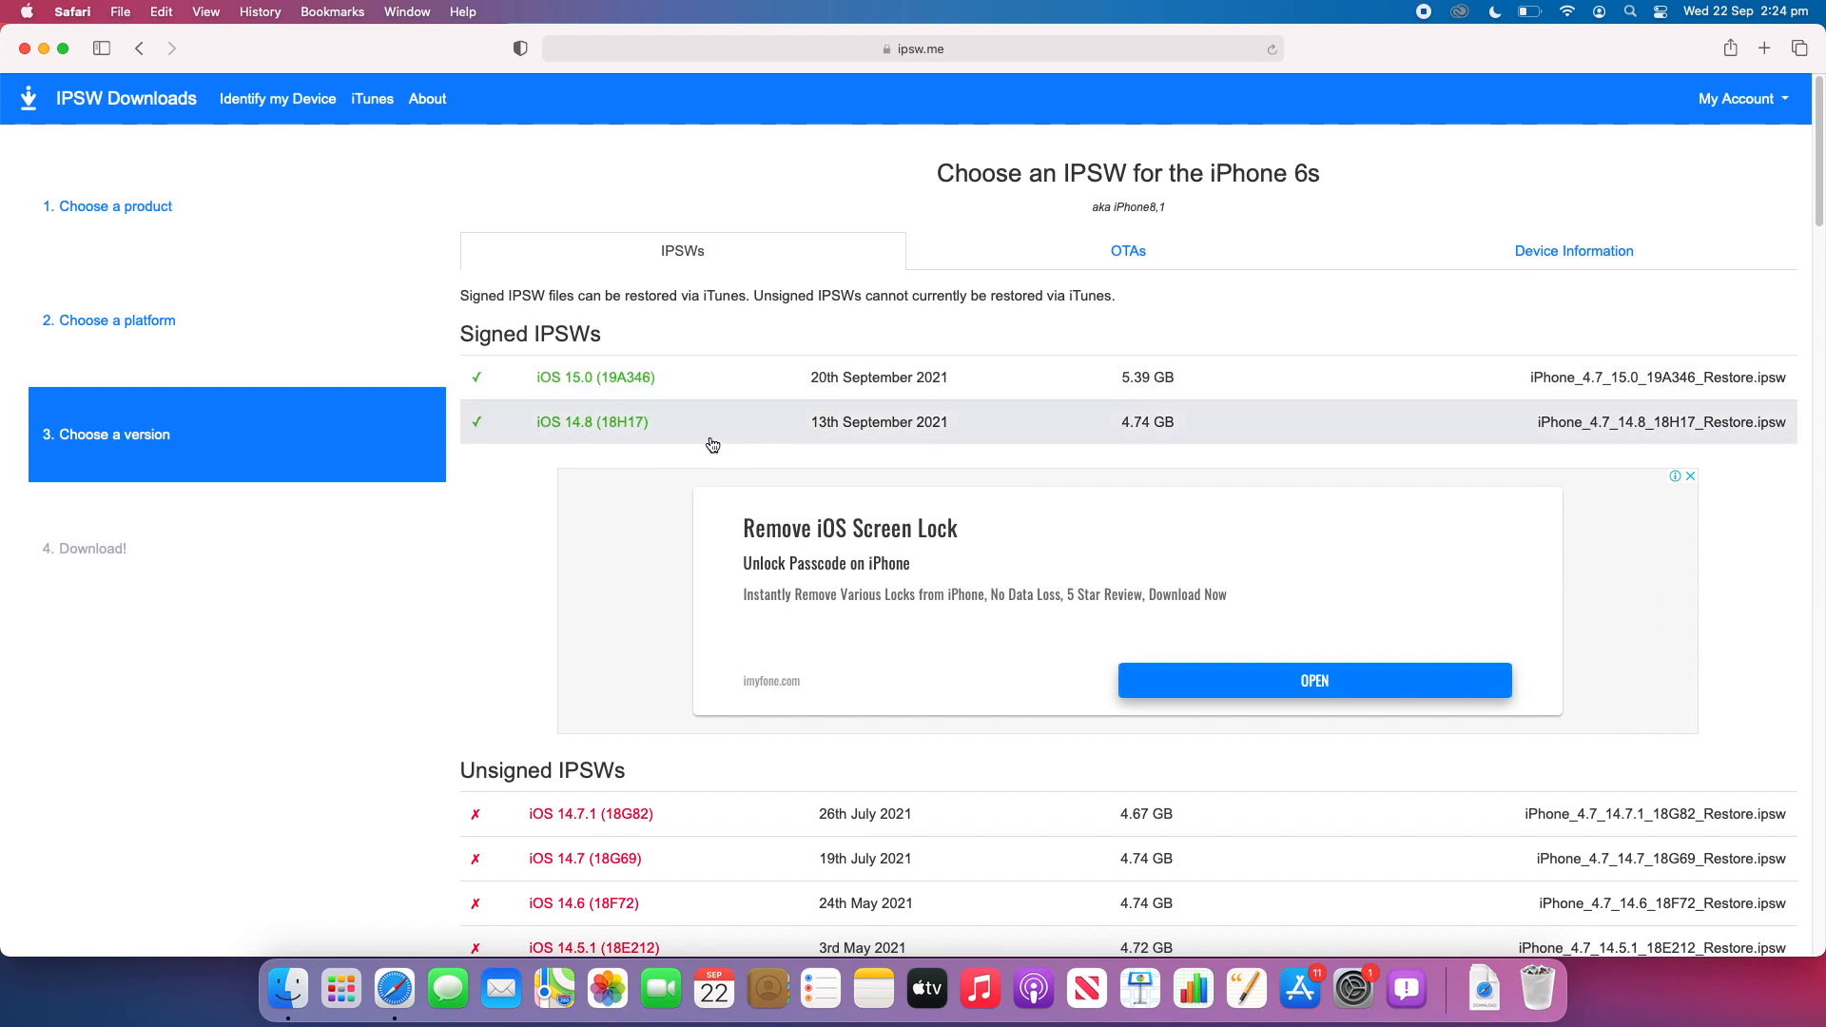
{"action": "mouse_move", "coordinate": [757, 339]}
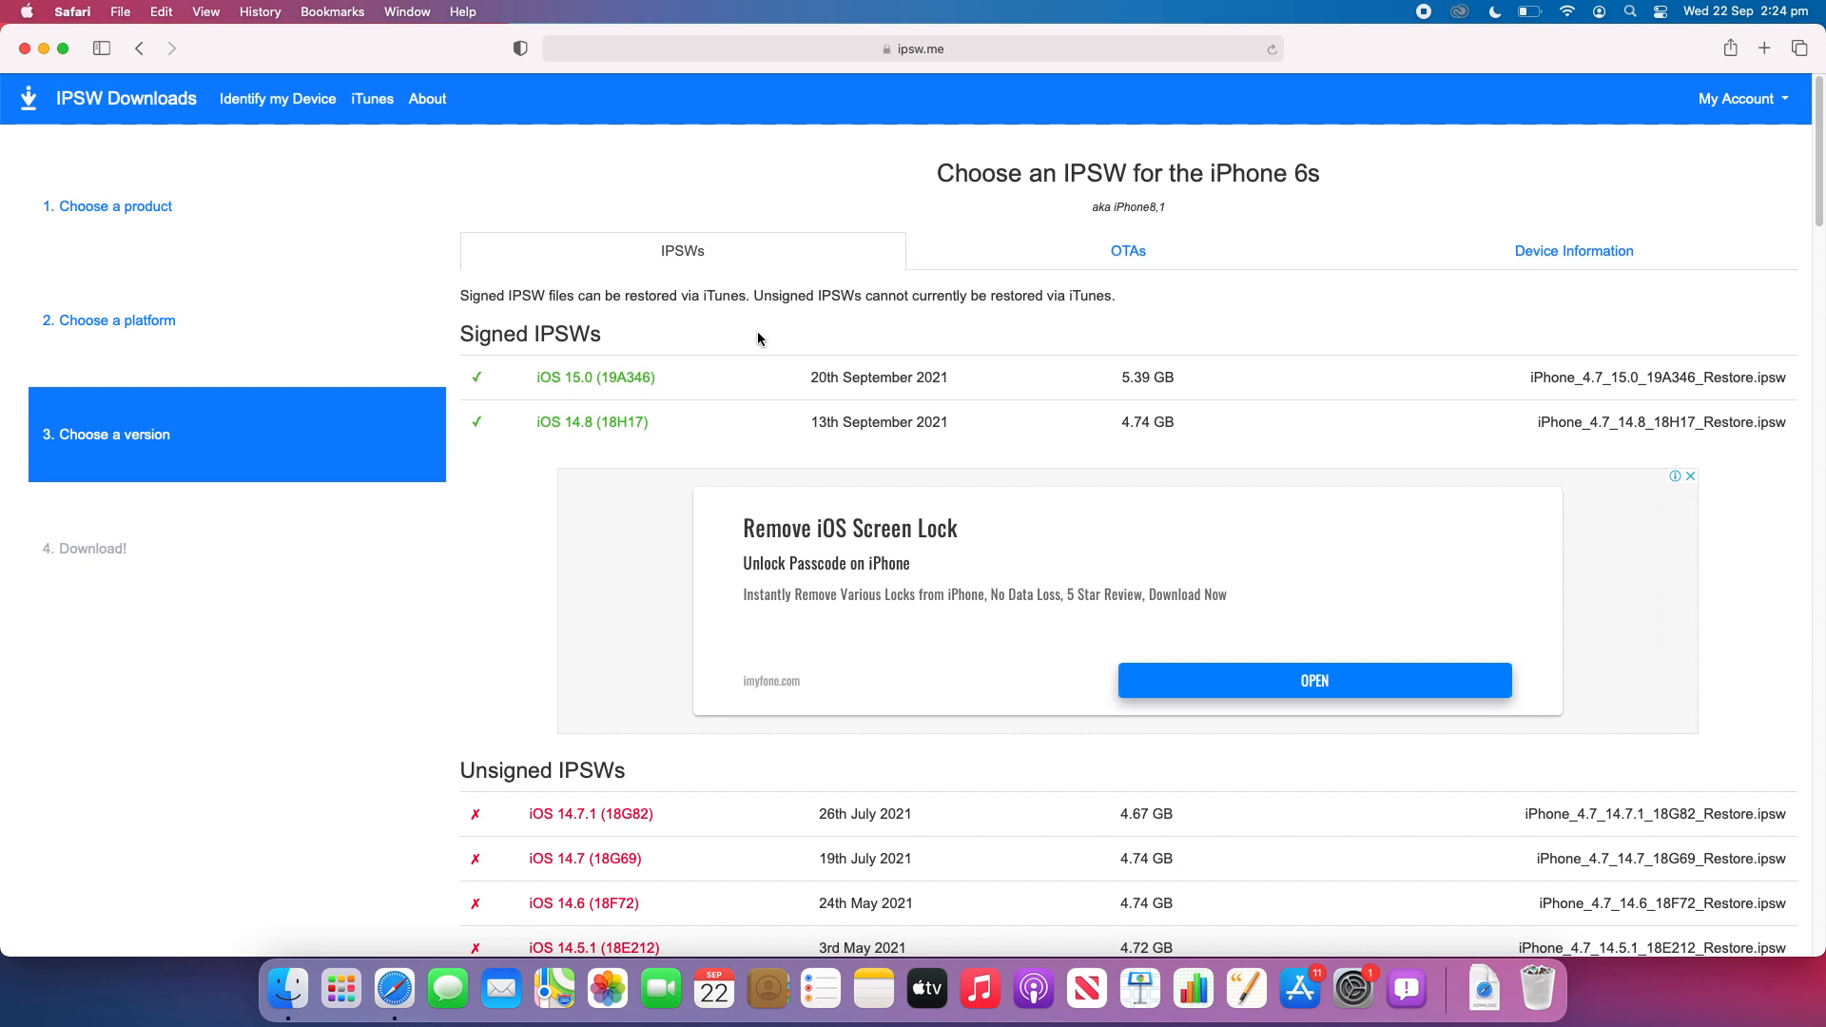
{"action": "mouse_move", "coordinate": [308, 801]}
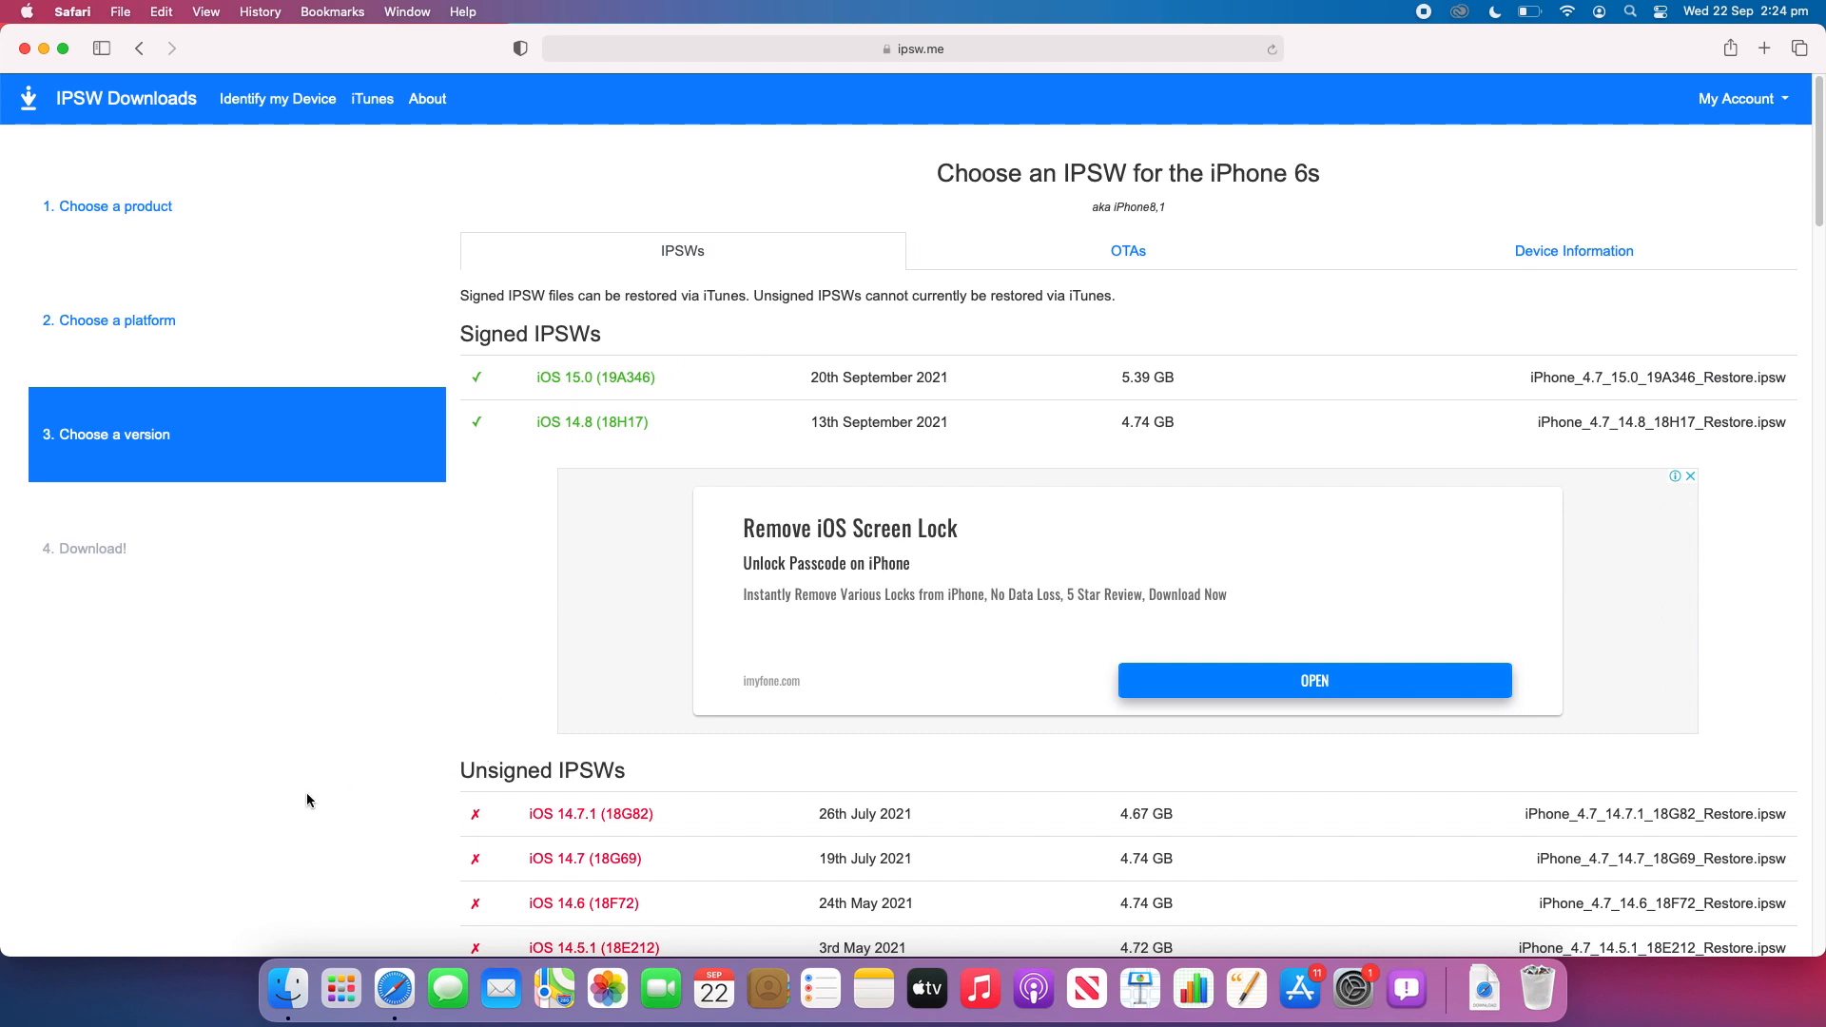
Select the signed iOS 14.8 (18H17) firmware row for the iPhone 6s
{"action": "scroll", "scroll_direction": "down", "scroll_amount": 3}
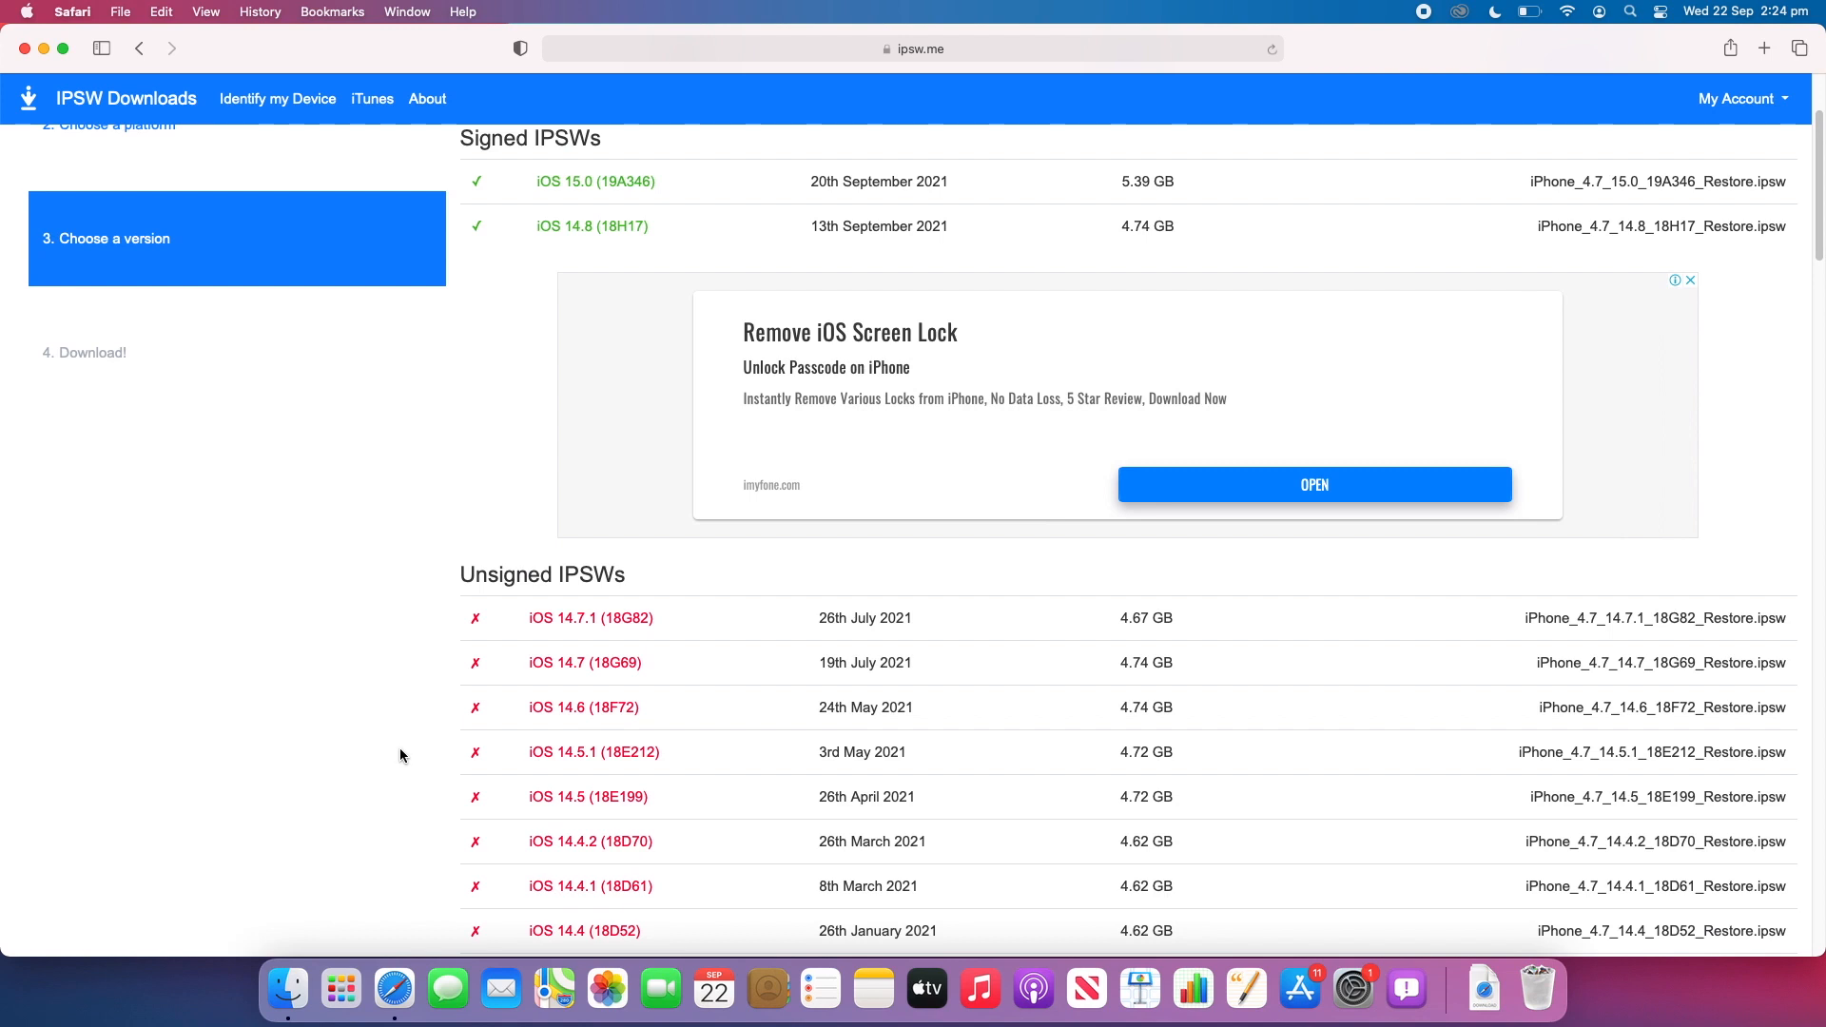
{"action": "scroll", "scroll_direction": "up", "scroll_amount": 3}
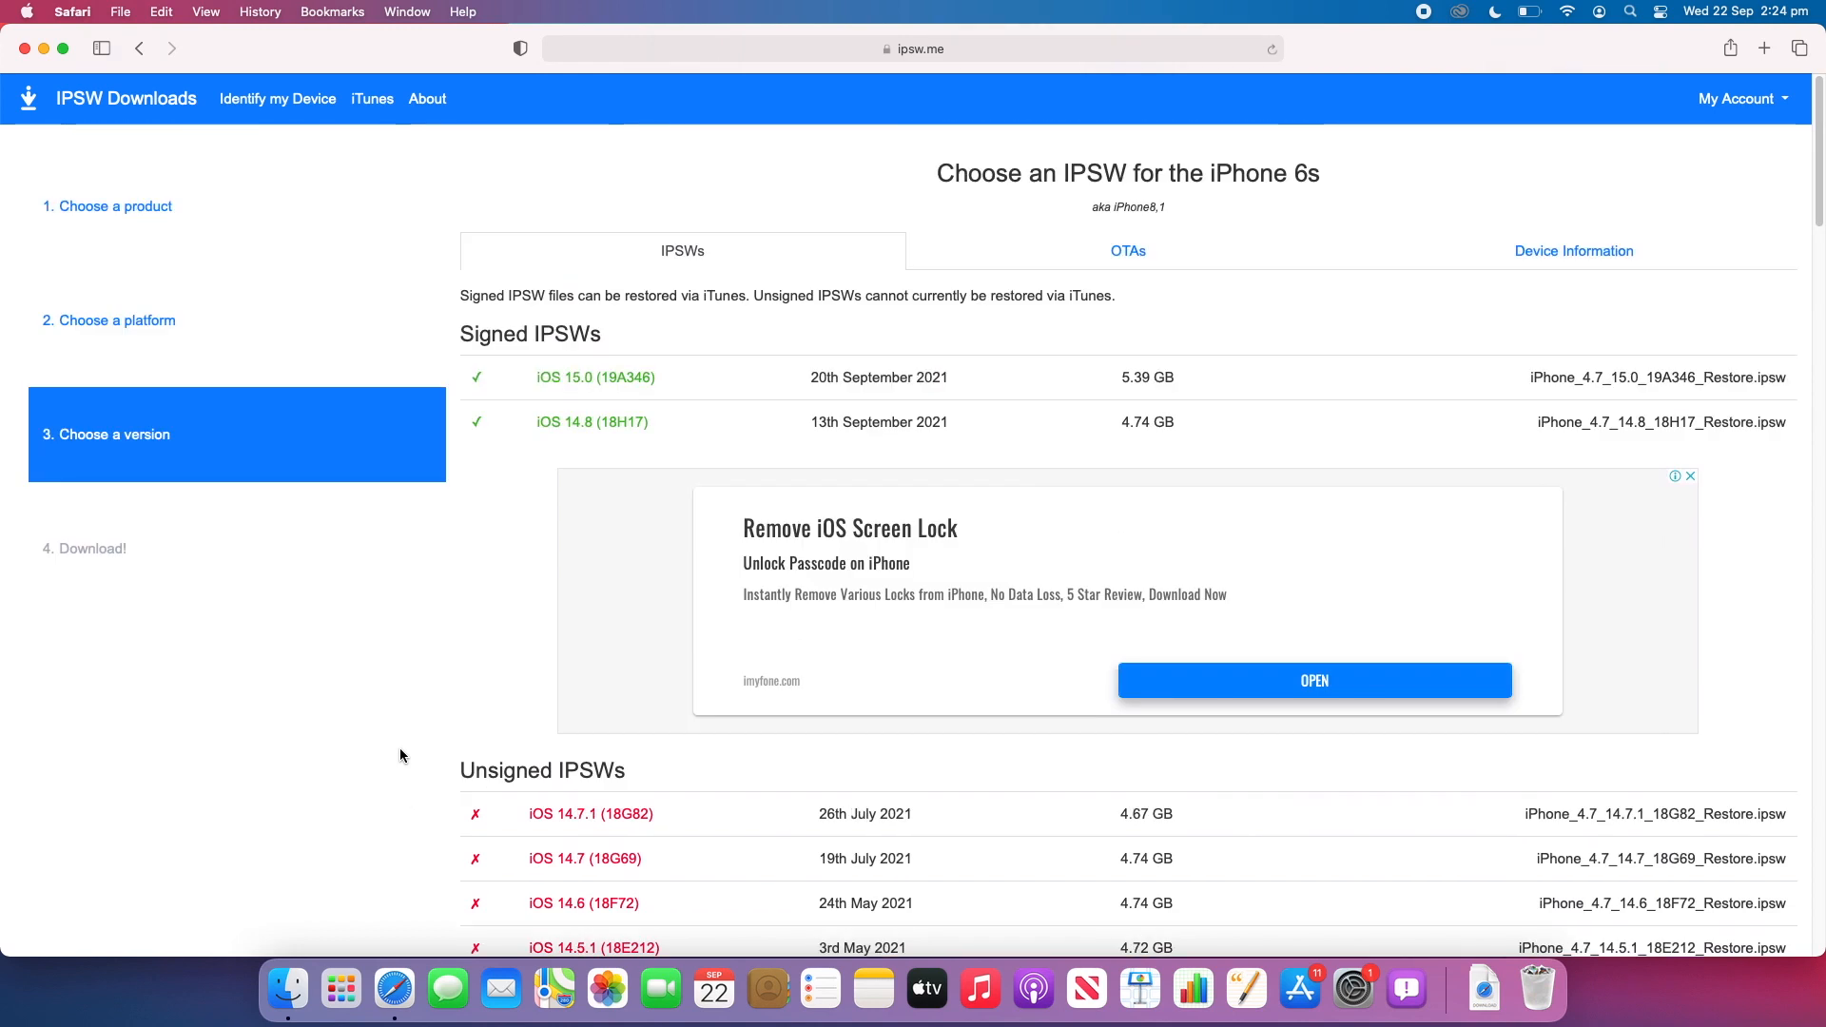
{"action": "mouse_move", "coordinate": [745, 438]}
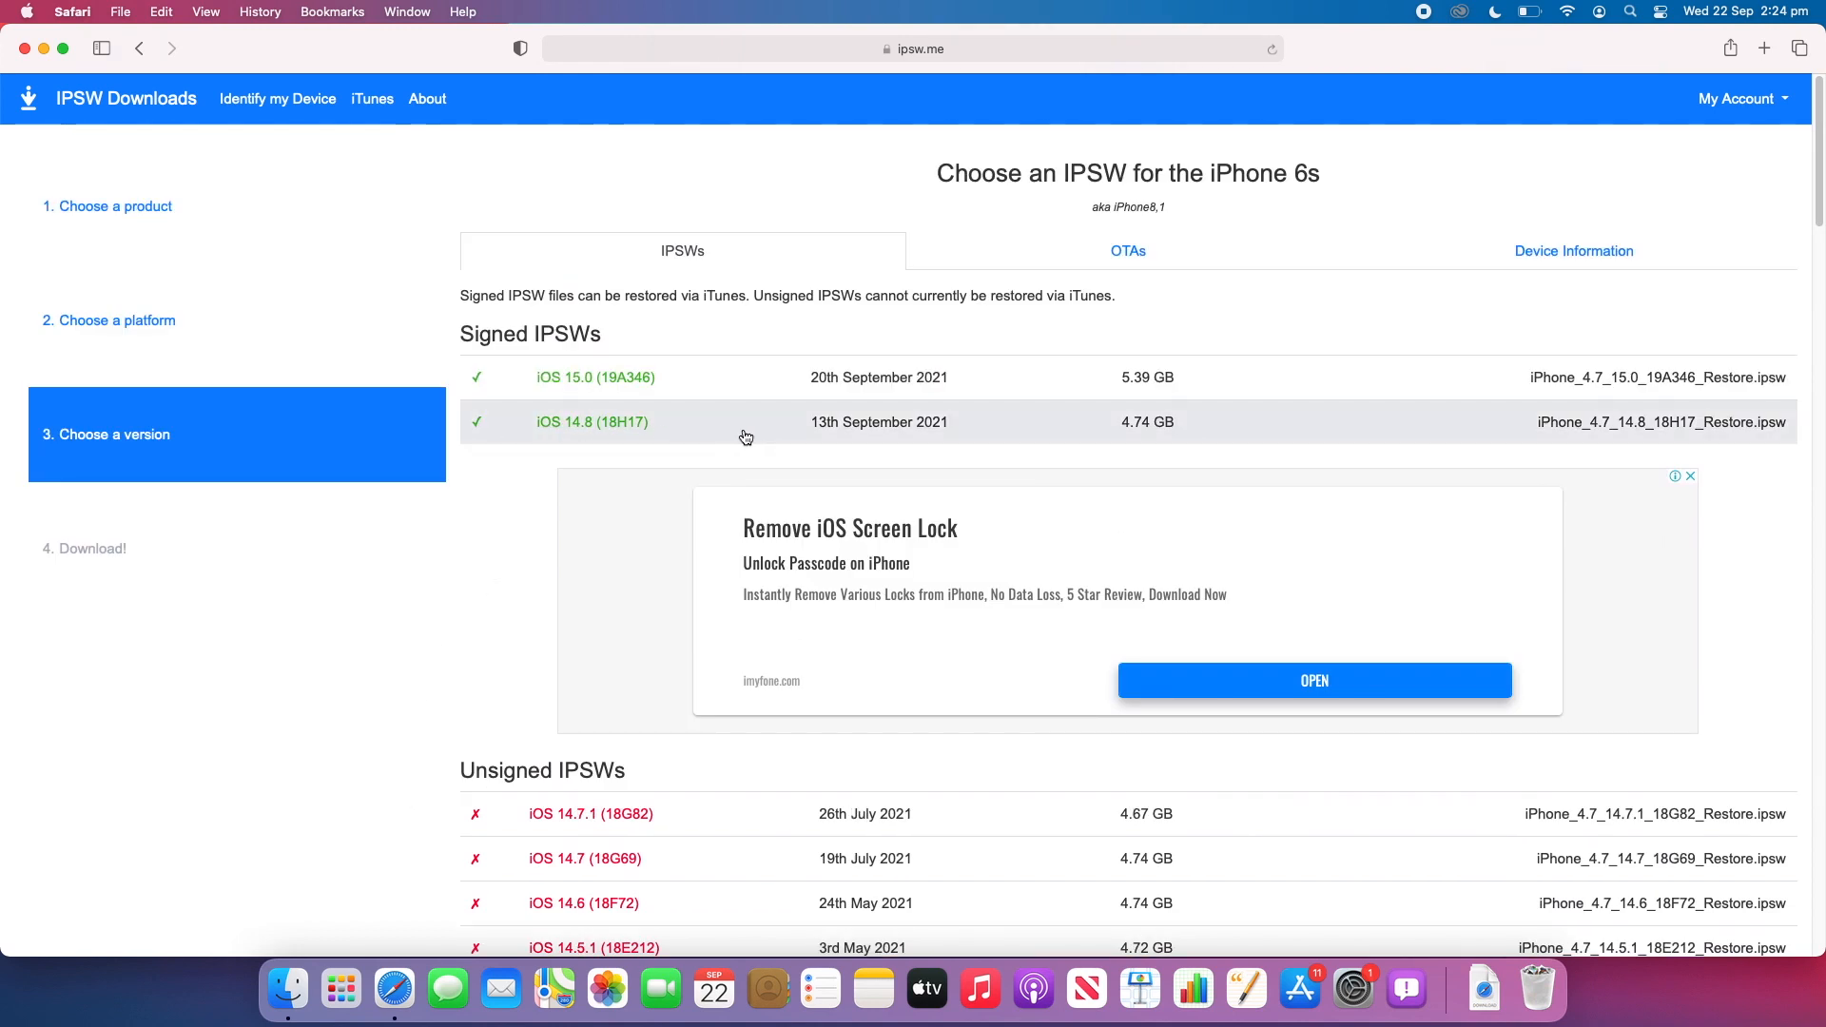
{"action": "left_click", "coordinate": [590, 422]}
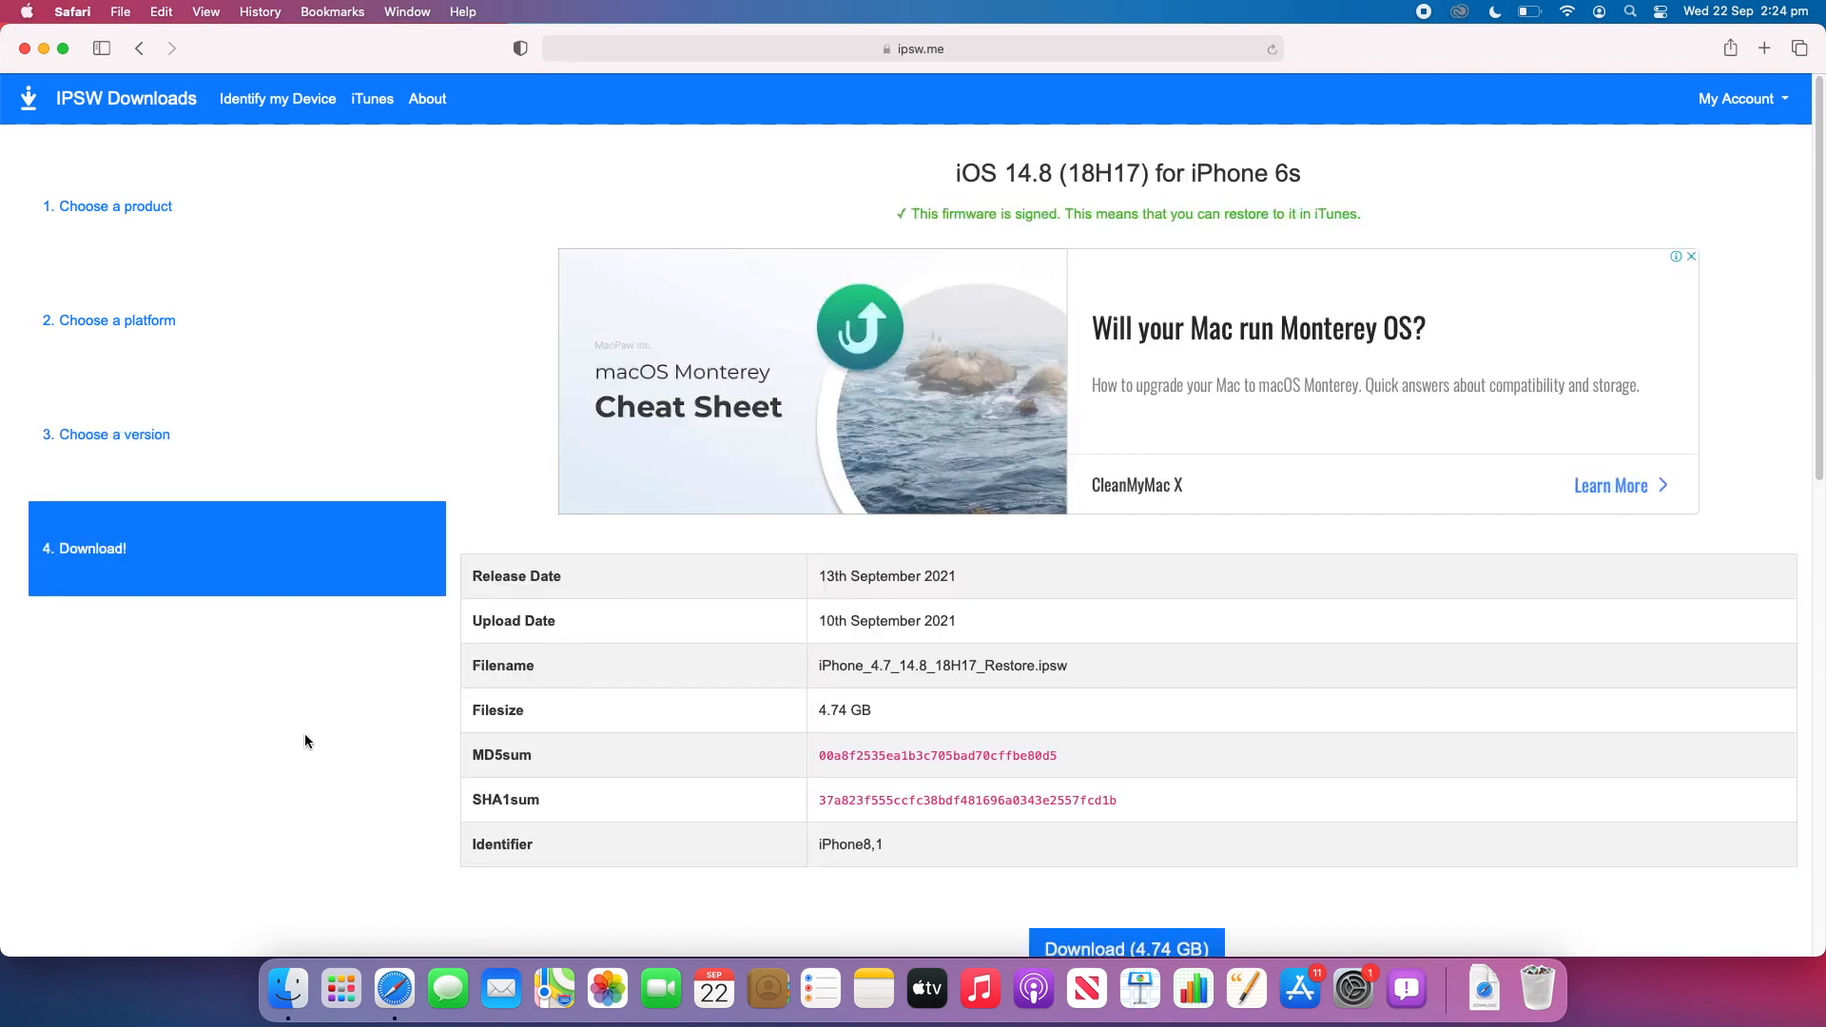
{"action": "scroll", "scroll_direction": "down", "scroll_amount": 3}
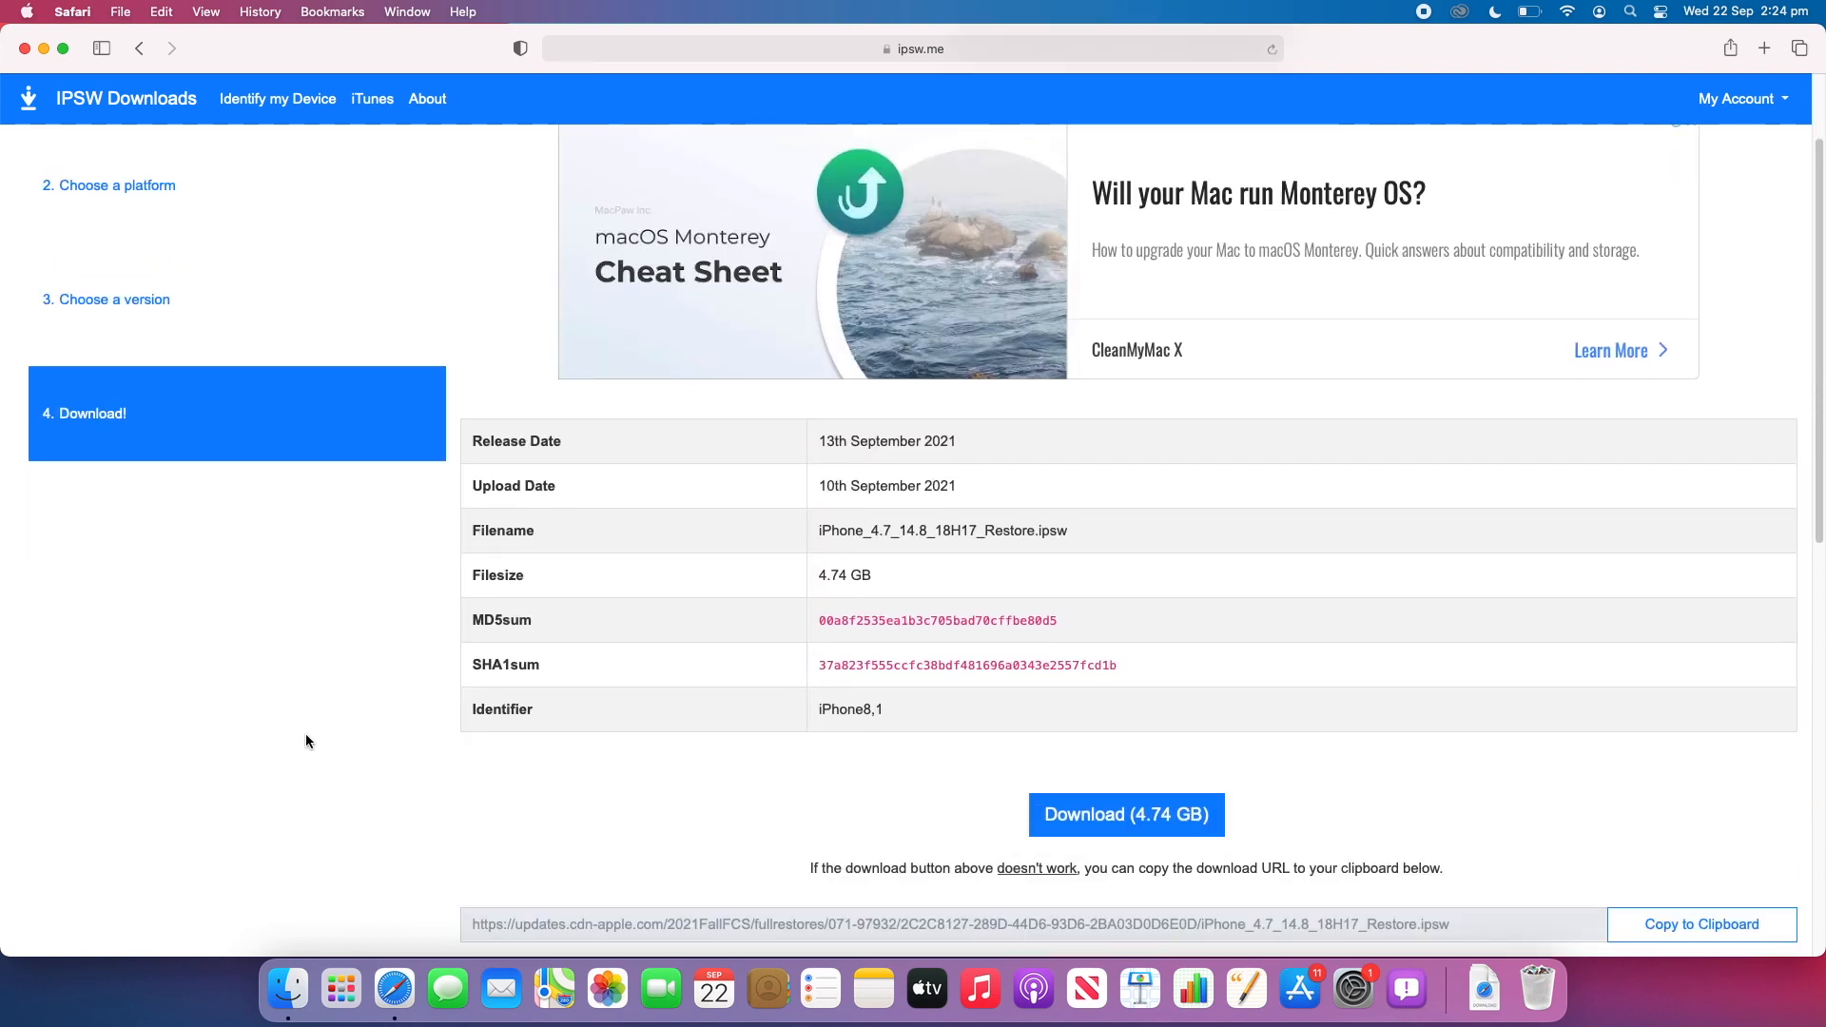
{"action": "scroll", "scroll_direction": "down", "scroll_amount": 3}
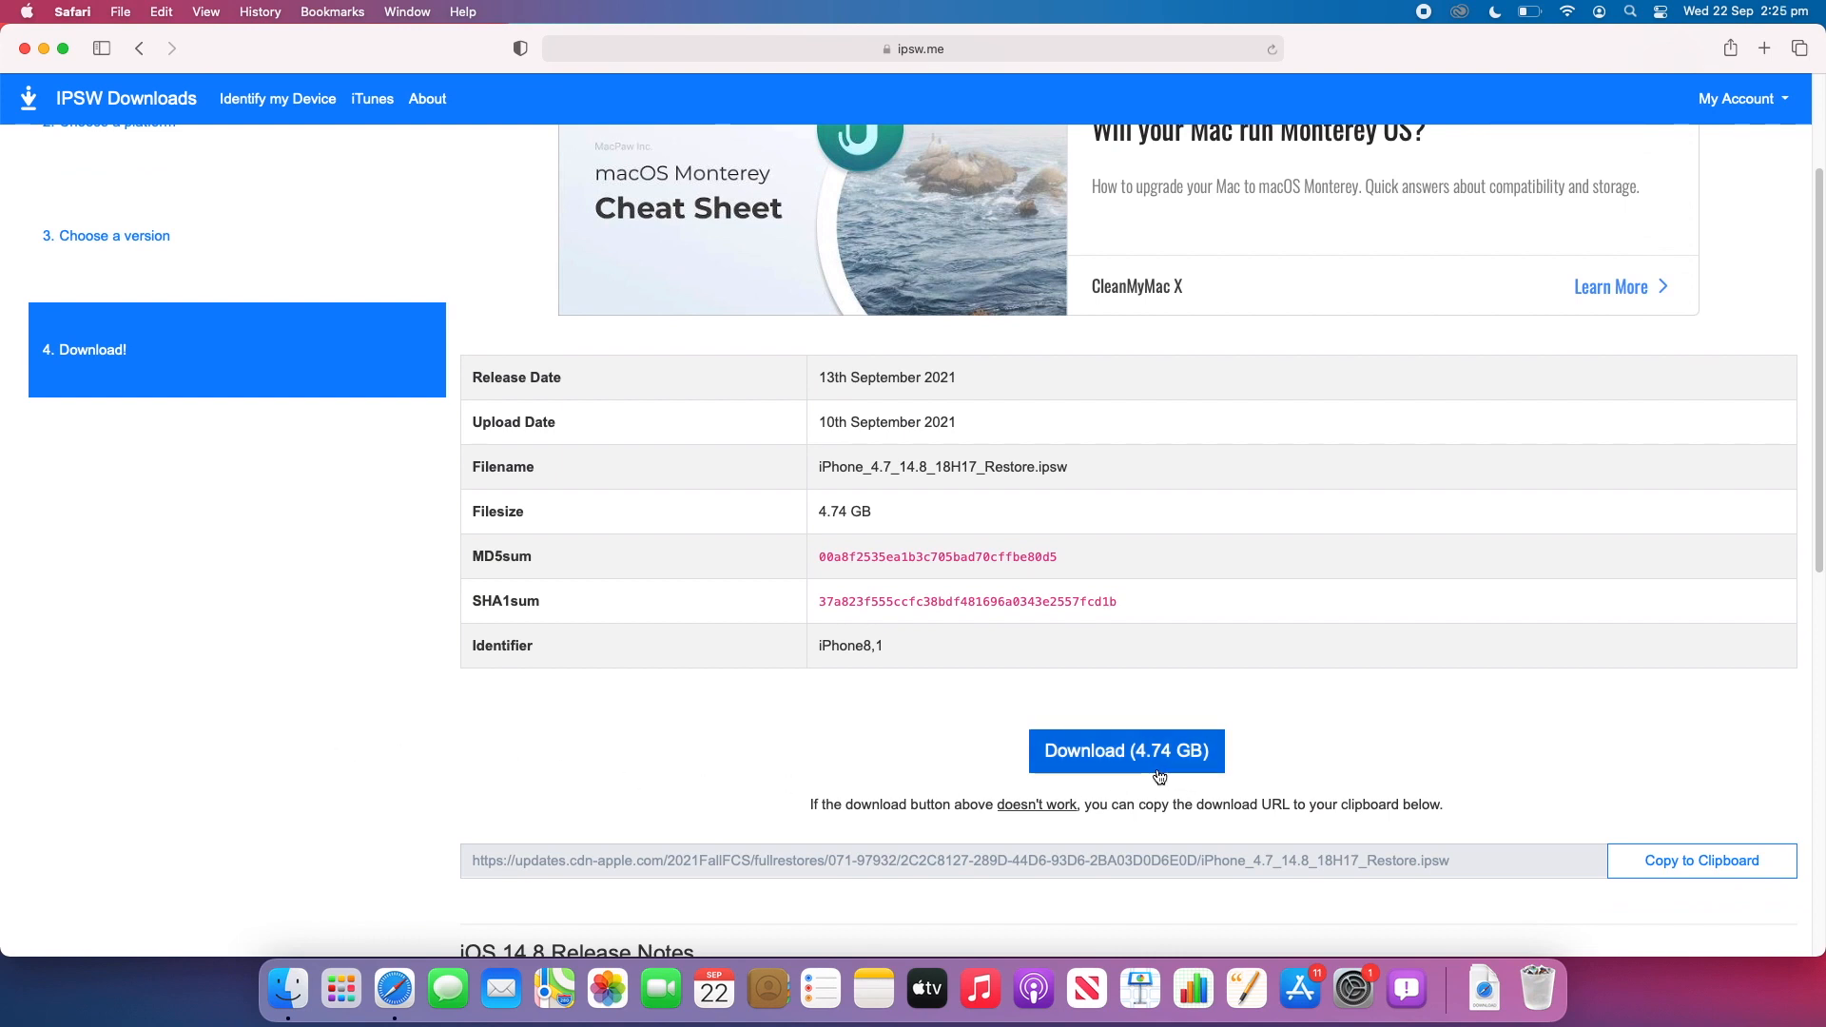
{"action": "mouse_move", "coordinate": [1070, 770]}
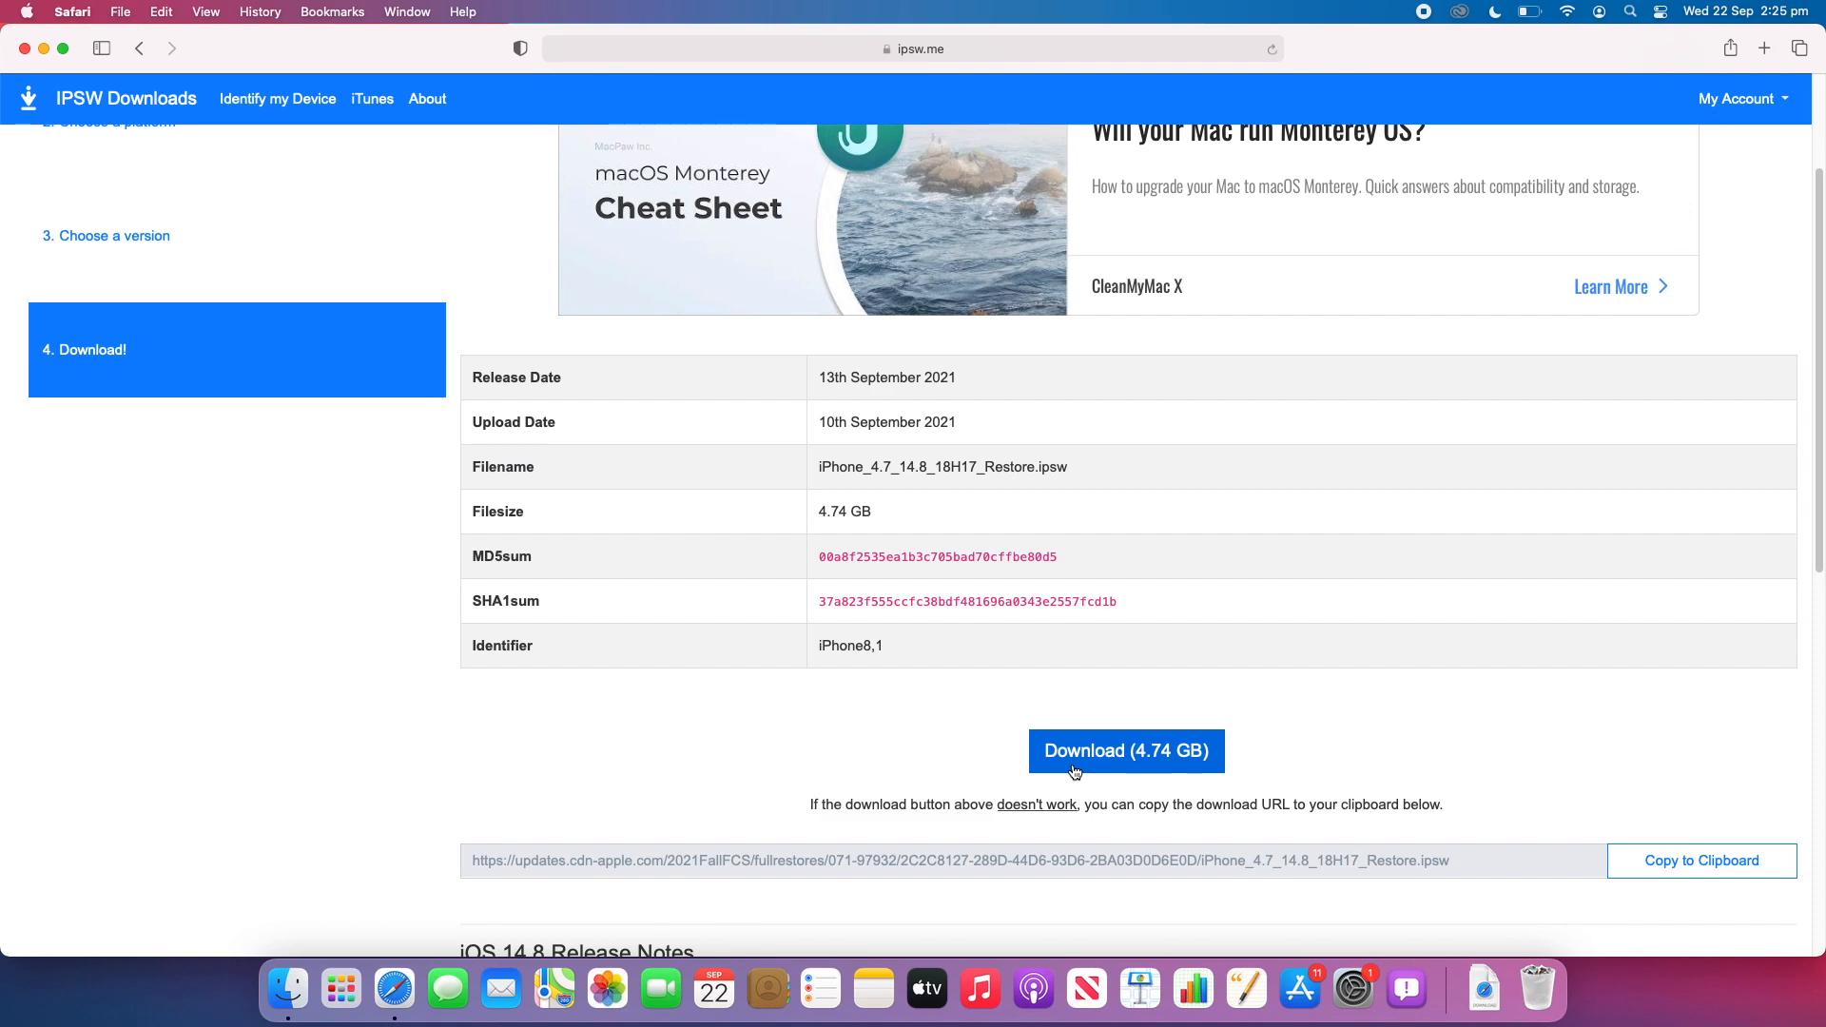
{"action": "scroll", "scroll_direction": "down", "scroll_amount": 3}
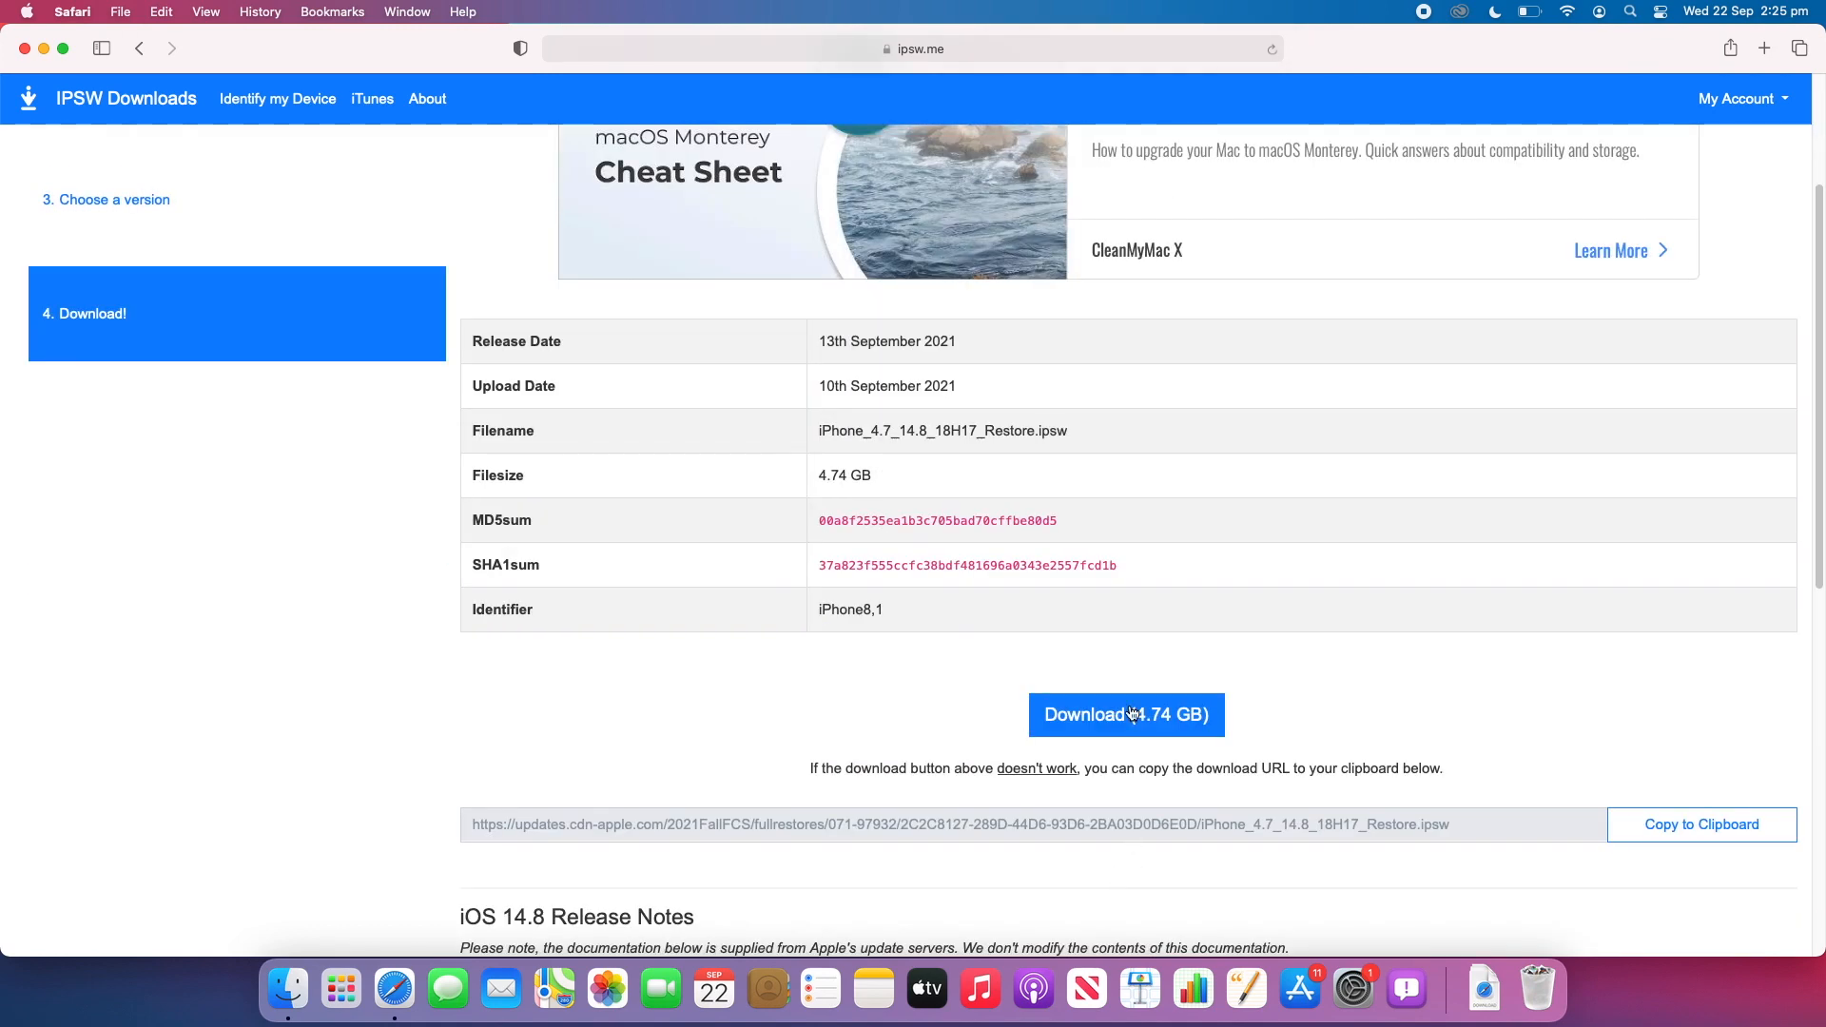
{"action": "mouse_move", "coordinate": [74, 7]}
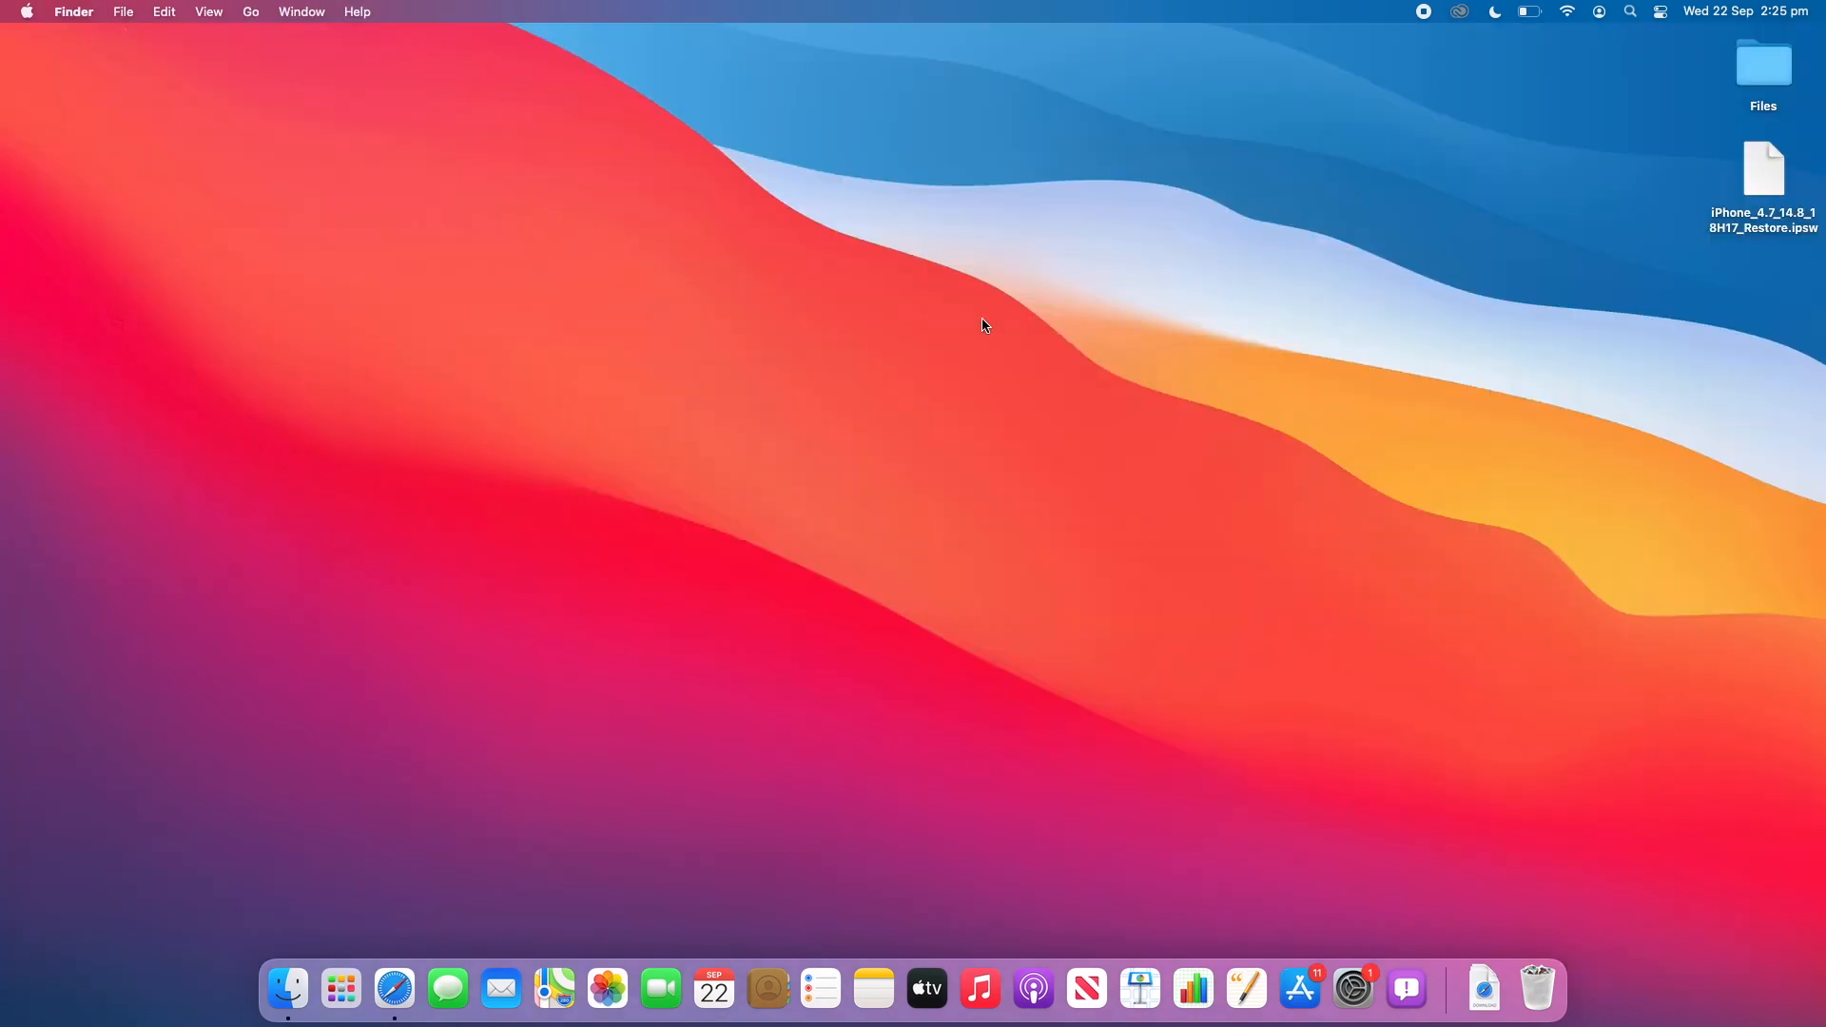
{"action": "mouse_move", "coordinate": [1773, 193]}
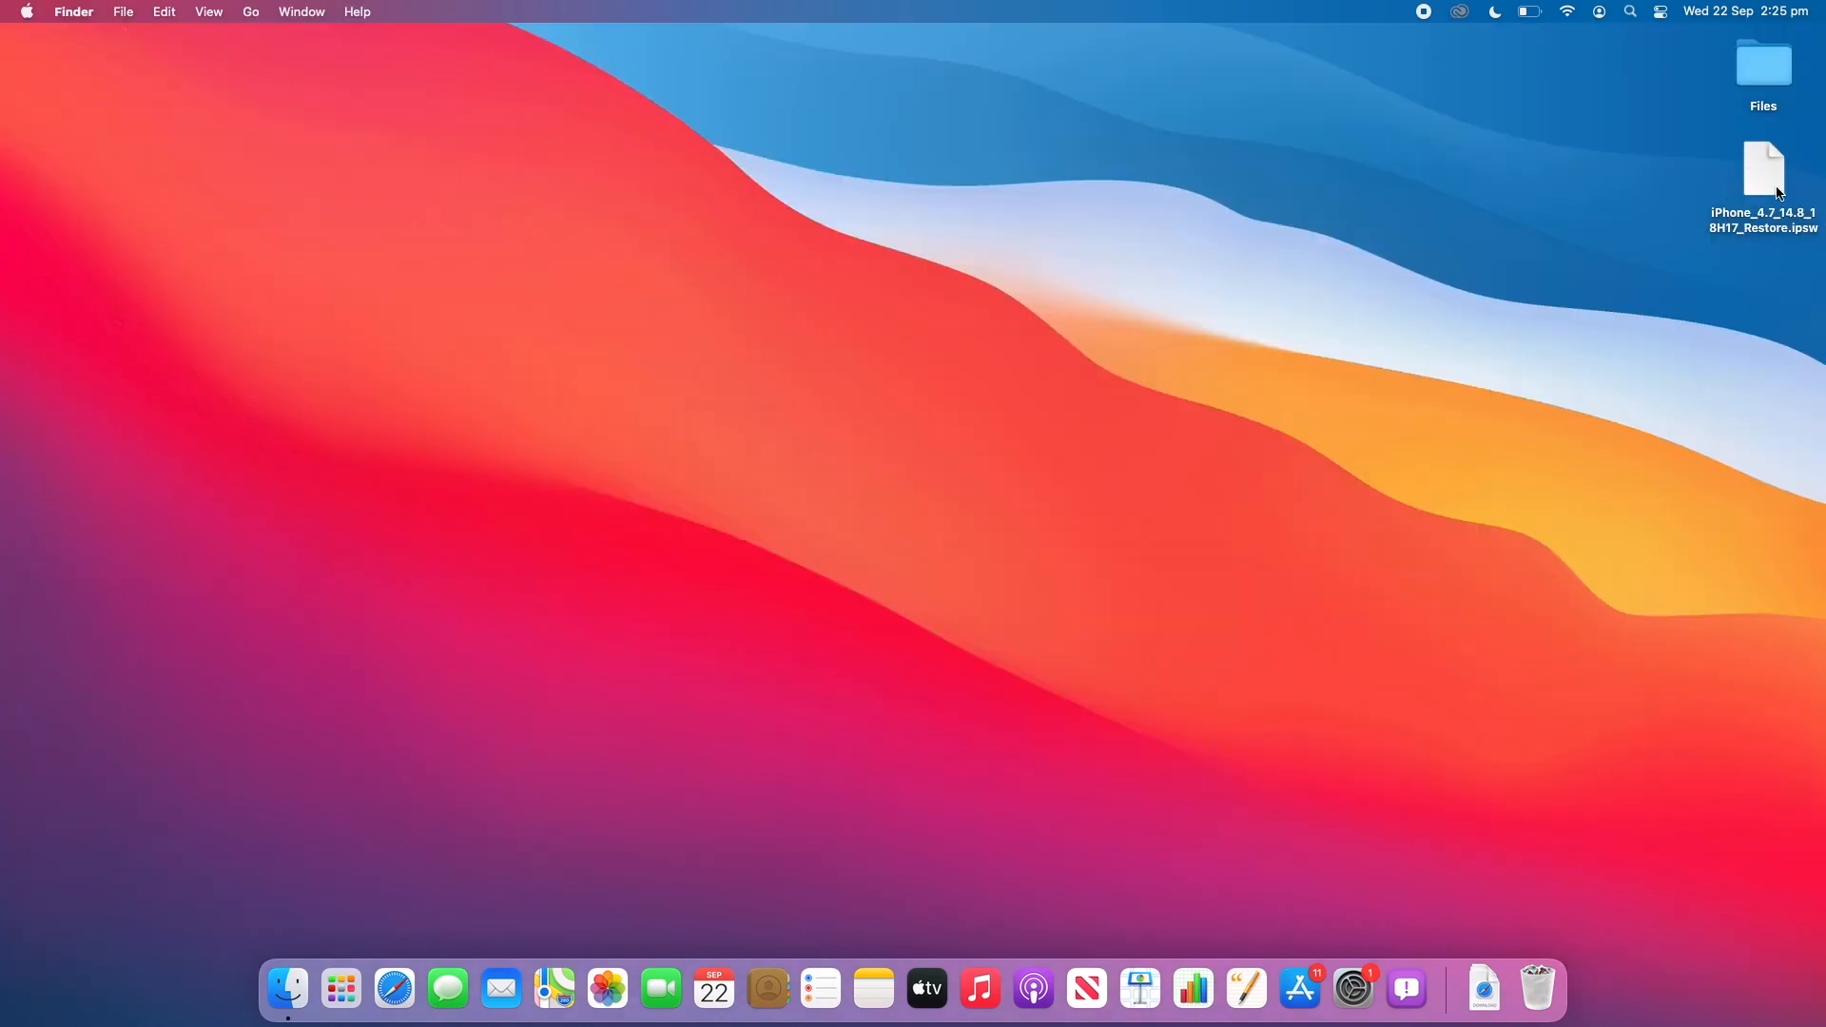
{"action": "mouse_move", "coordinate": [1526, 223]}
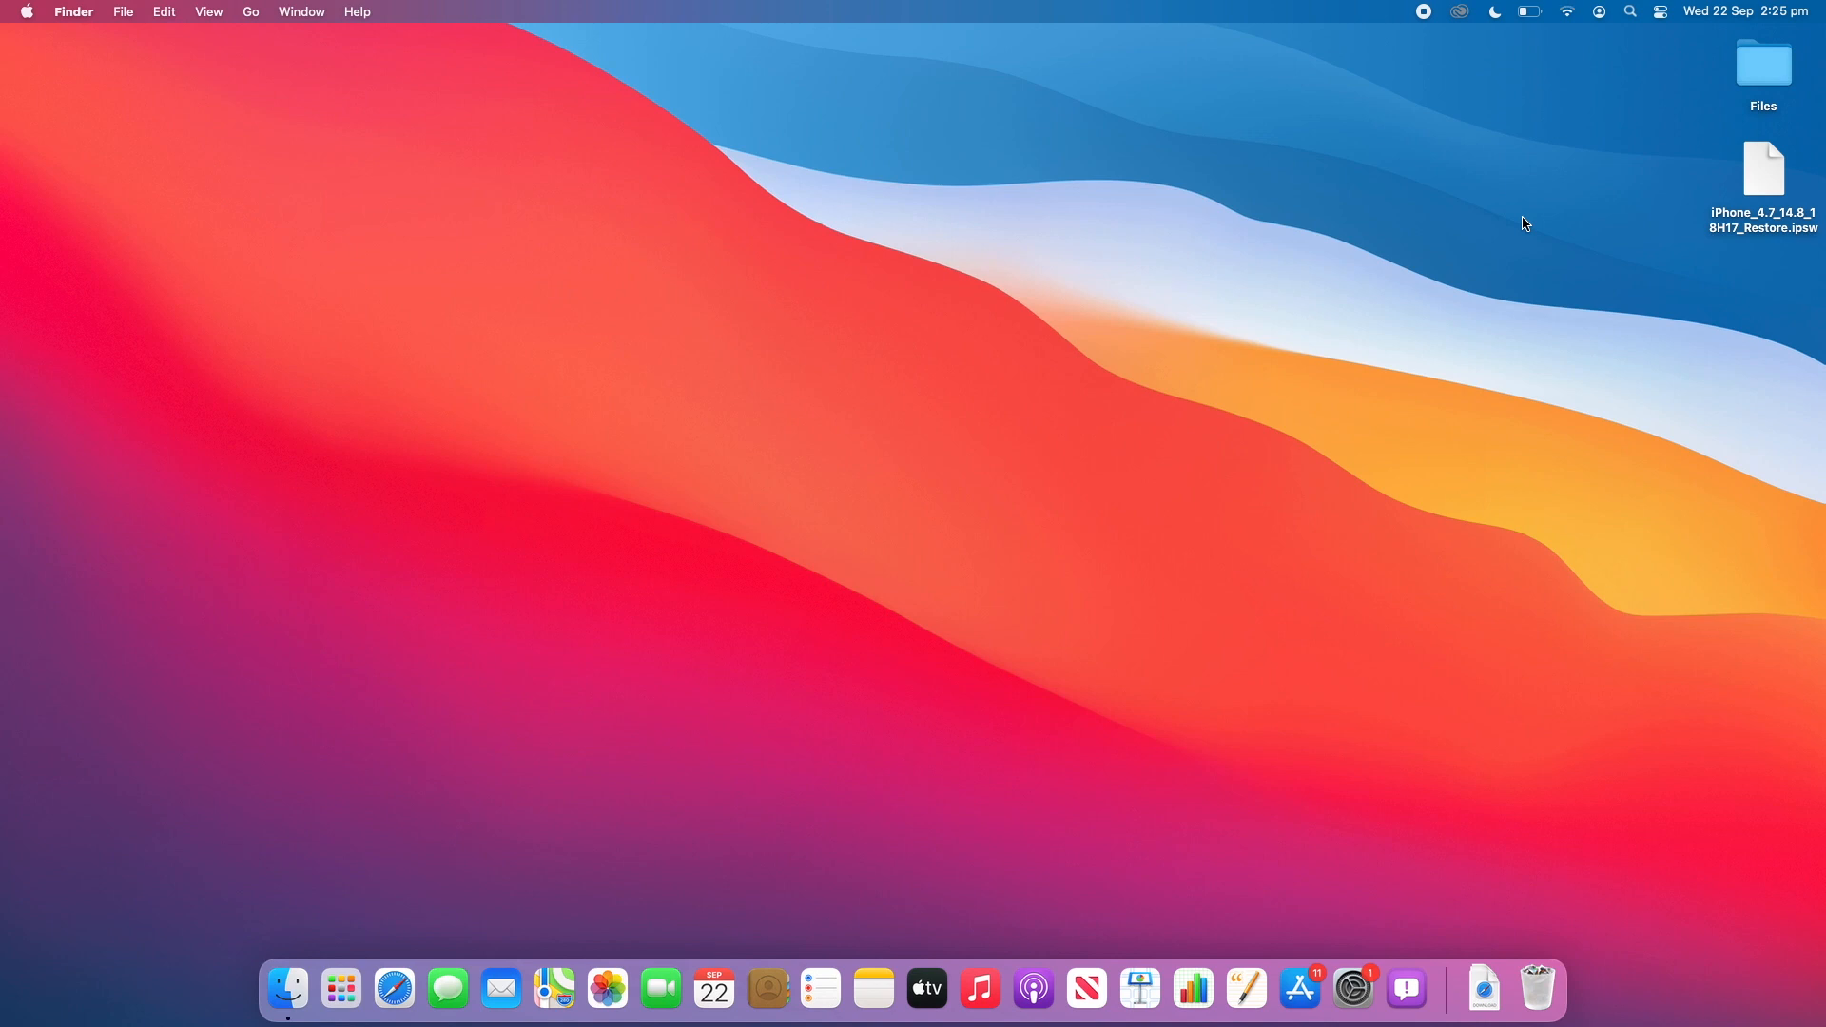
{"action": "mouse_move", "coordinate": [930, 557]}
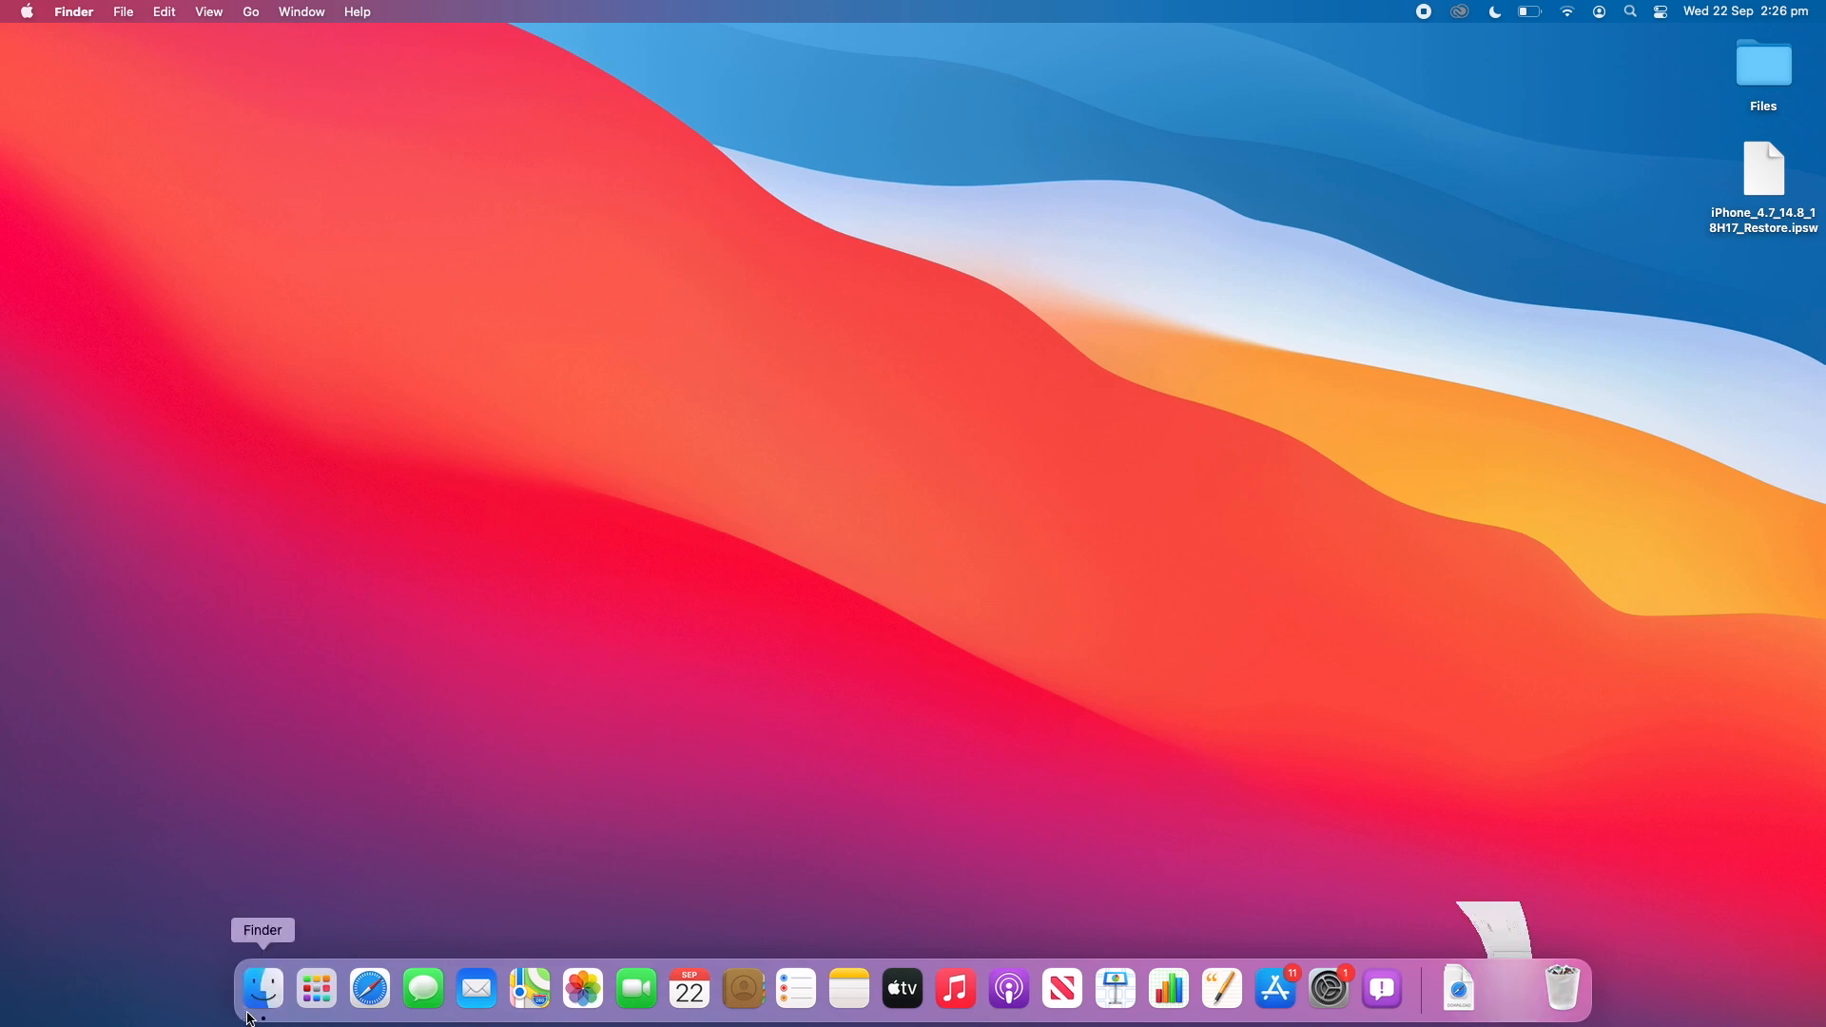
{"action": "left_click", "coordinate": [260, 989]}
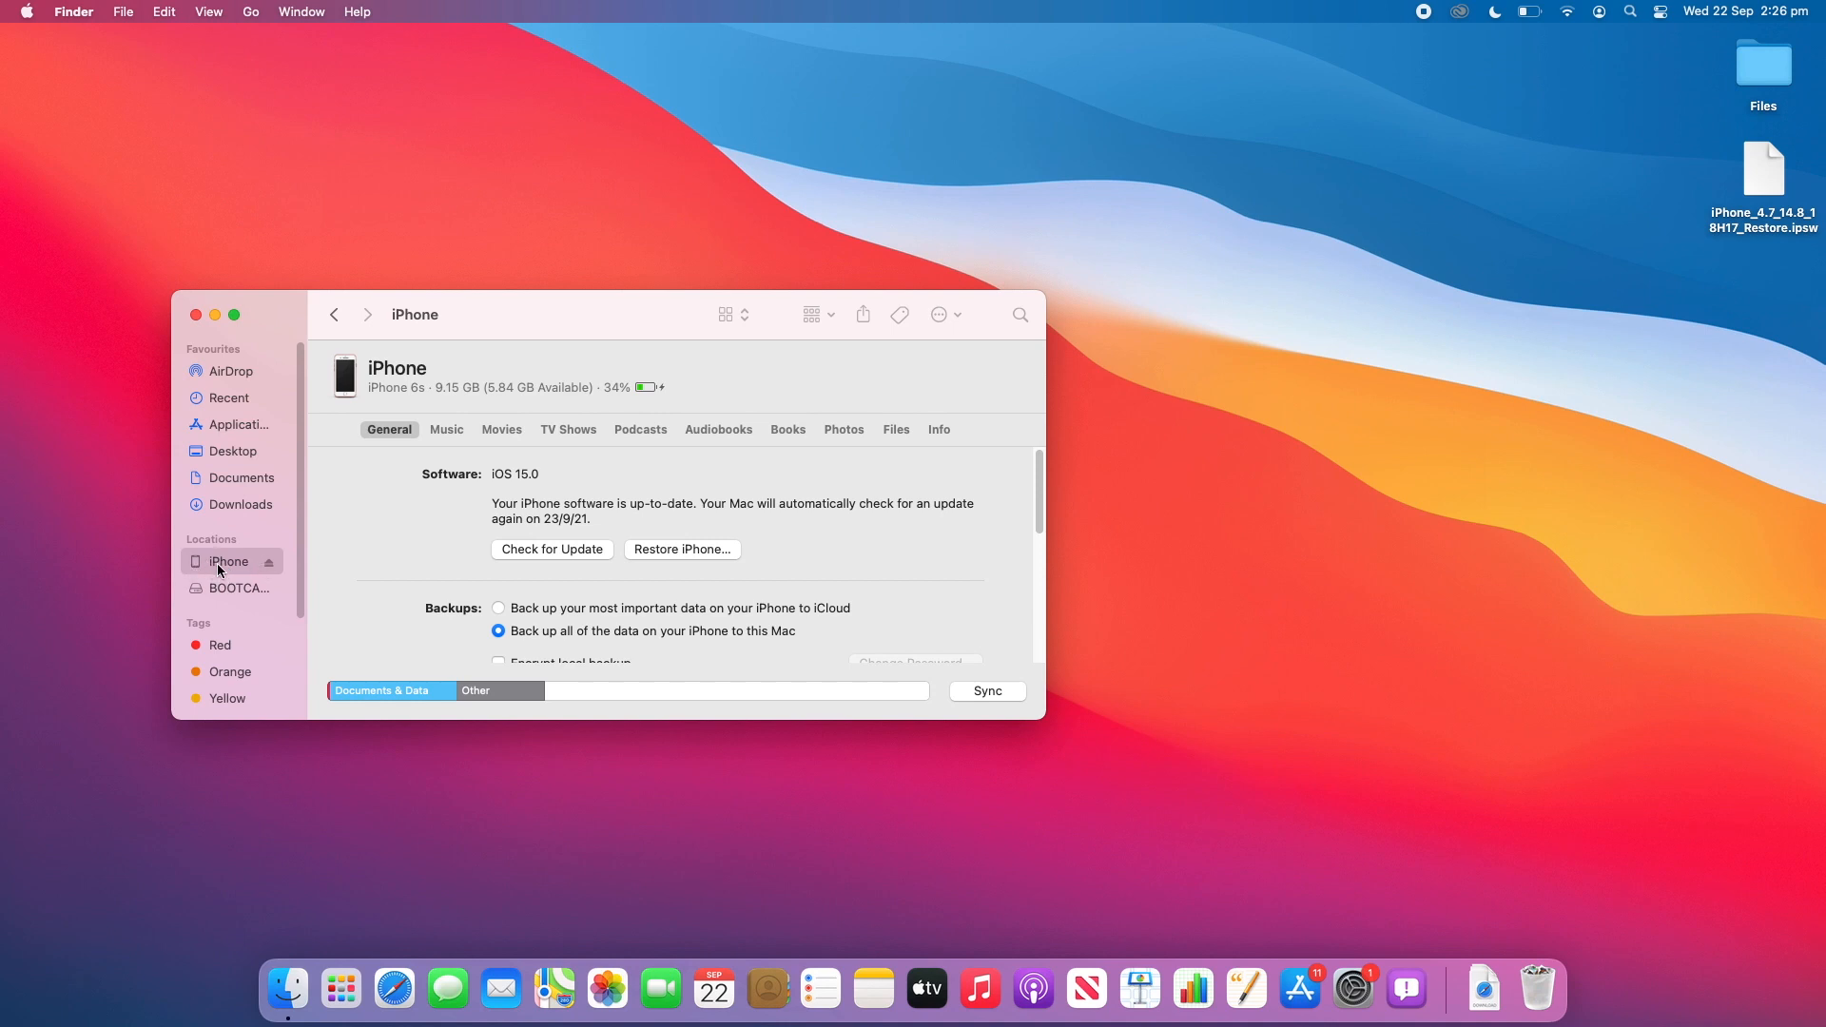
{"action": "mouse_move", "coordinate": [232, 580]}
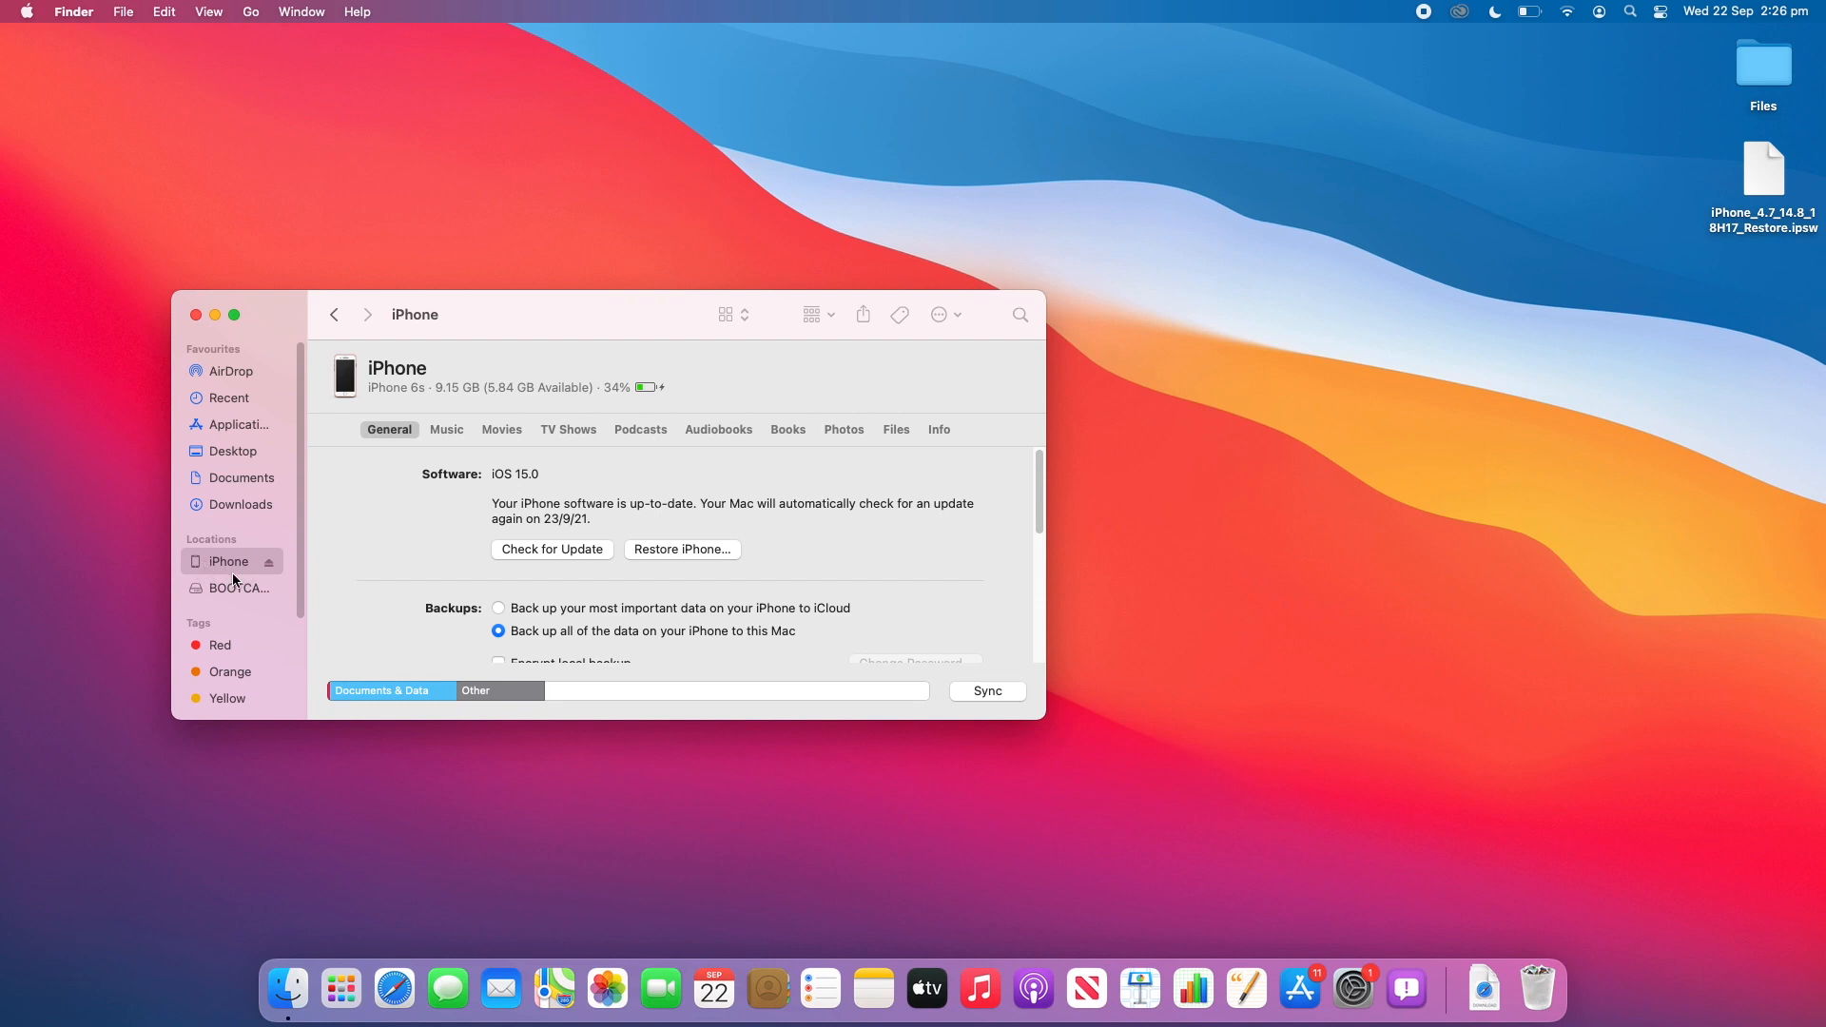
{"action": "mouse_move", "coordinate": [618, 318]}
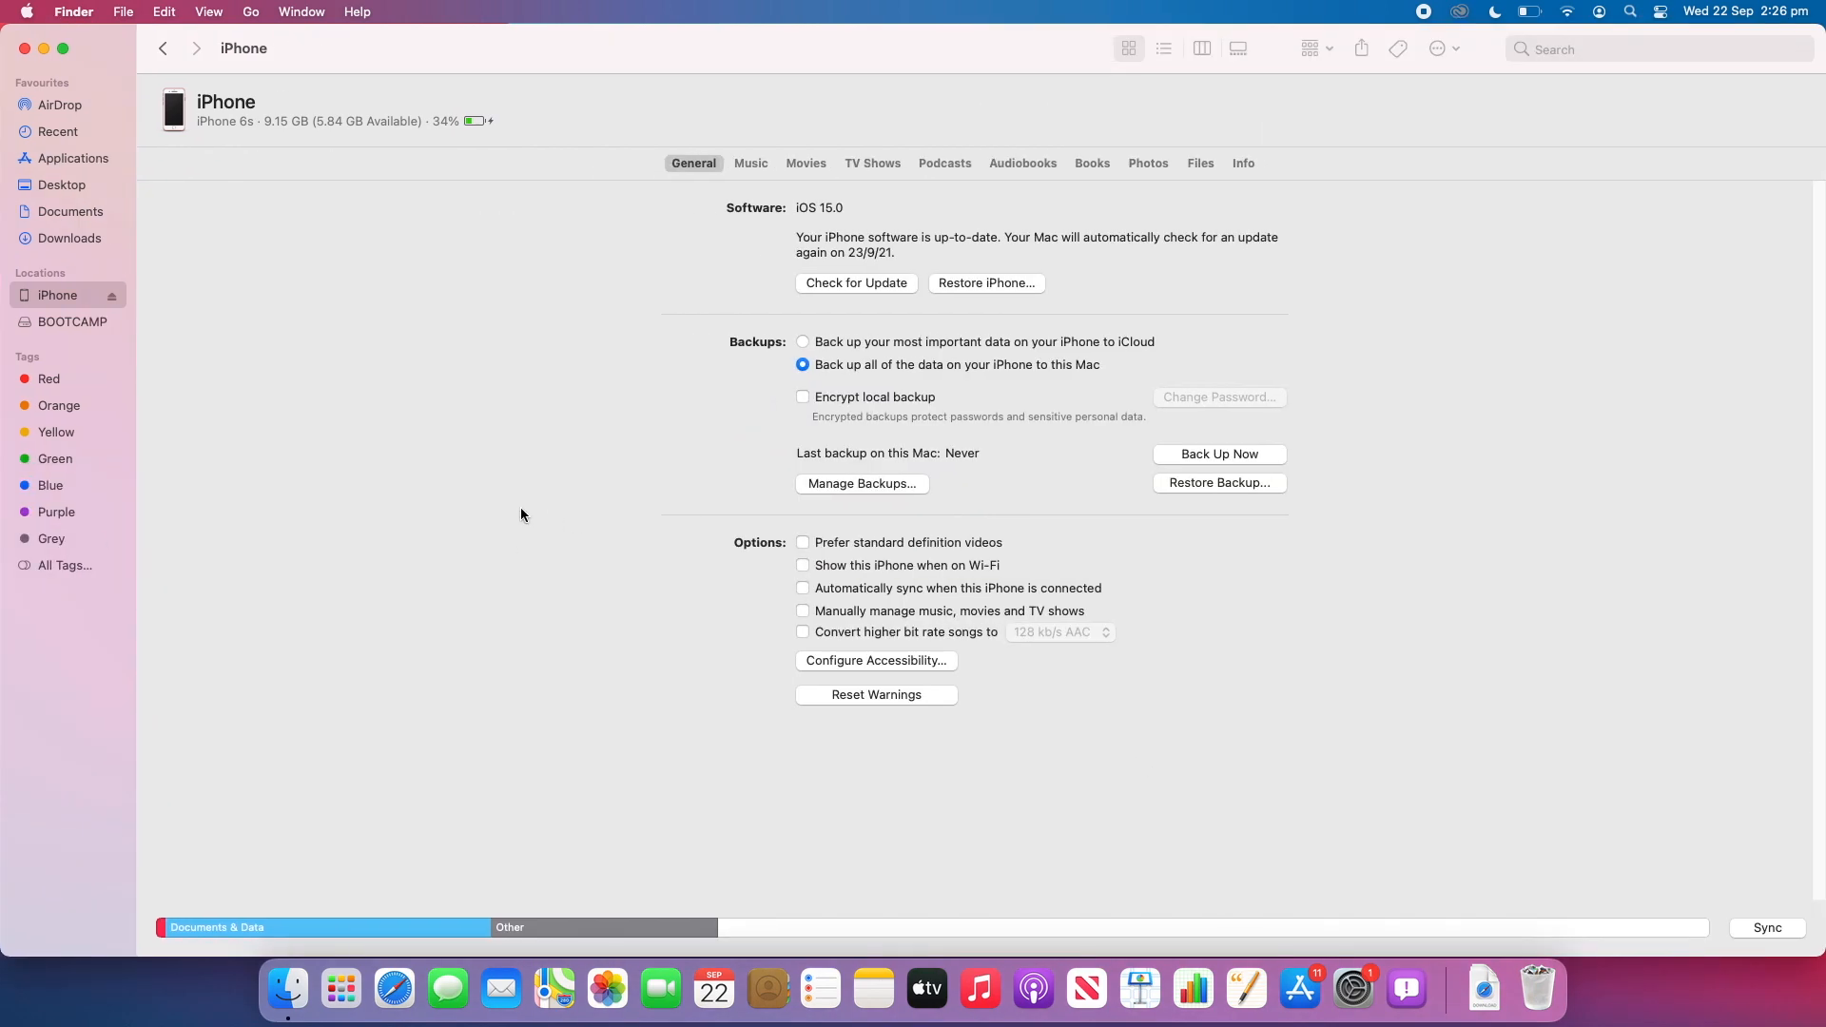
{"action": "mouse_move", "coordinate": [551, 455]}
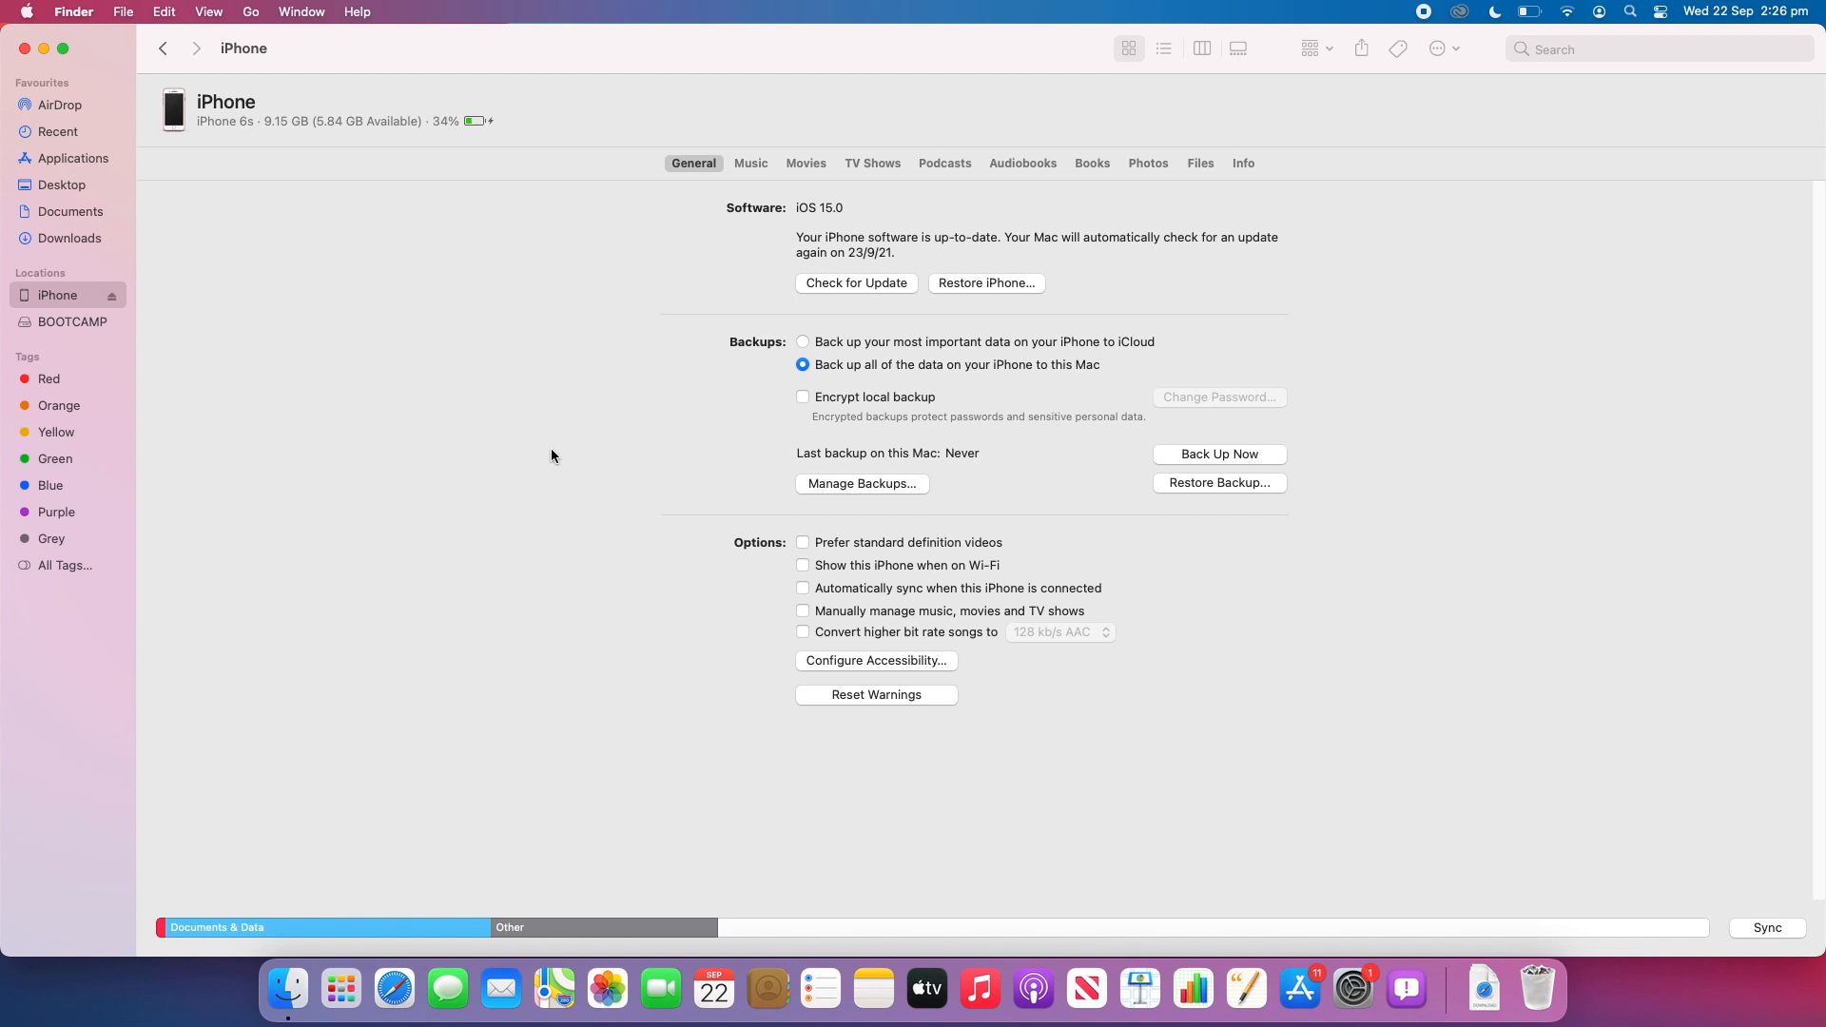
{"action": "mouse_move", "coordinate": [1202, 487]}
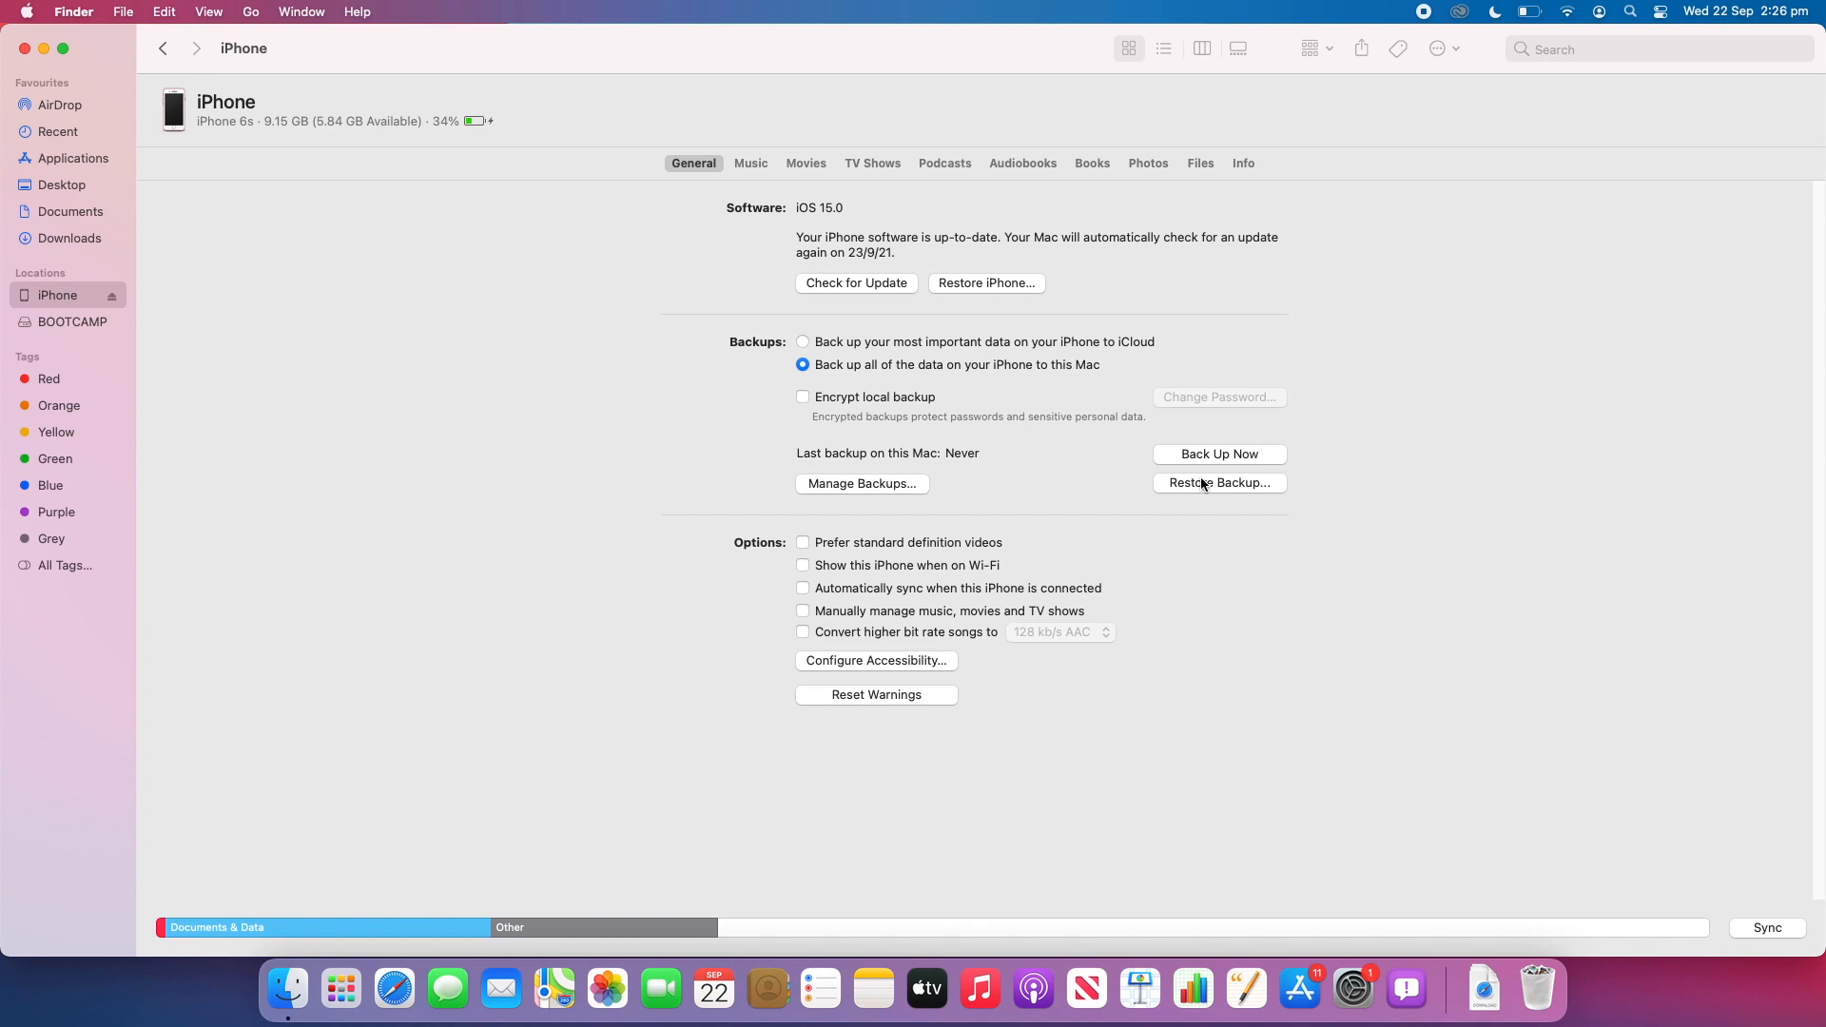
{"action": "mouse_move", "coordinate": [1347, 538]}
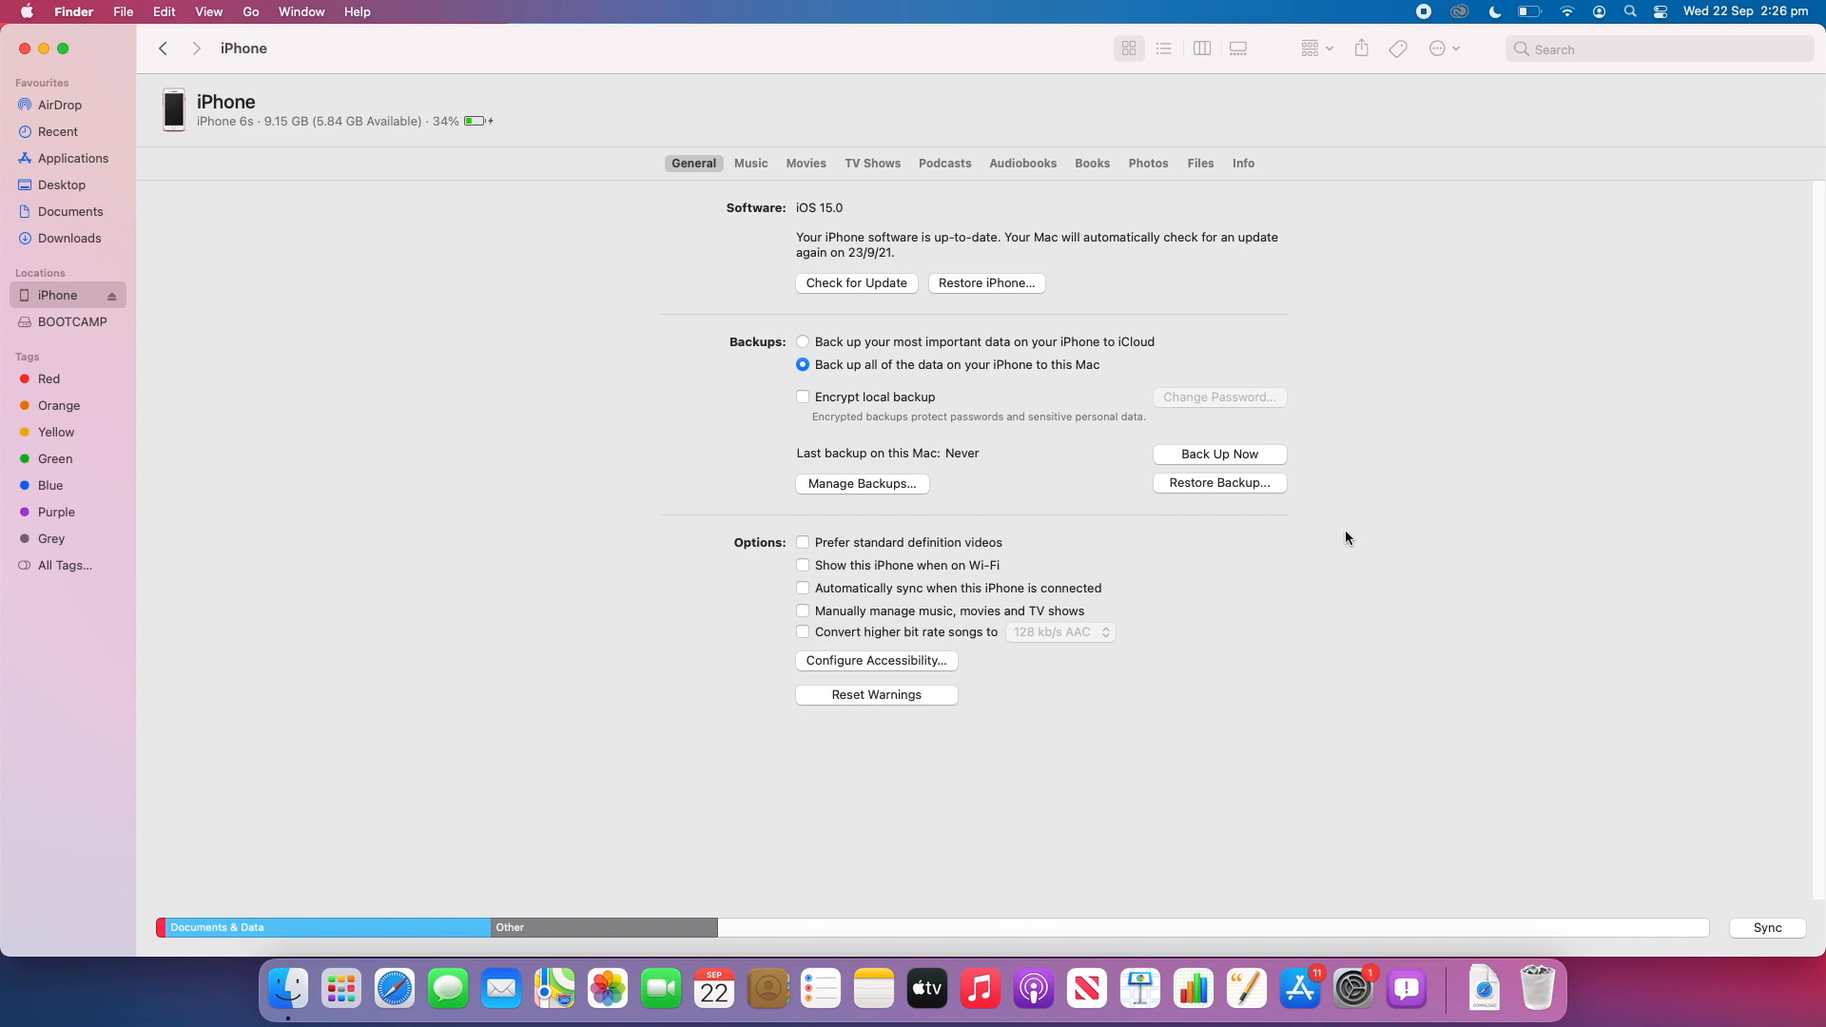
{"action": "mouse_move", "coordinate": [1432, 531]}
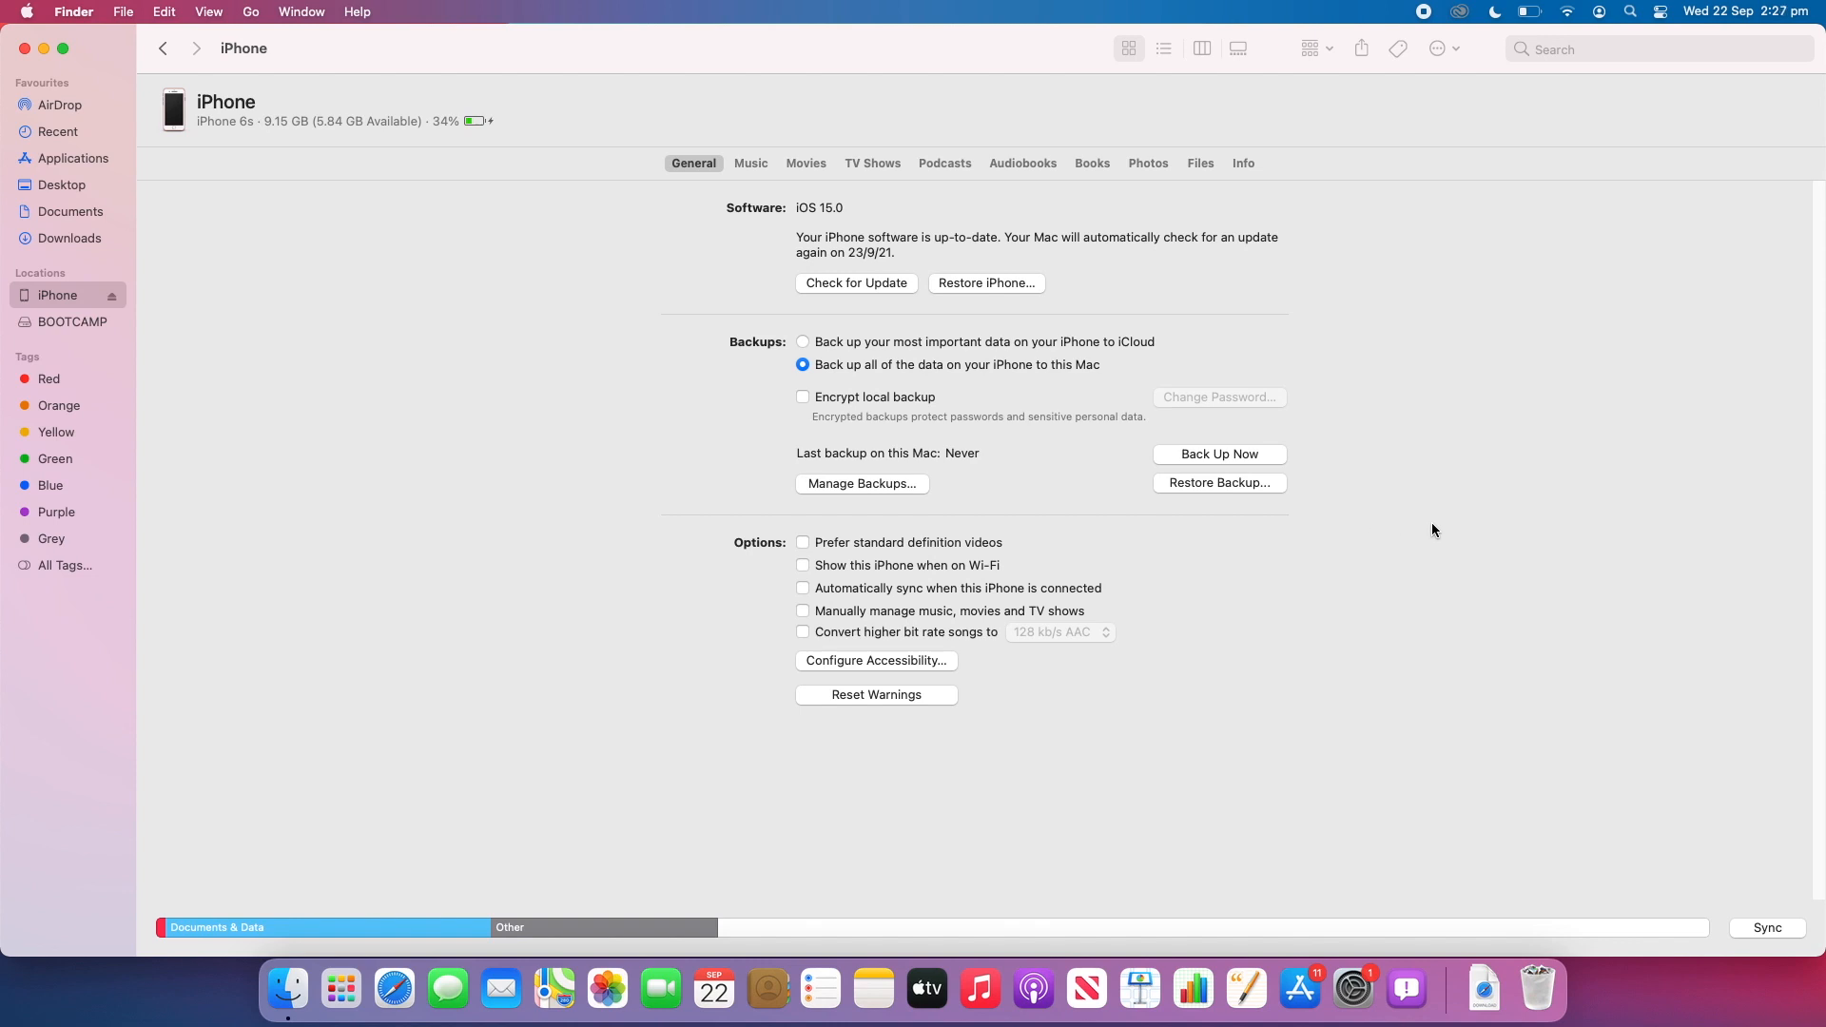
{"action": "mouse_move", "coordinate": [1501, 489]}
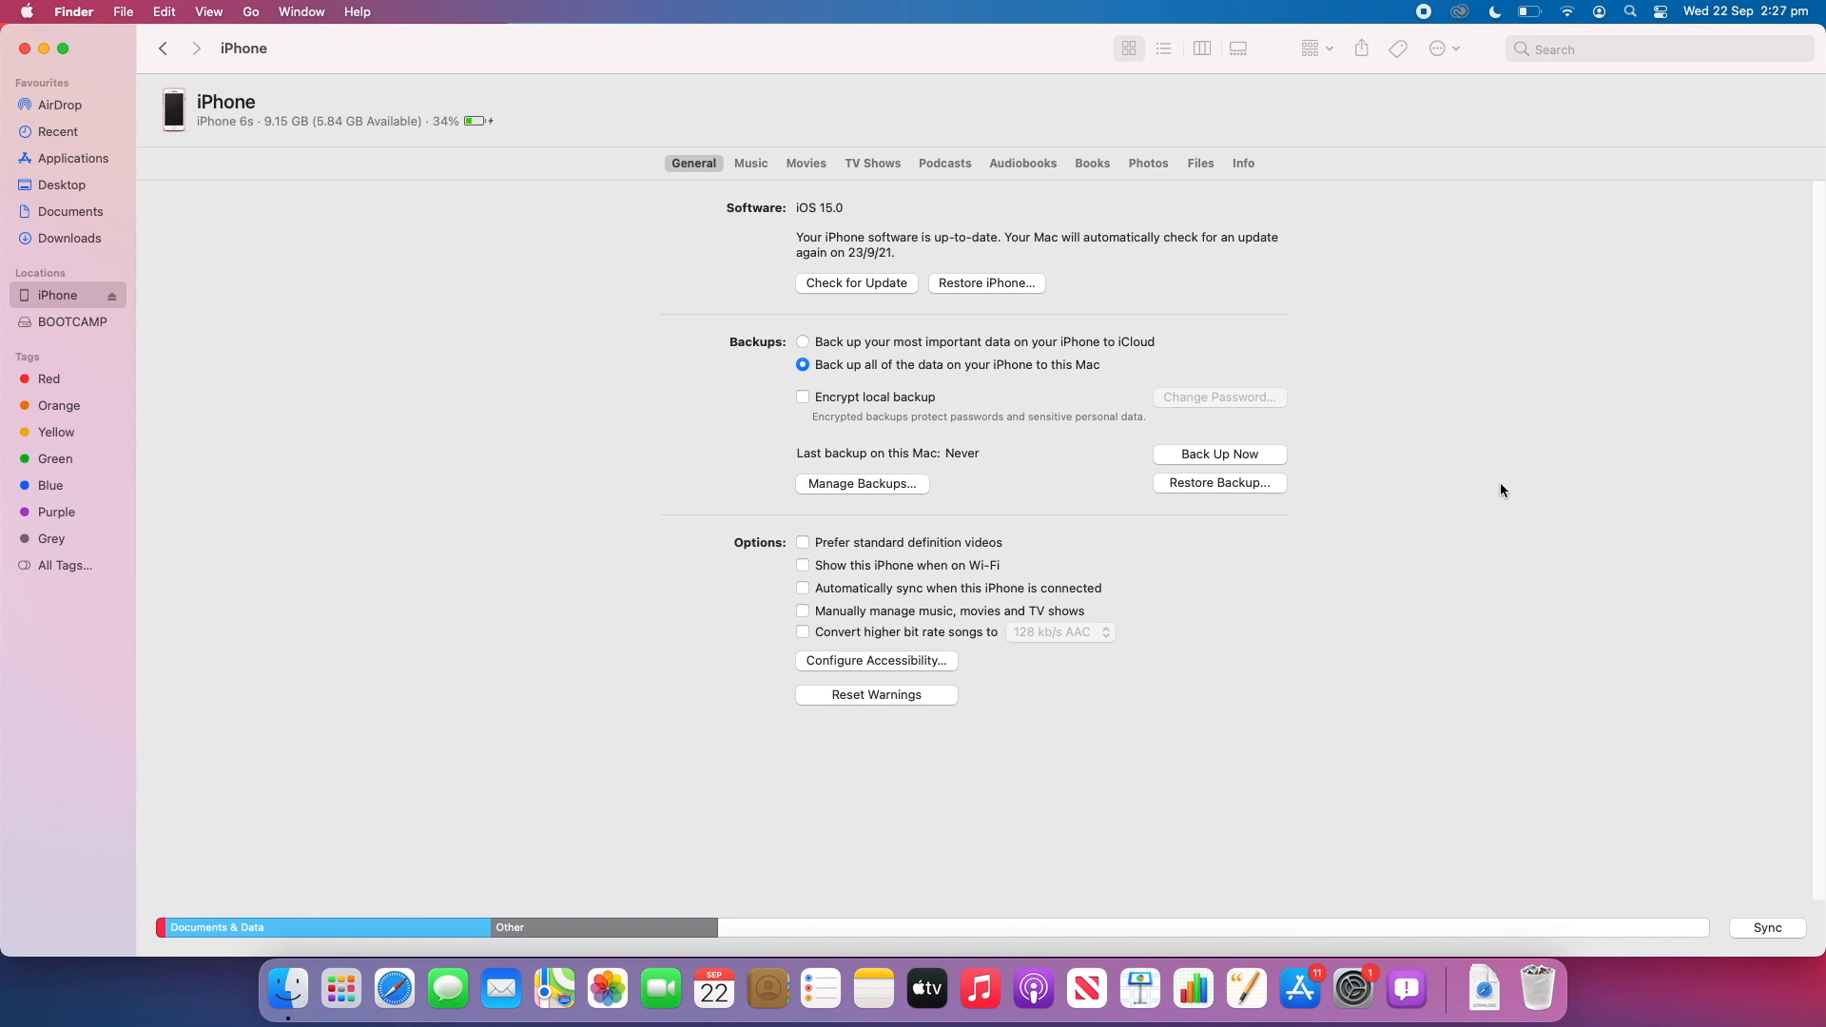
{"action": "mouse_move", "coordinate": [1179, 430]}
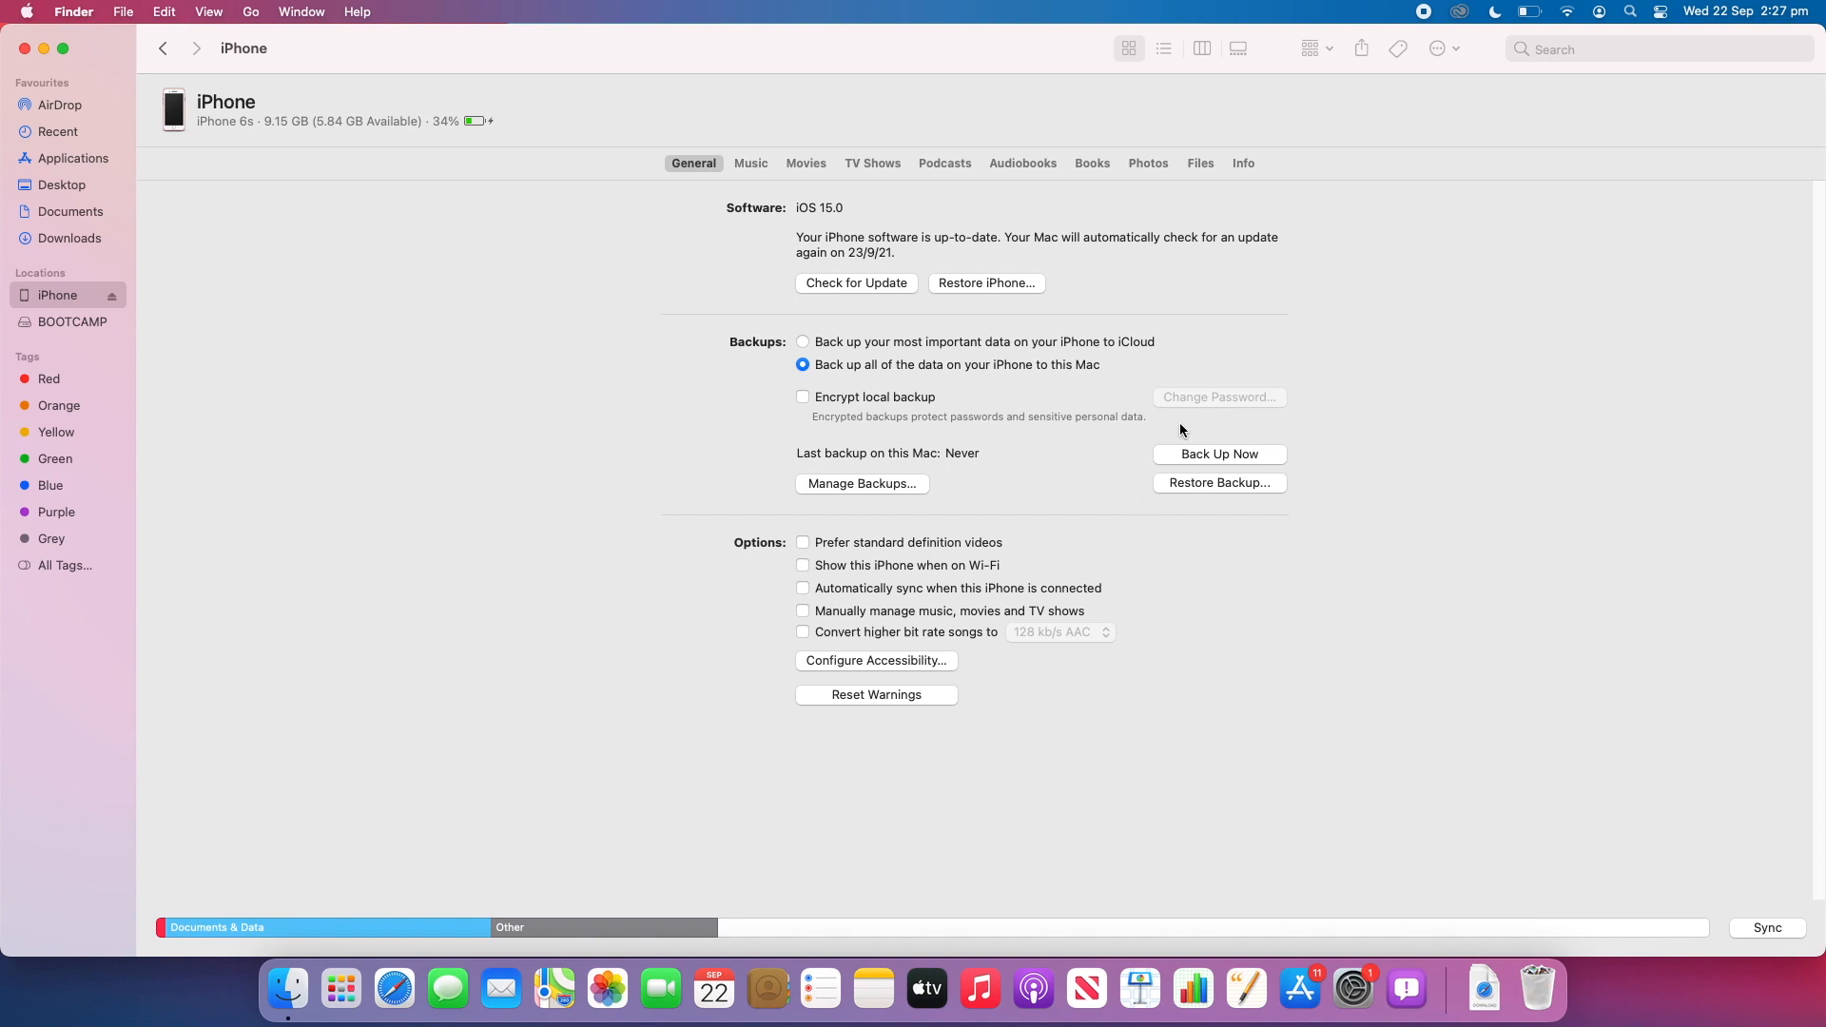
{"action": "mouse_move", "coordinate": [1282, 455]}
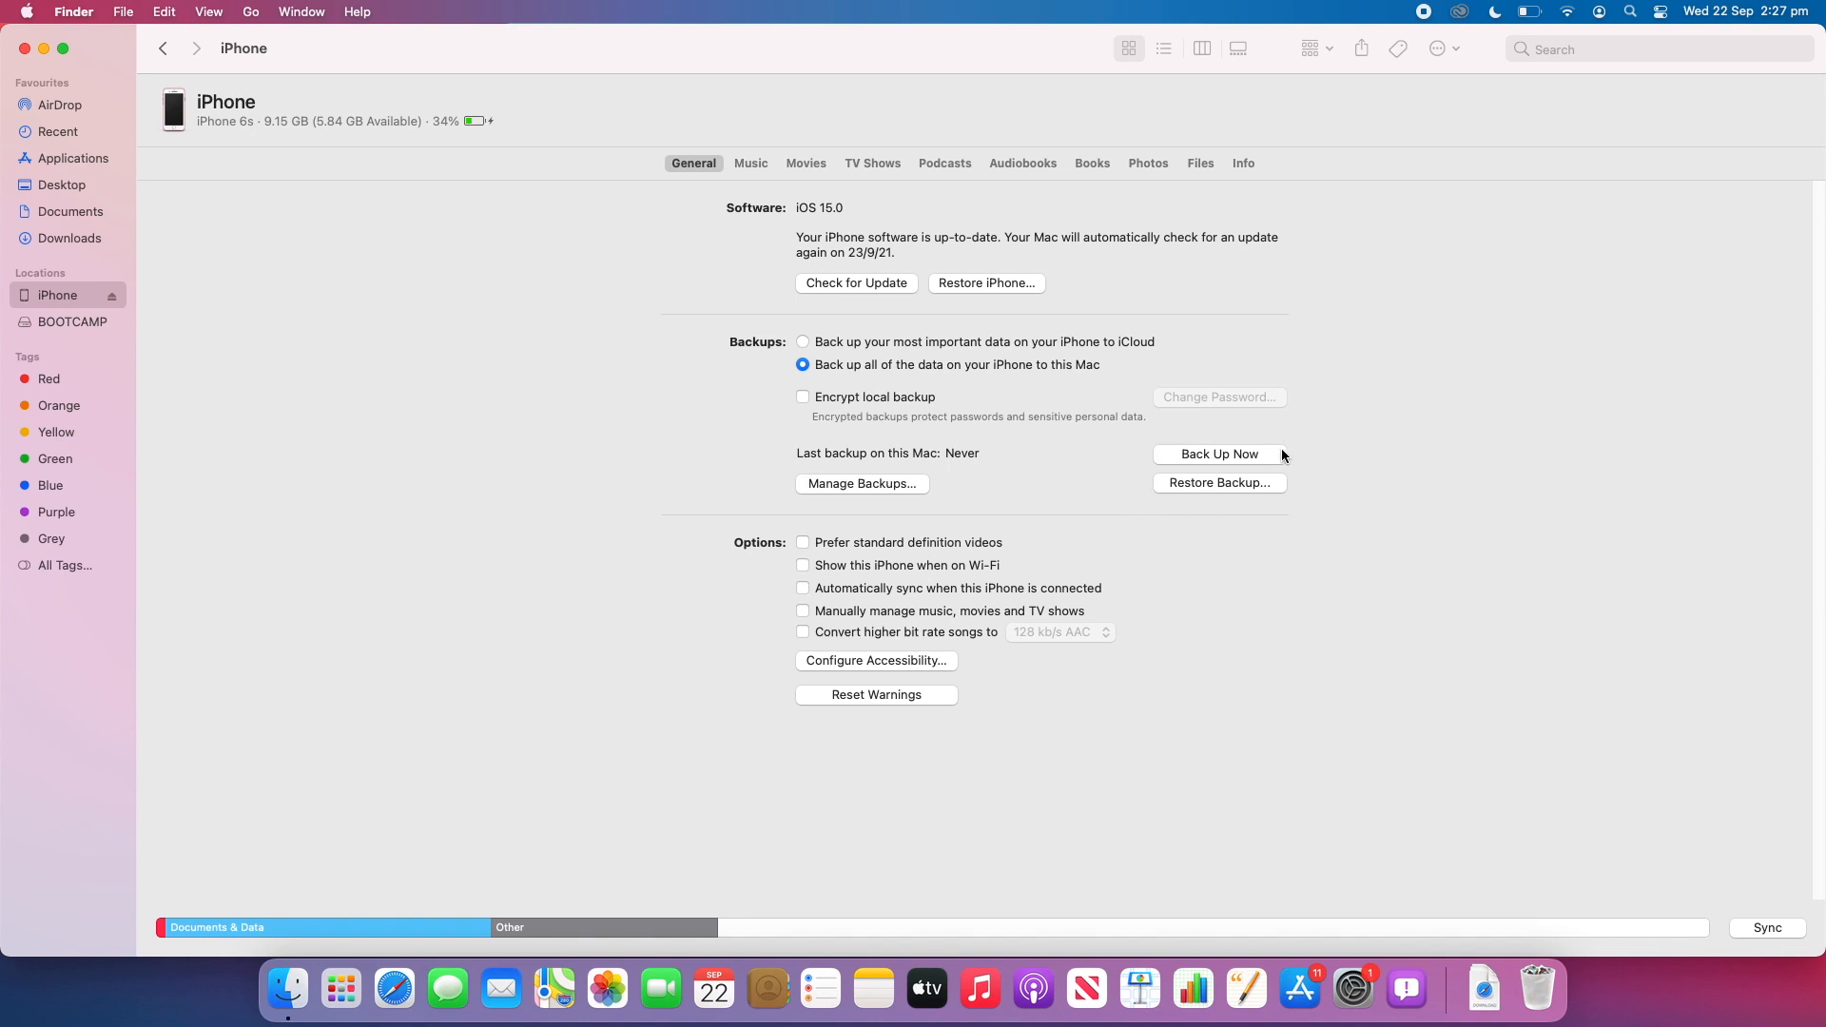
{"action": "mouse_move", "coordinate": [1432, 464]}
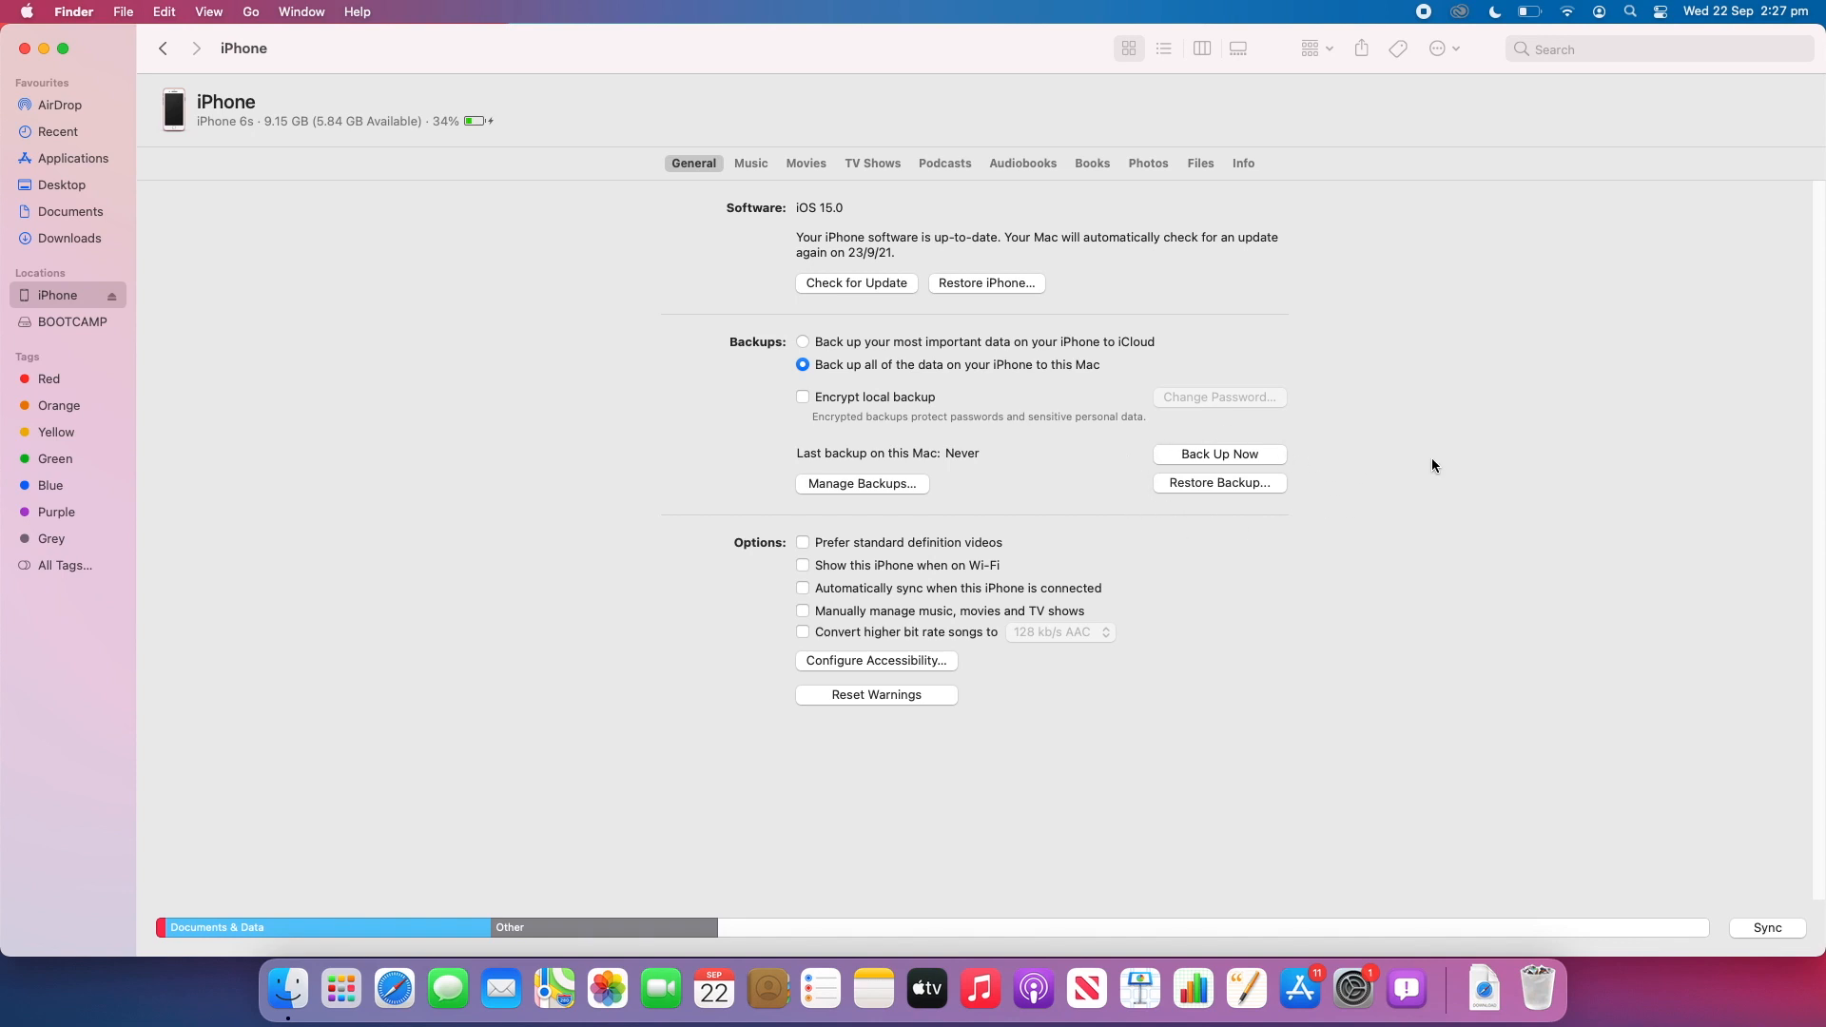
{"action": "mouse_move", "coordinate": [1350, 449]}
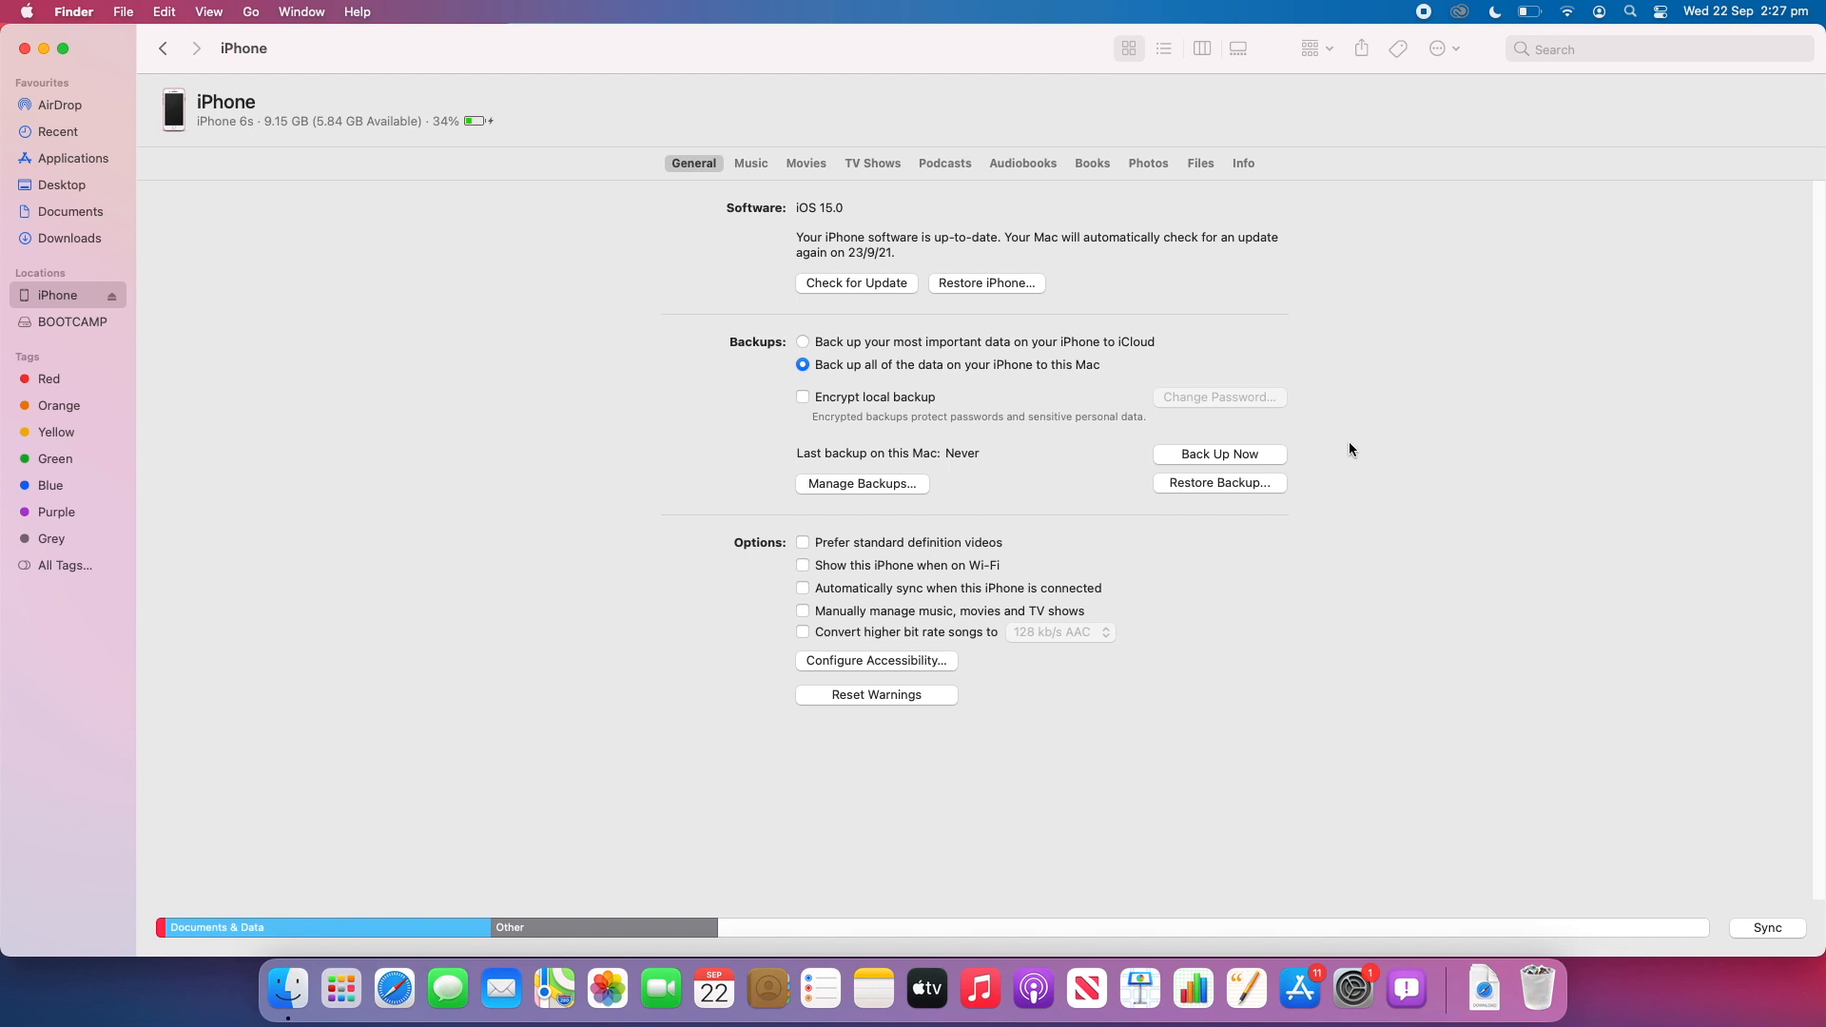
{"action": "mouse_move", "coordinate": [1122, 481]}
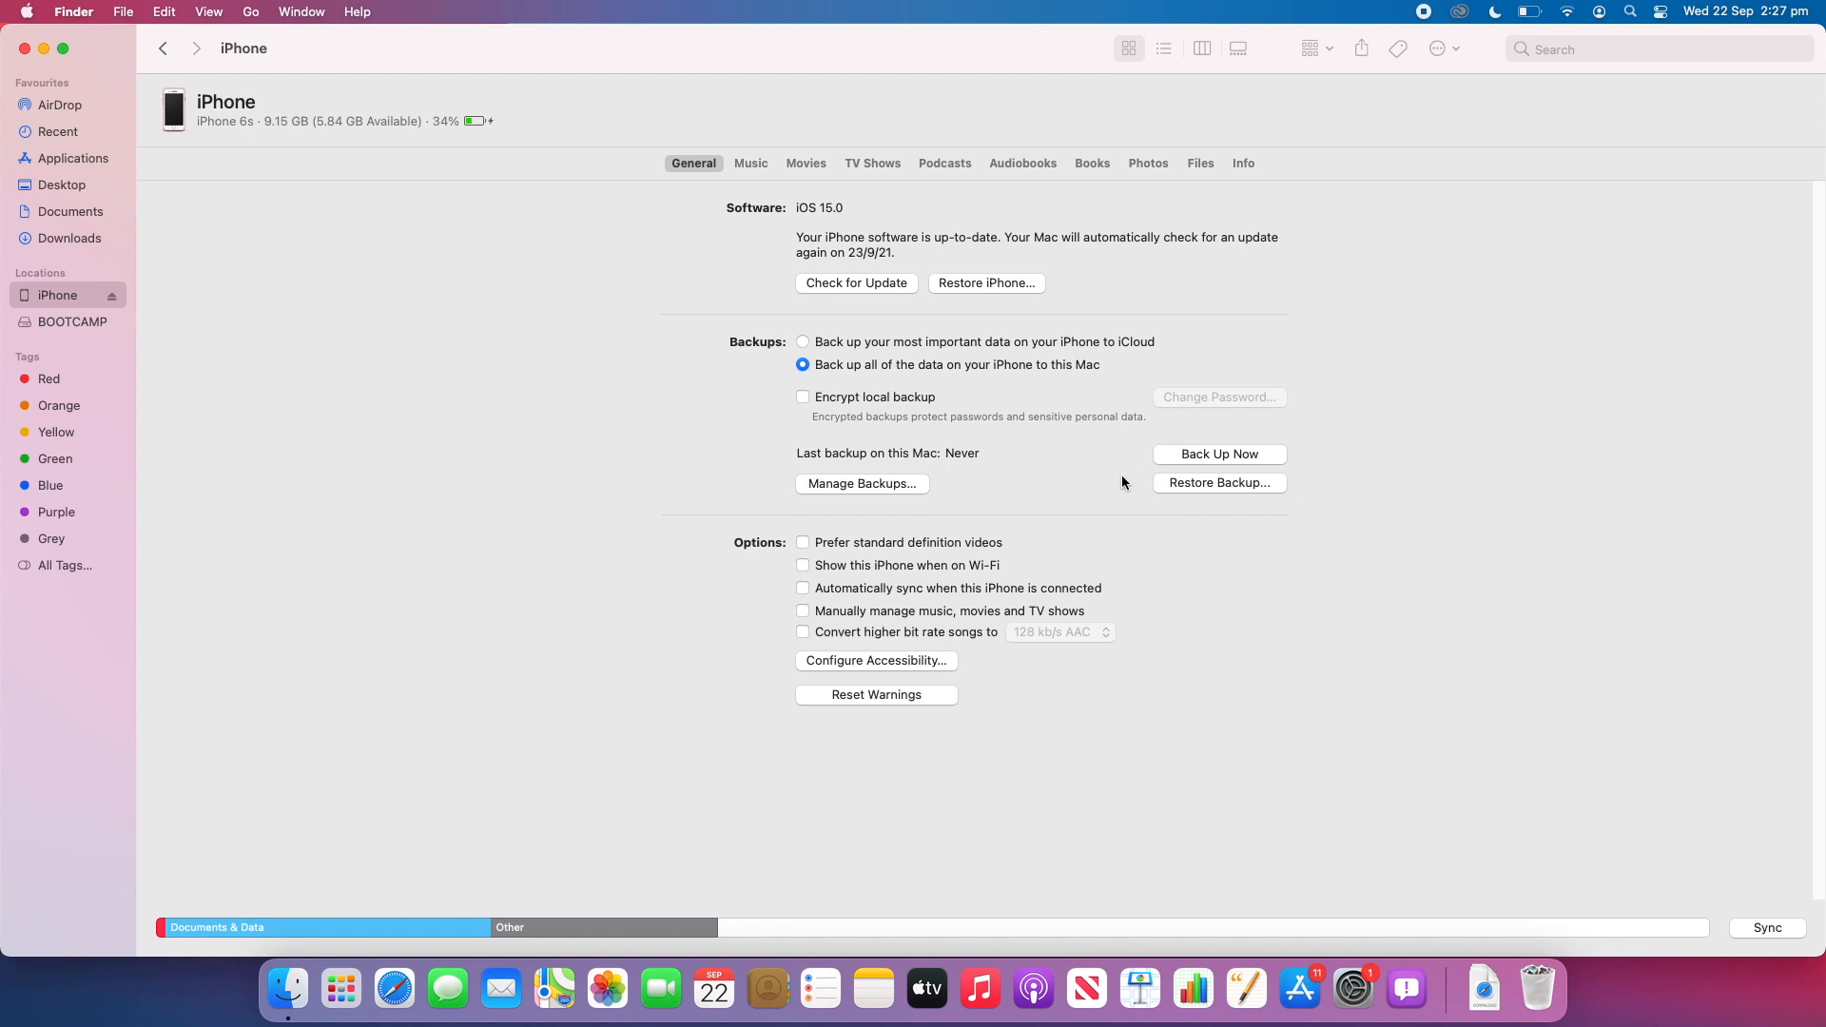
{"action": "mouse_move", "coordinate": [1118, 460]}
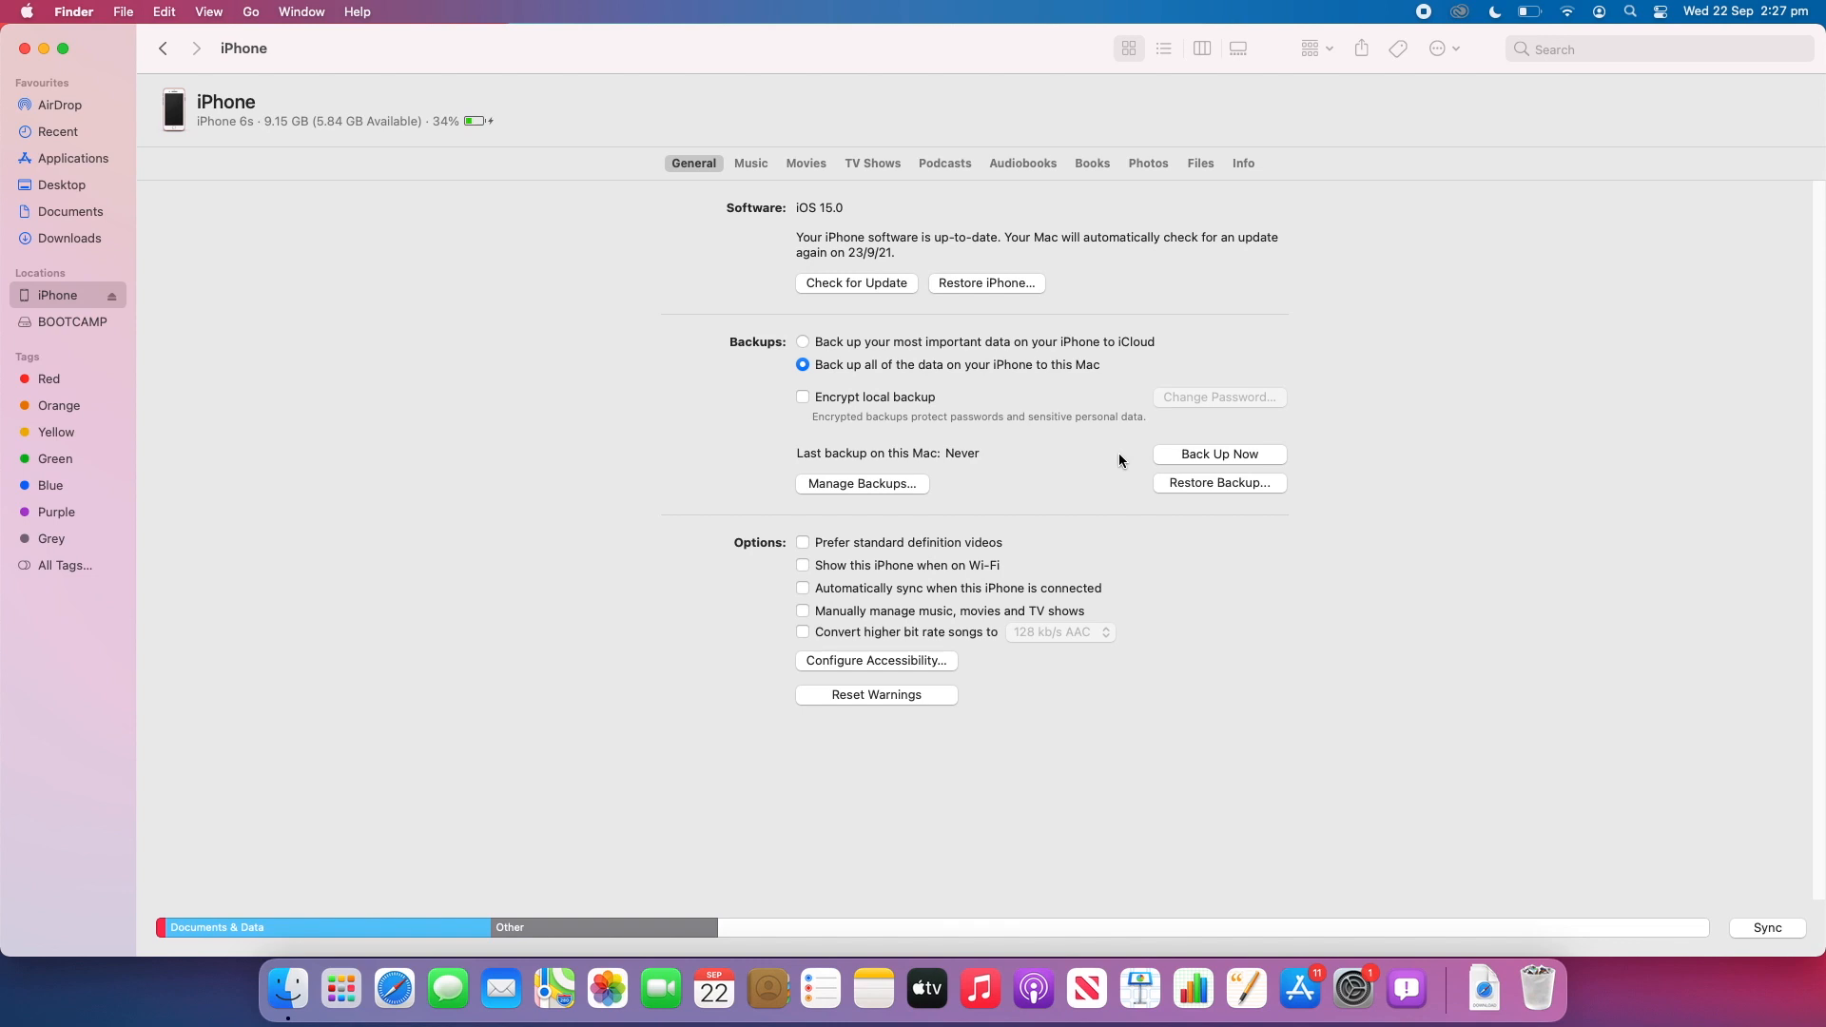
{"action": "mouse_move", "coordinate": [1128, 407]}
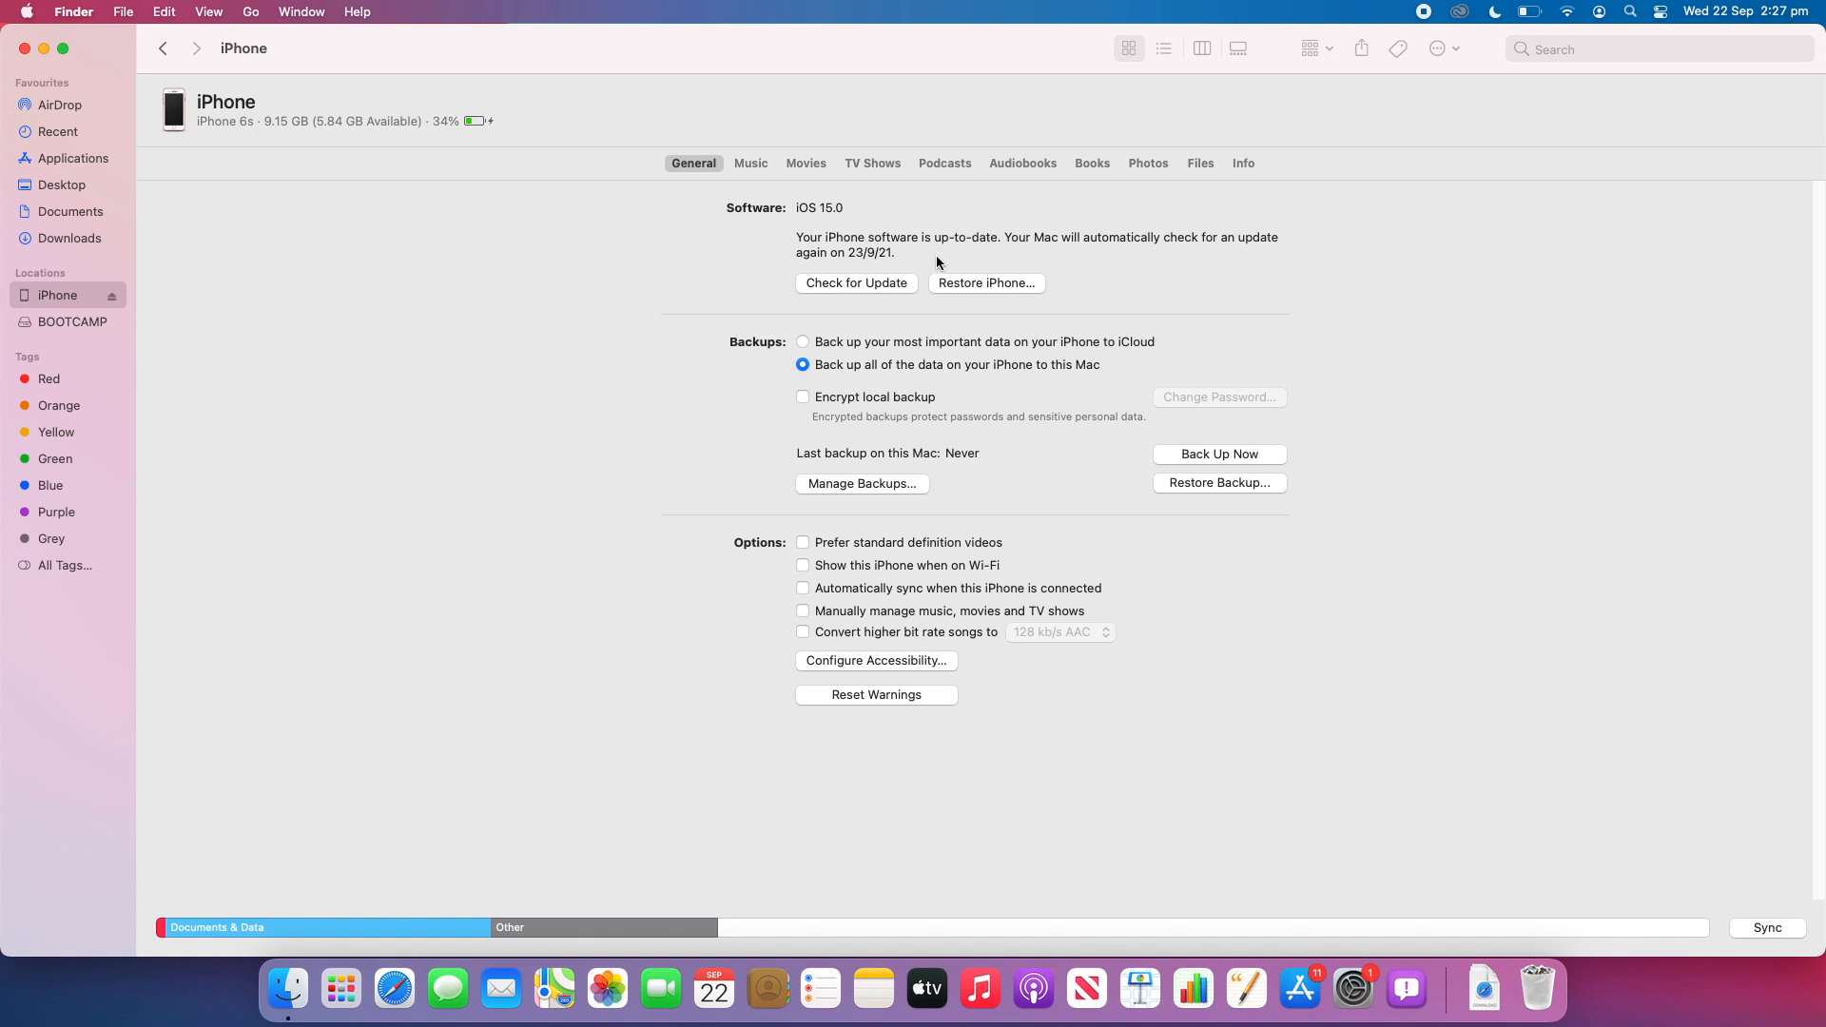
{"action": "mouse_move", "coordinate": [1076, 314]}
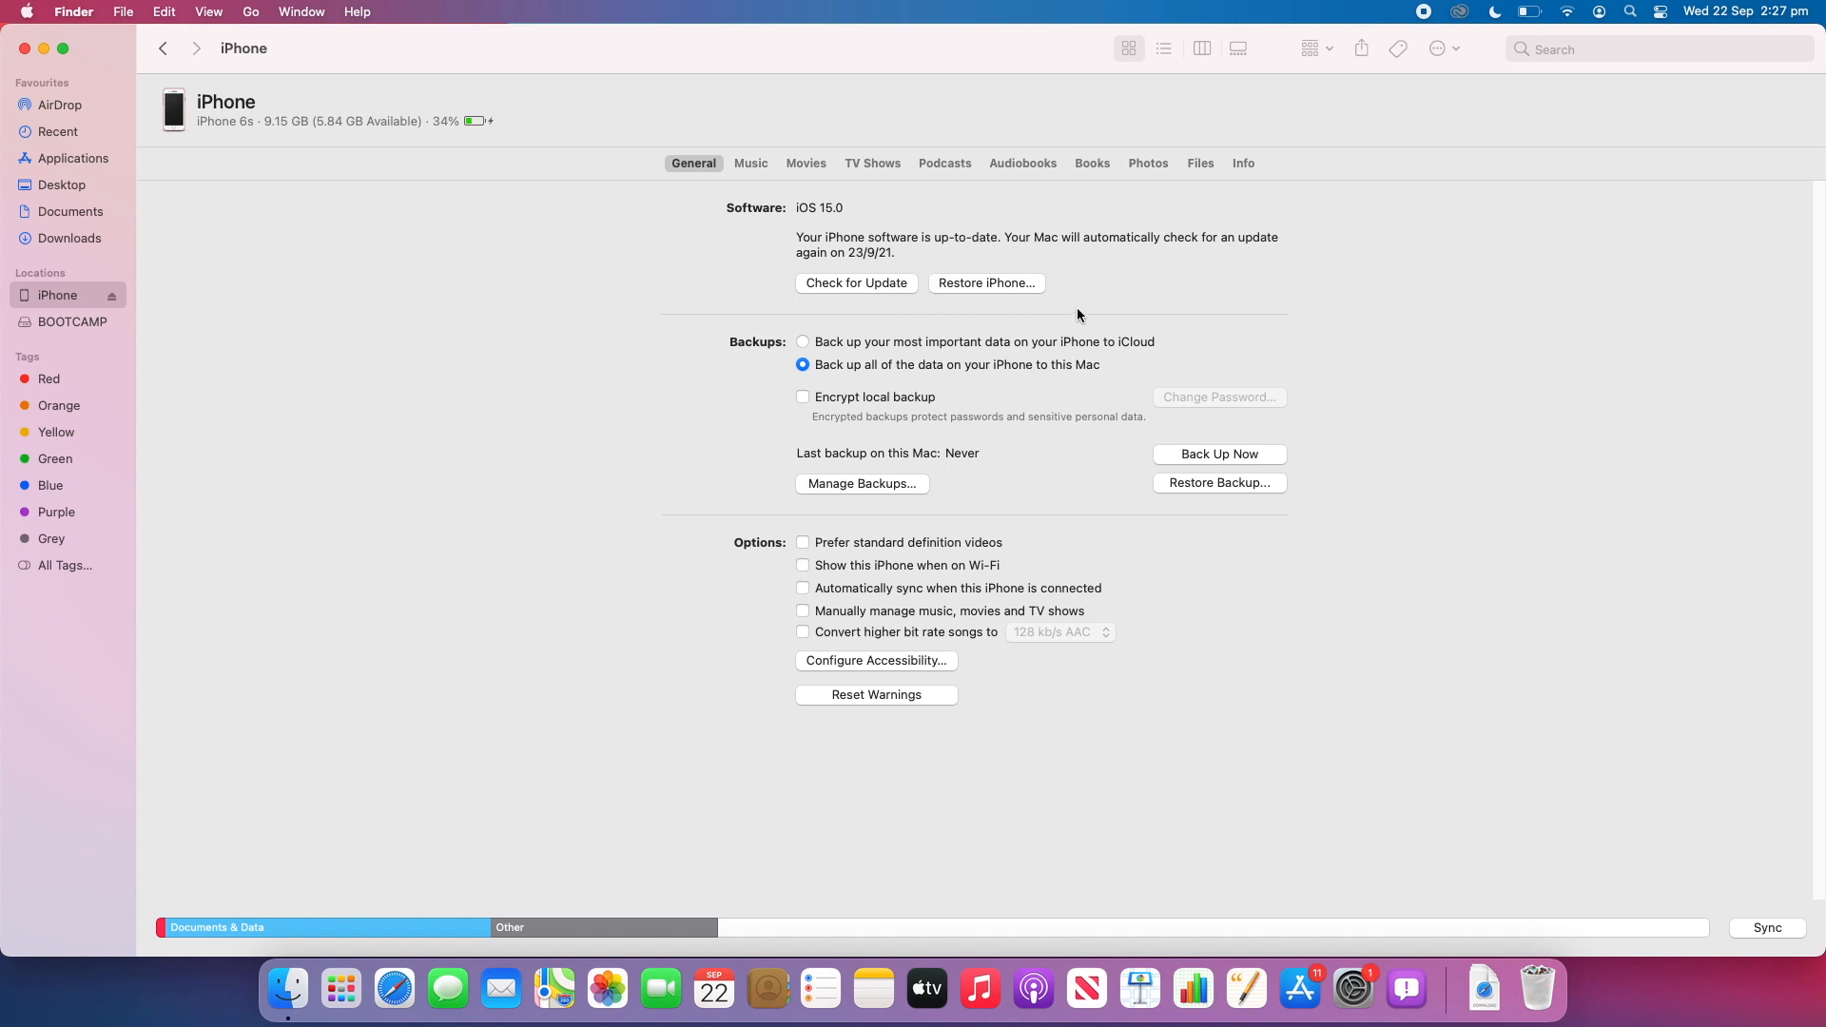
{"action": "mouse_move", "coordinate": [1082, 289]}
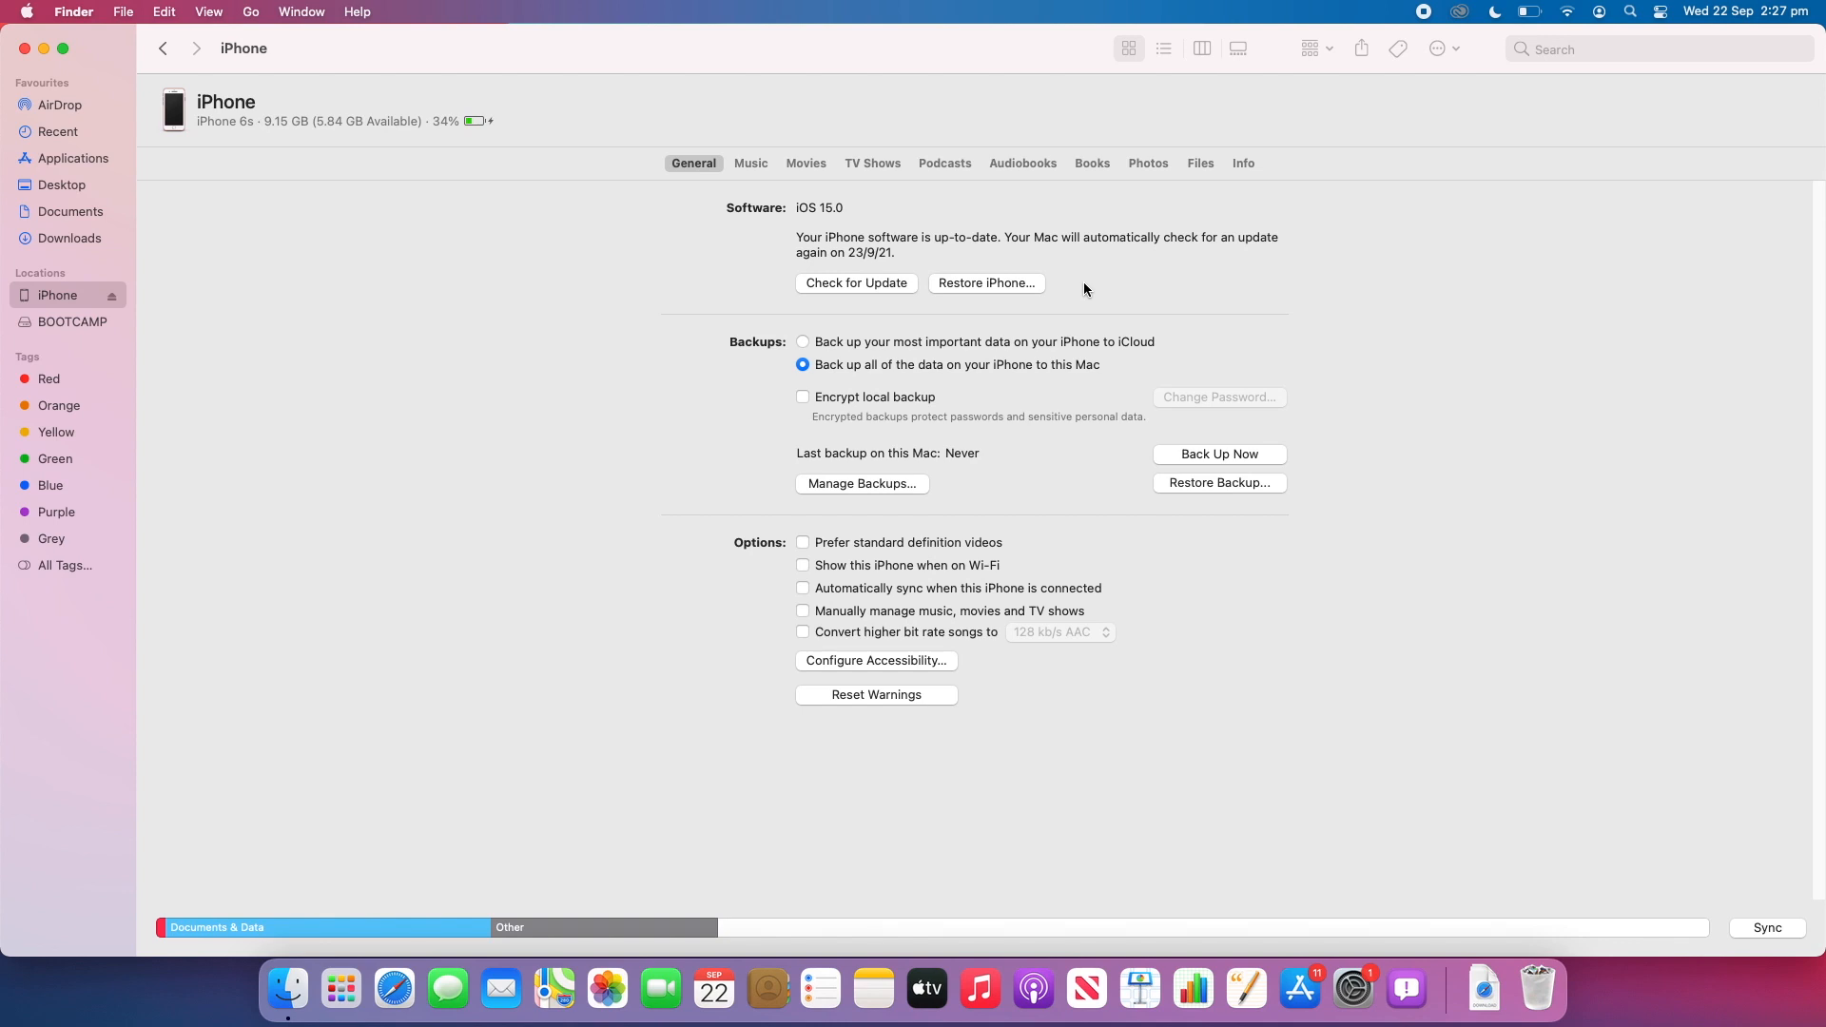
{"action": "mouse_move", "coordinate": [1062, 289]}
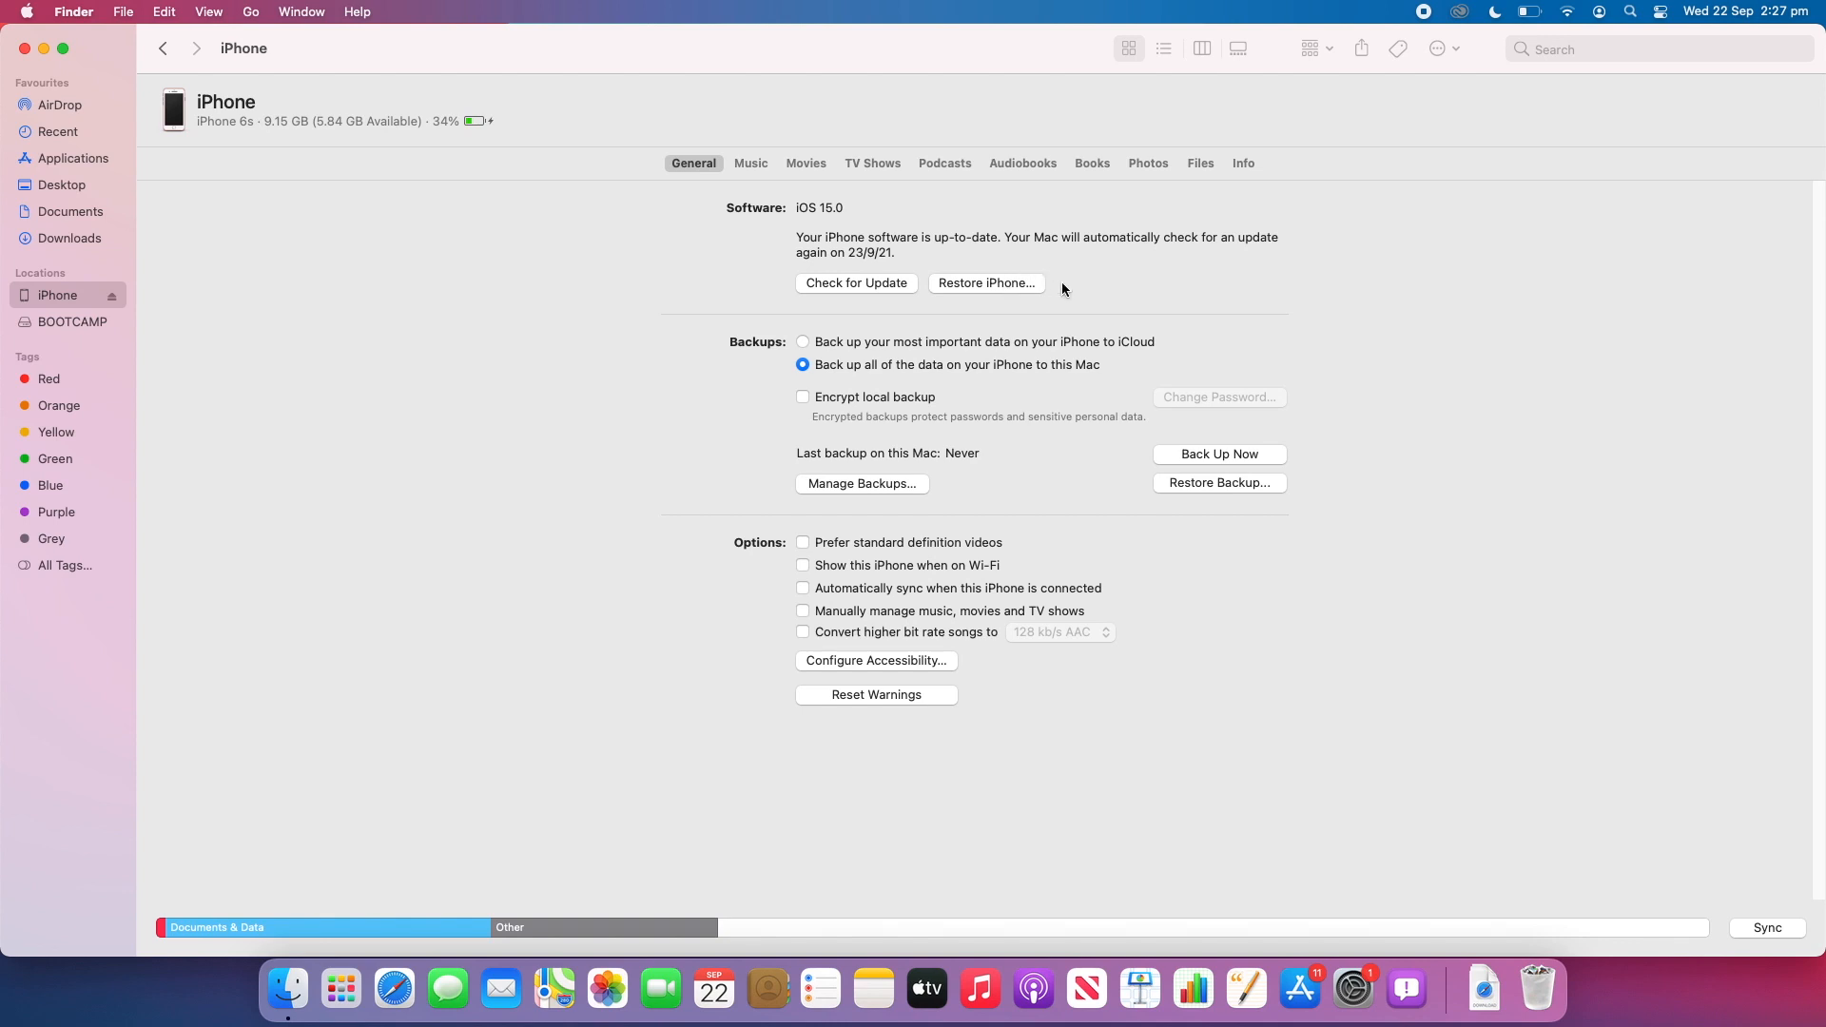
{"action": "mouse_move", "coordinate": [970, 287]}
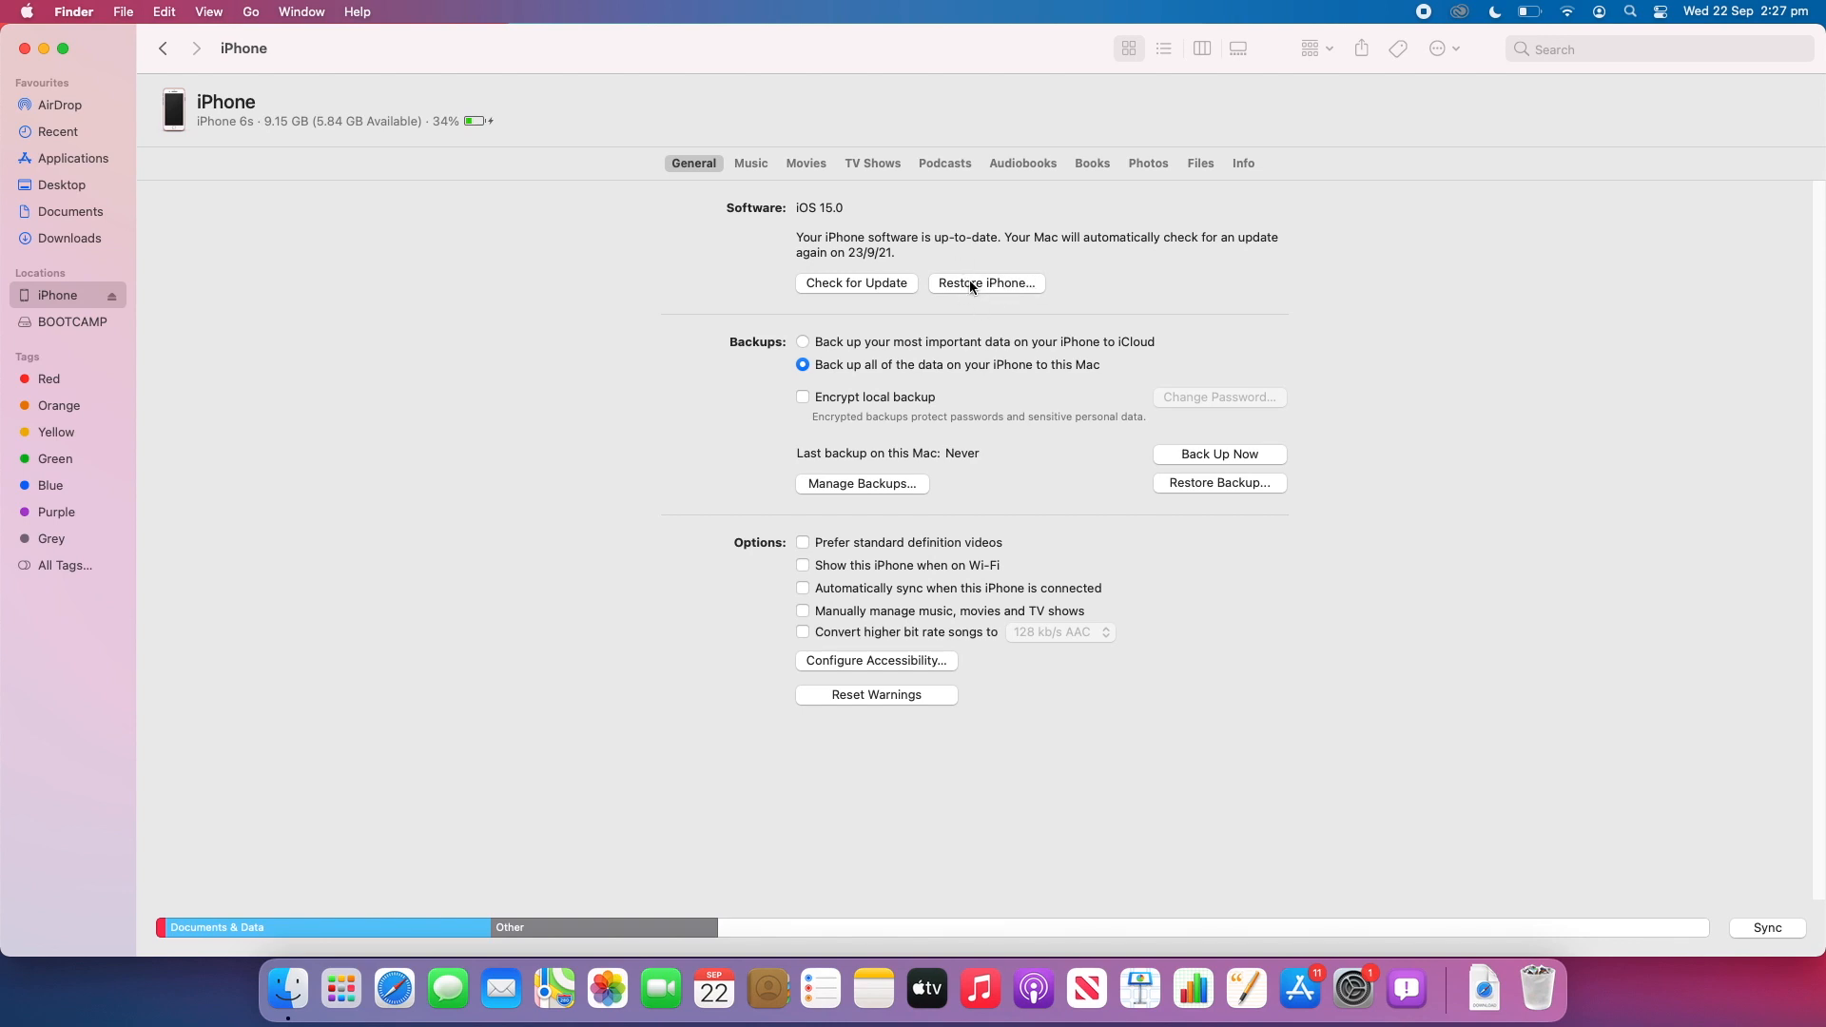
{"action": "mouse_move", "coordinate": [1081, 281]}
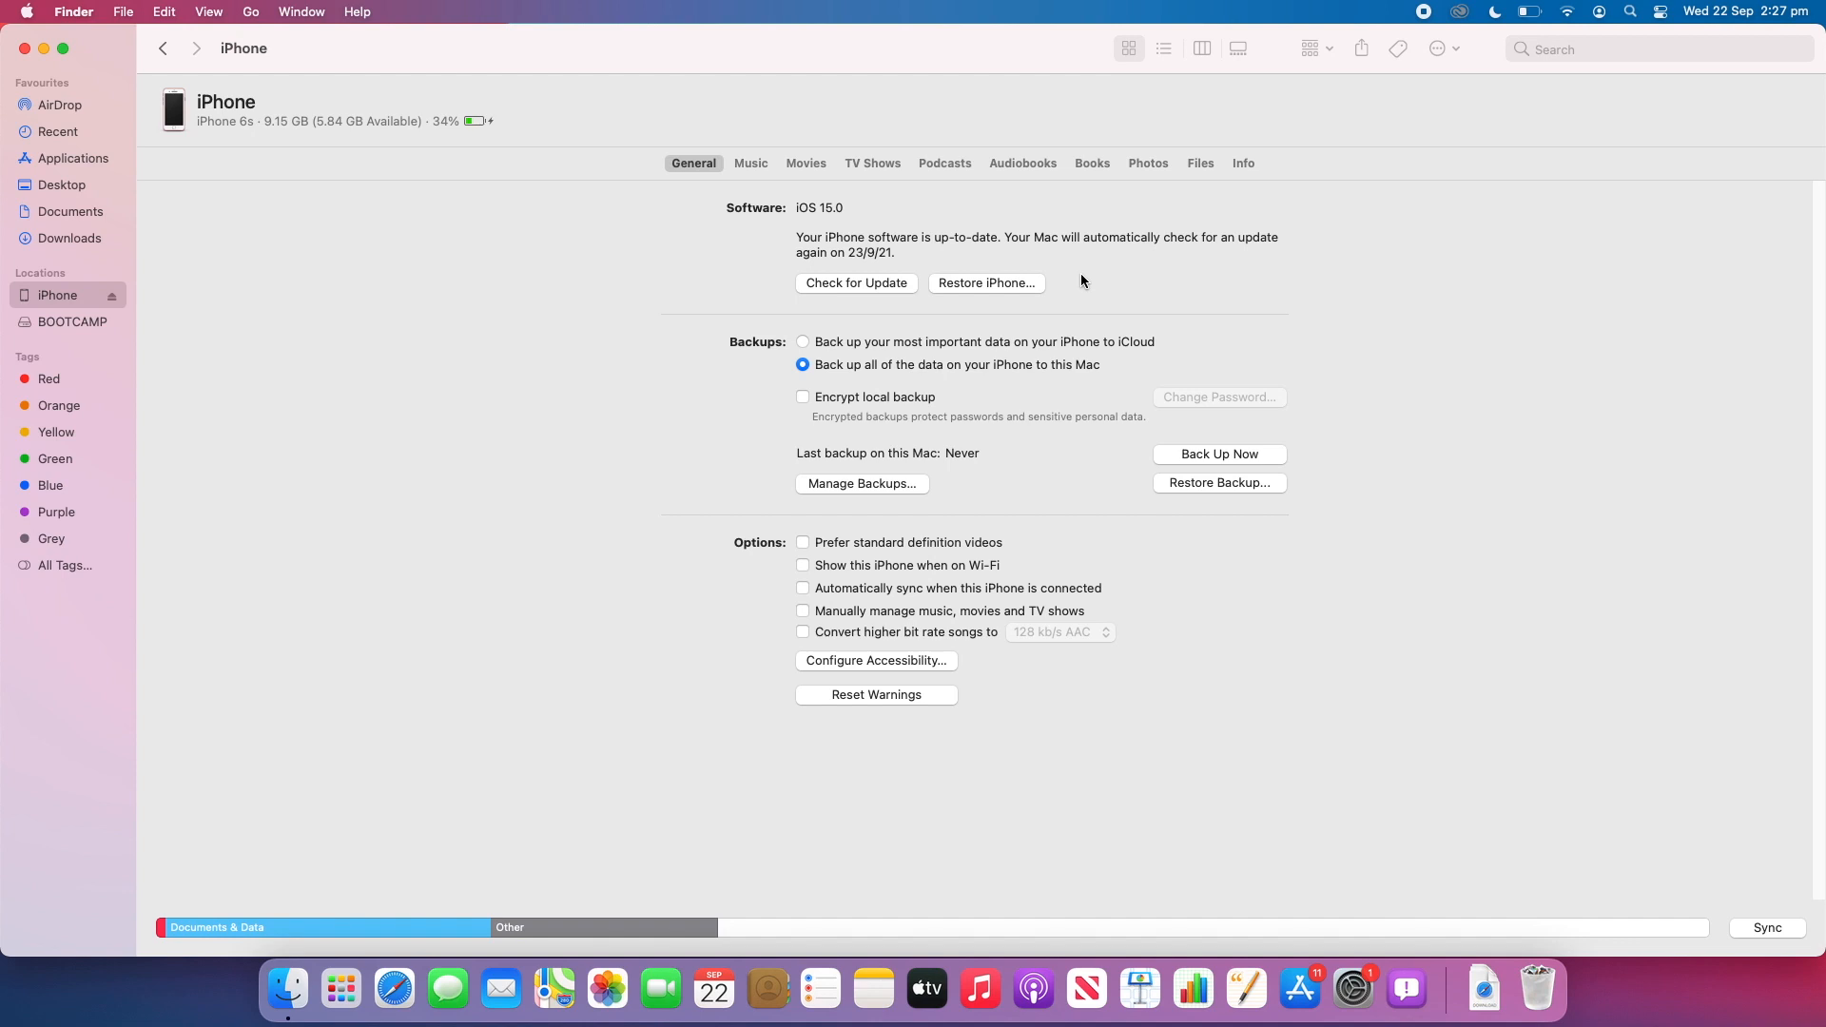
{"action": "mouse_move", "coordinate": [1025, 285]}
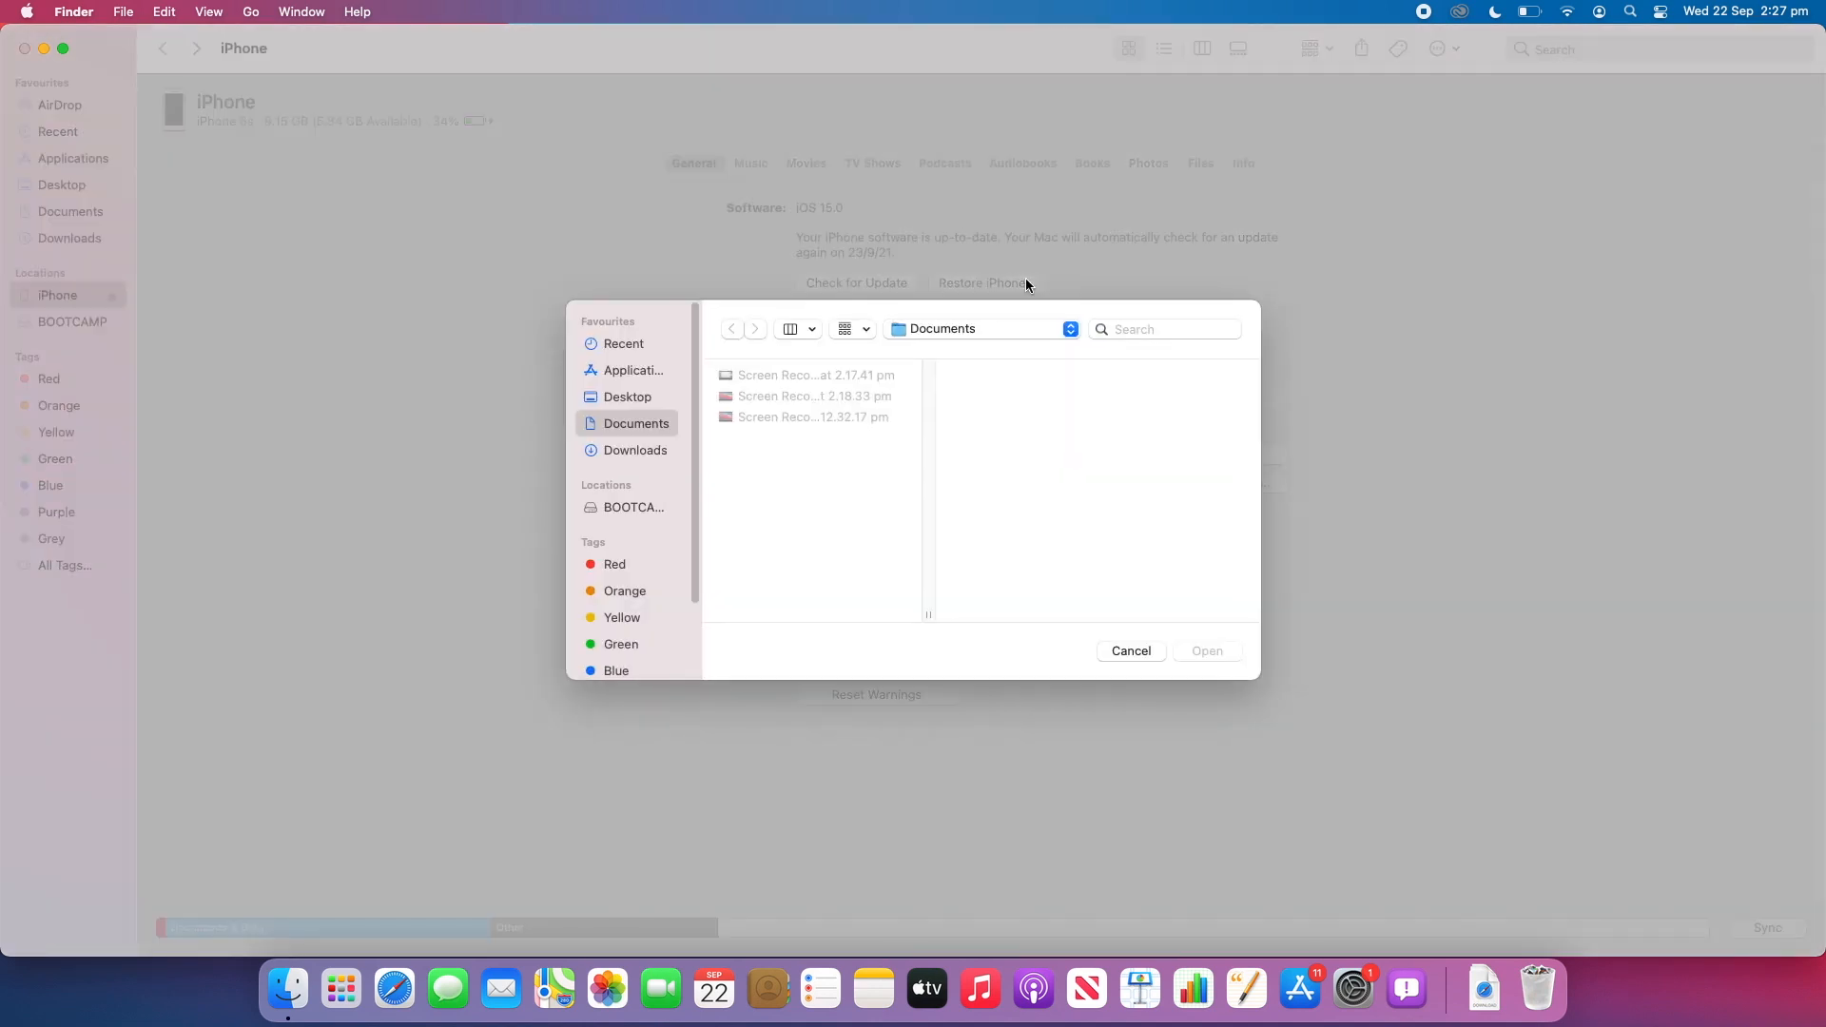
{"action": "mouse_move", "coordinate": [650, 319]}
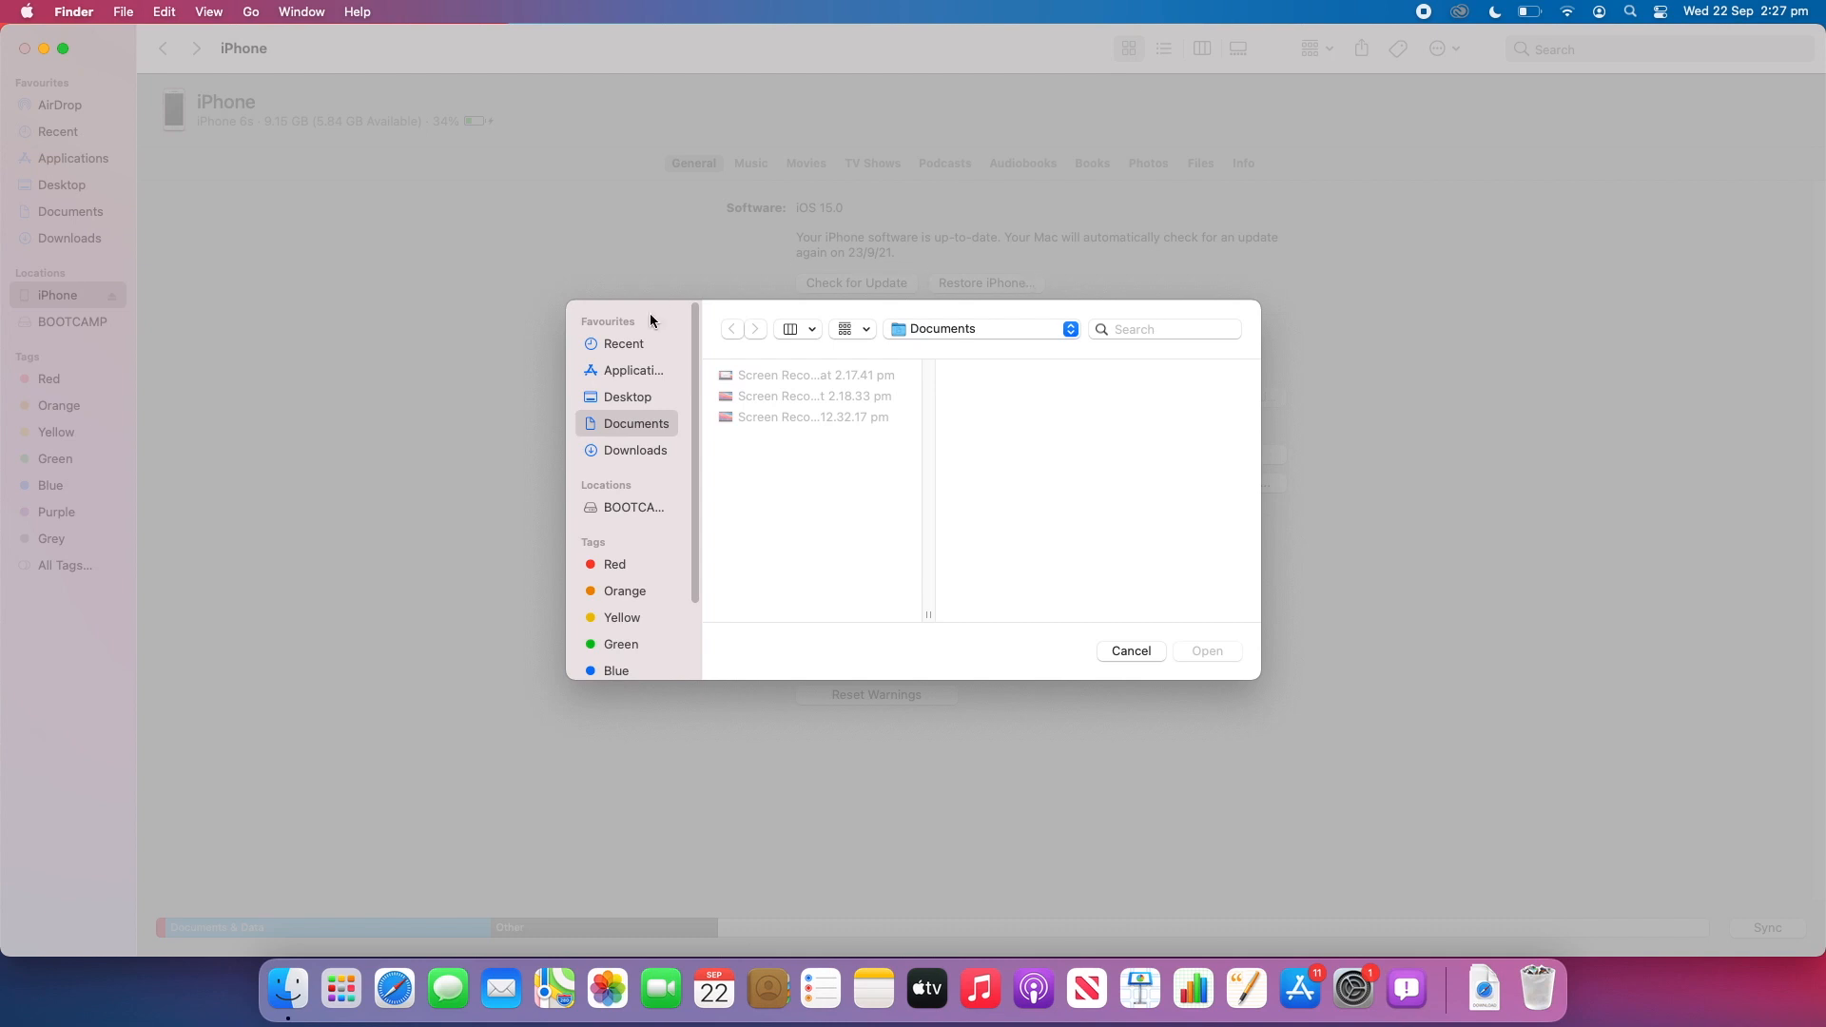
{"action": "mouse_move", "coordinate": [620, 753]}
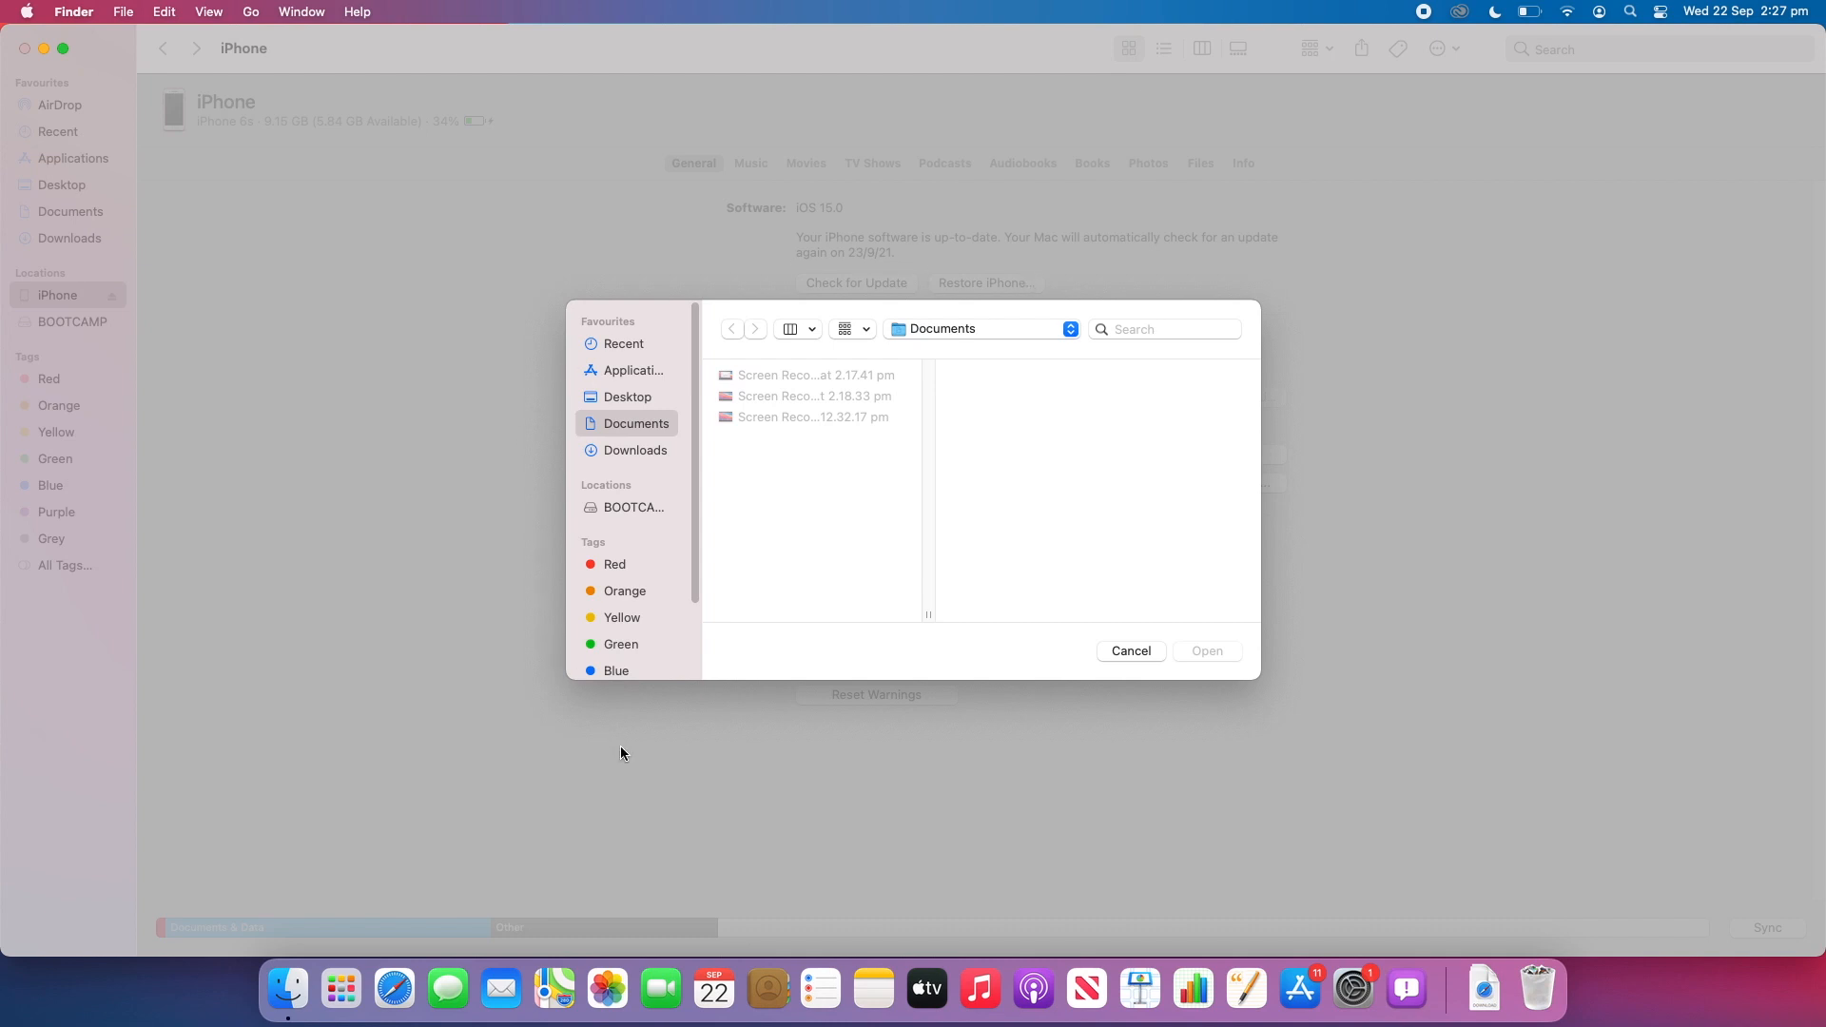
{"action": "mouse_move", "coordinate": [639, 734]}
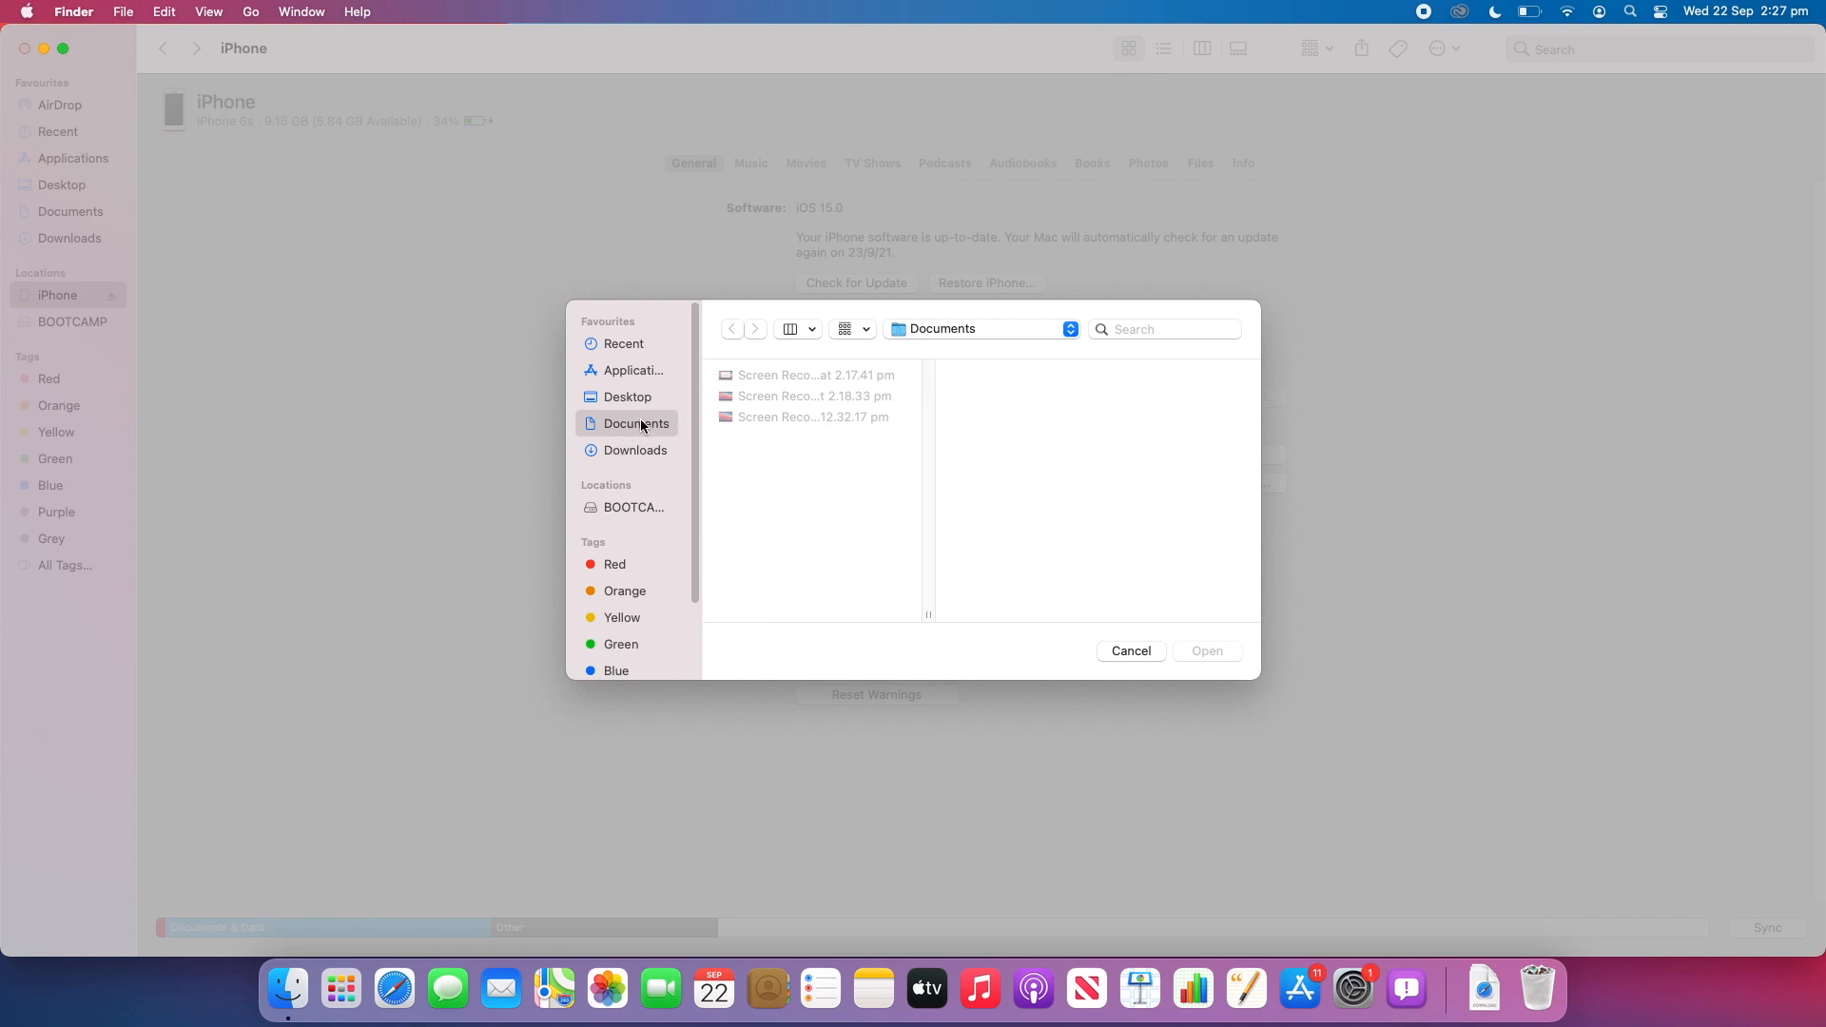
From the Desktop, choose iPhone_4.7_14.8_18H17_Restore.ipsw as the restore file
{"action": "left_click", "coordinate": [625, 397]}
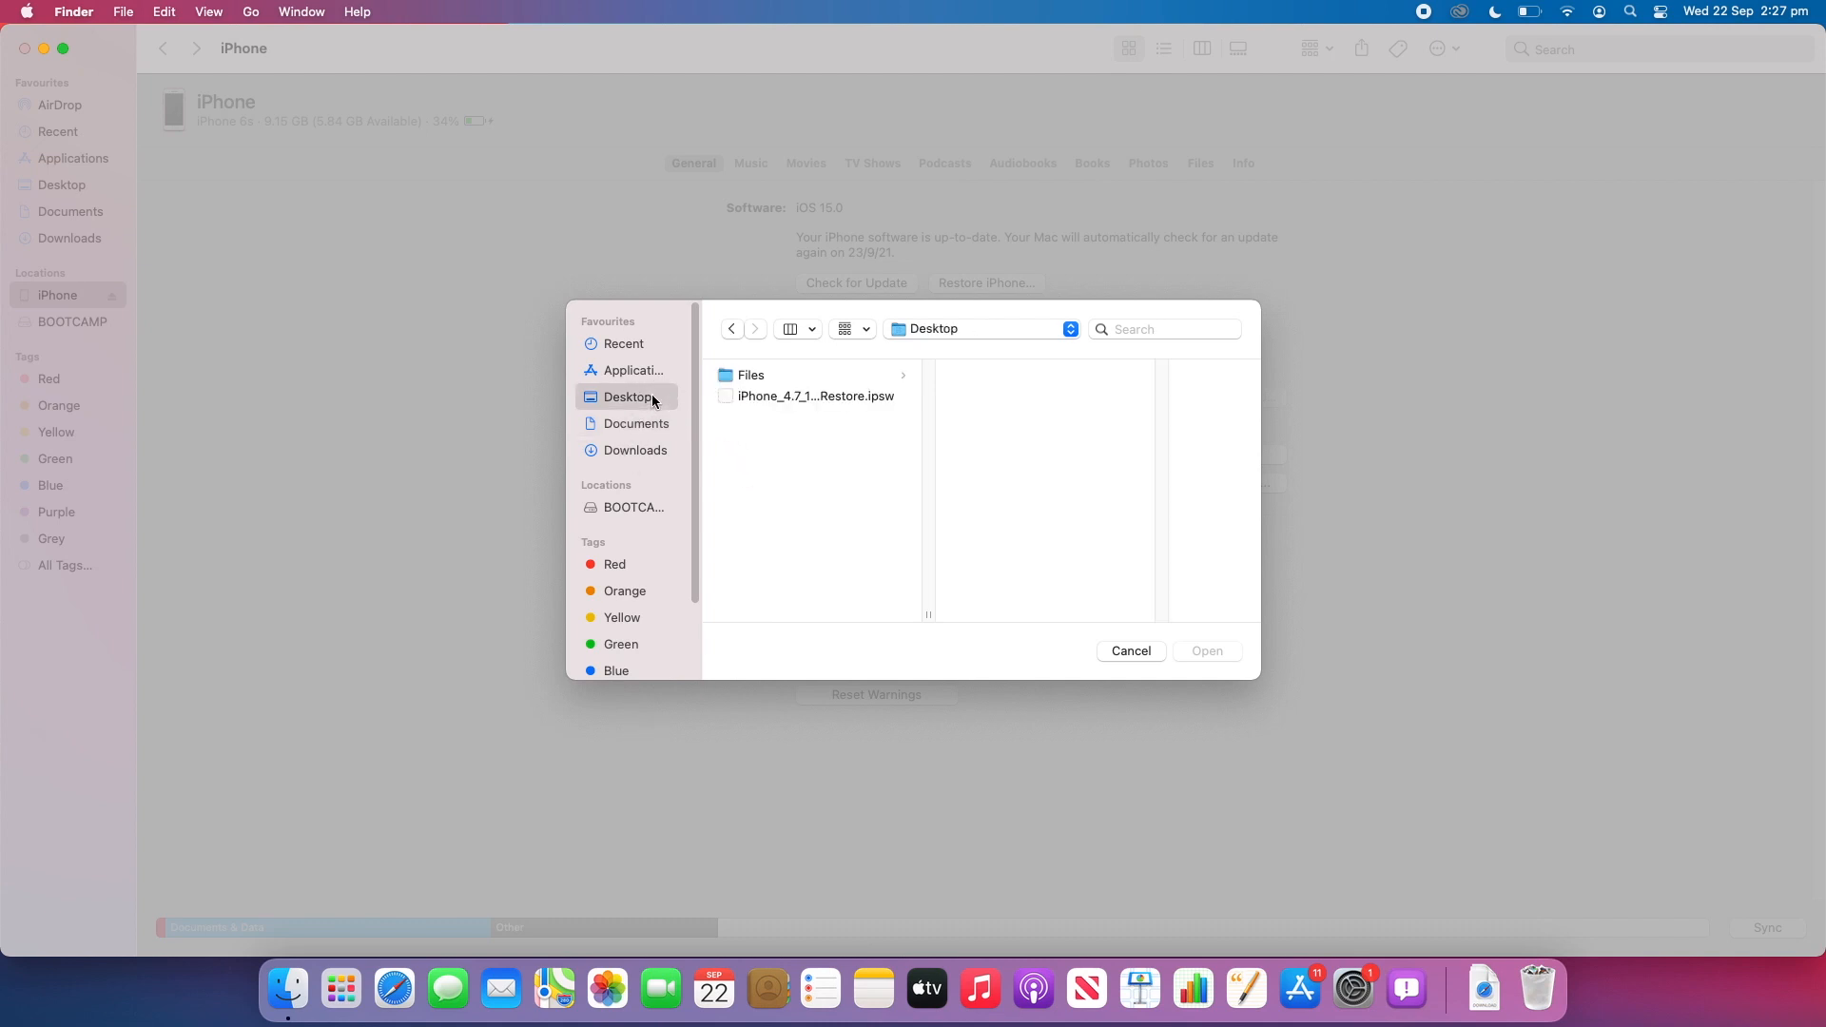
{"action": "mouse_move", "coordinate": [730, 403]}
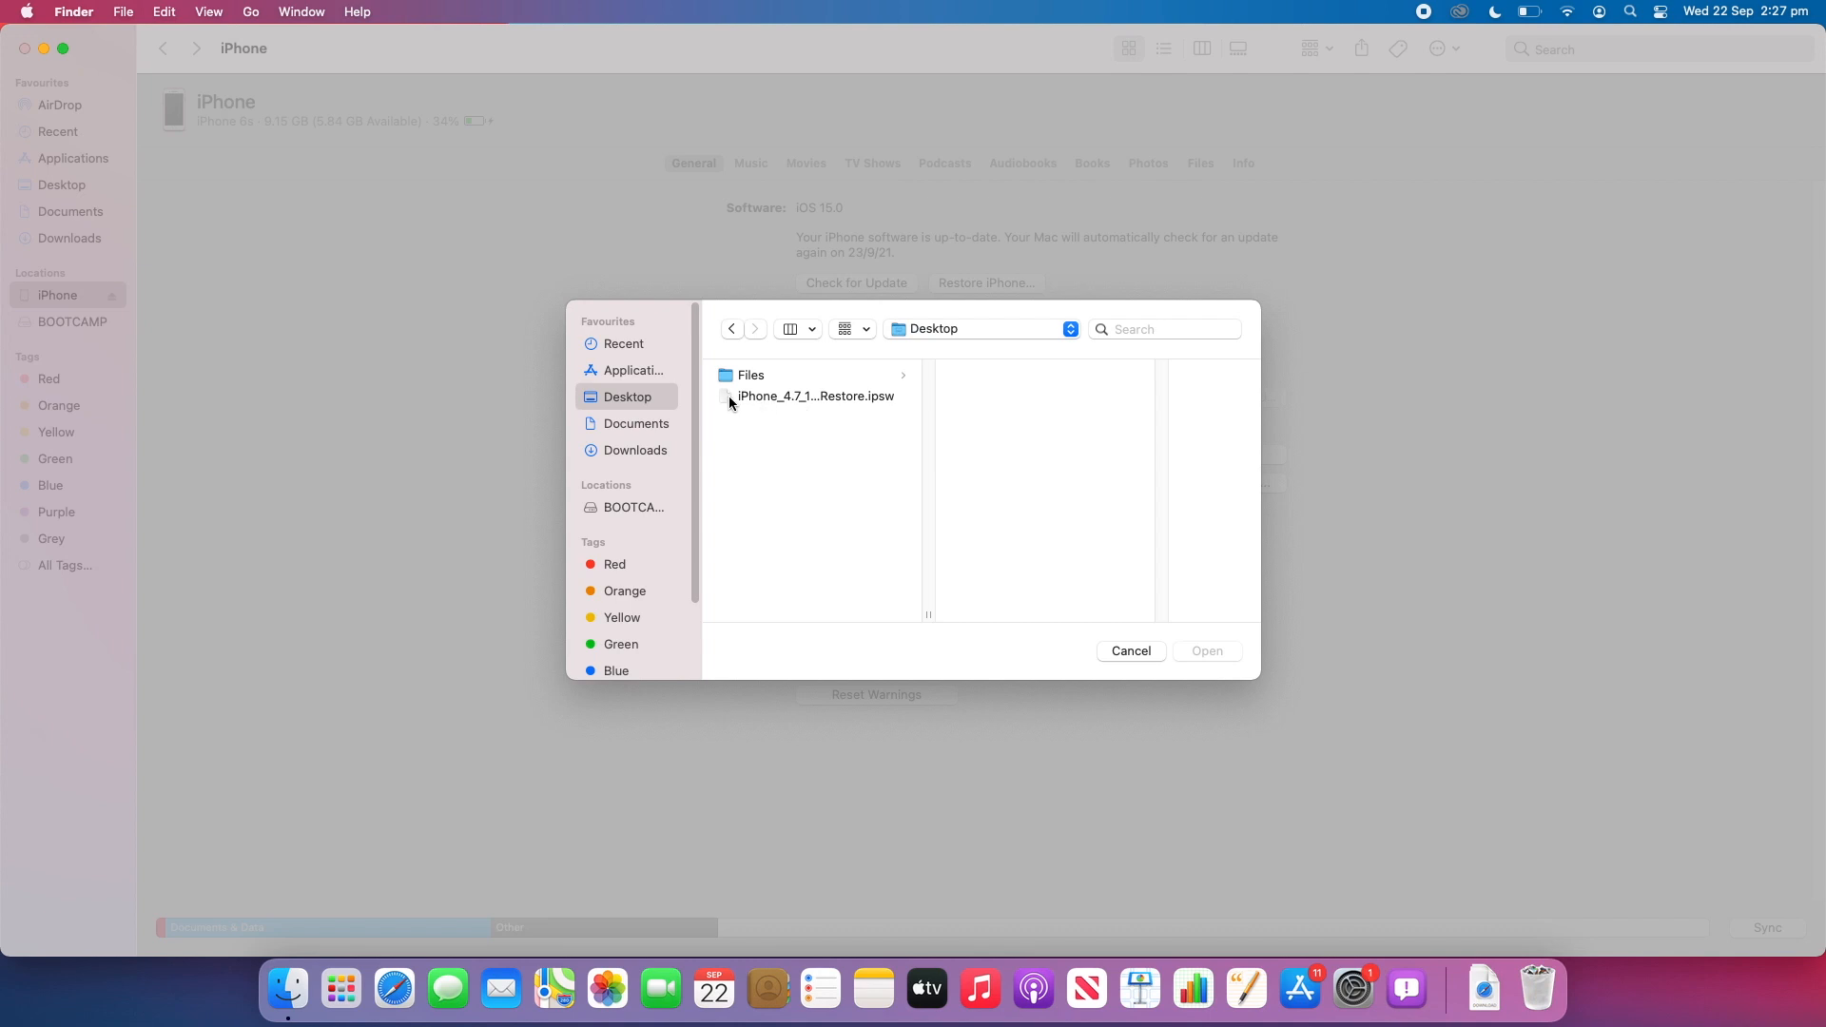
{"action": "left_click", "coordinate": [812, 395]}
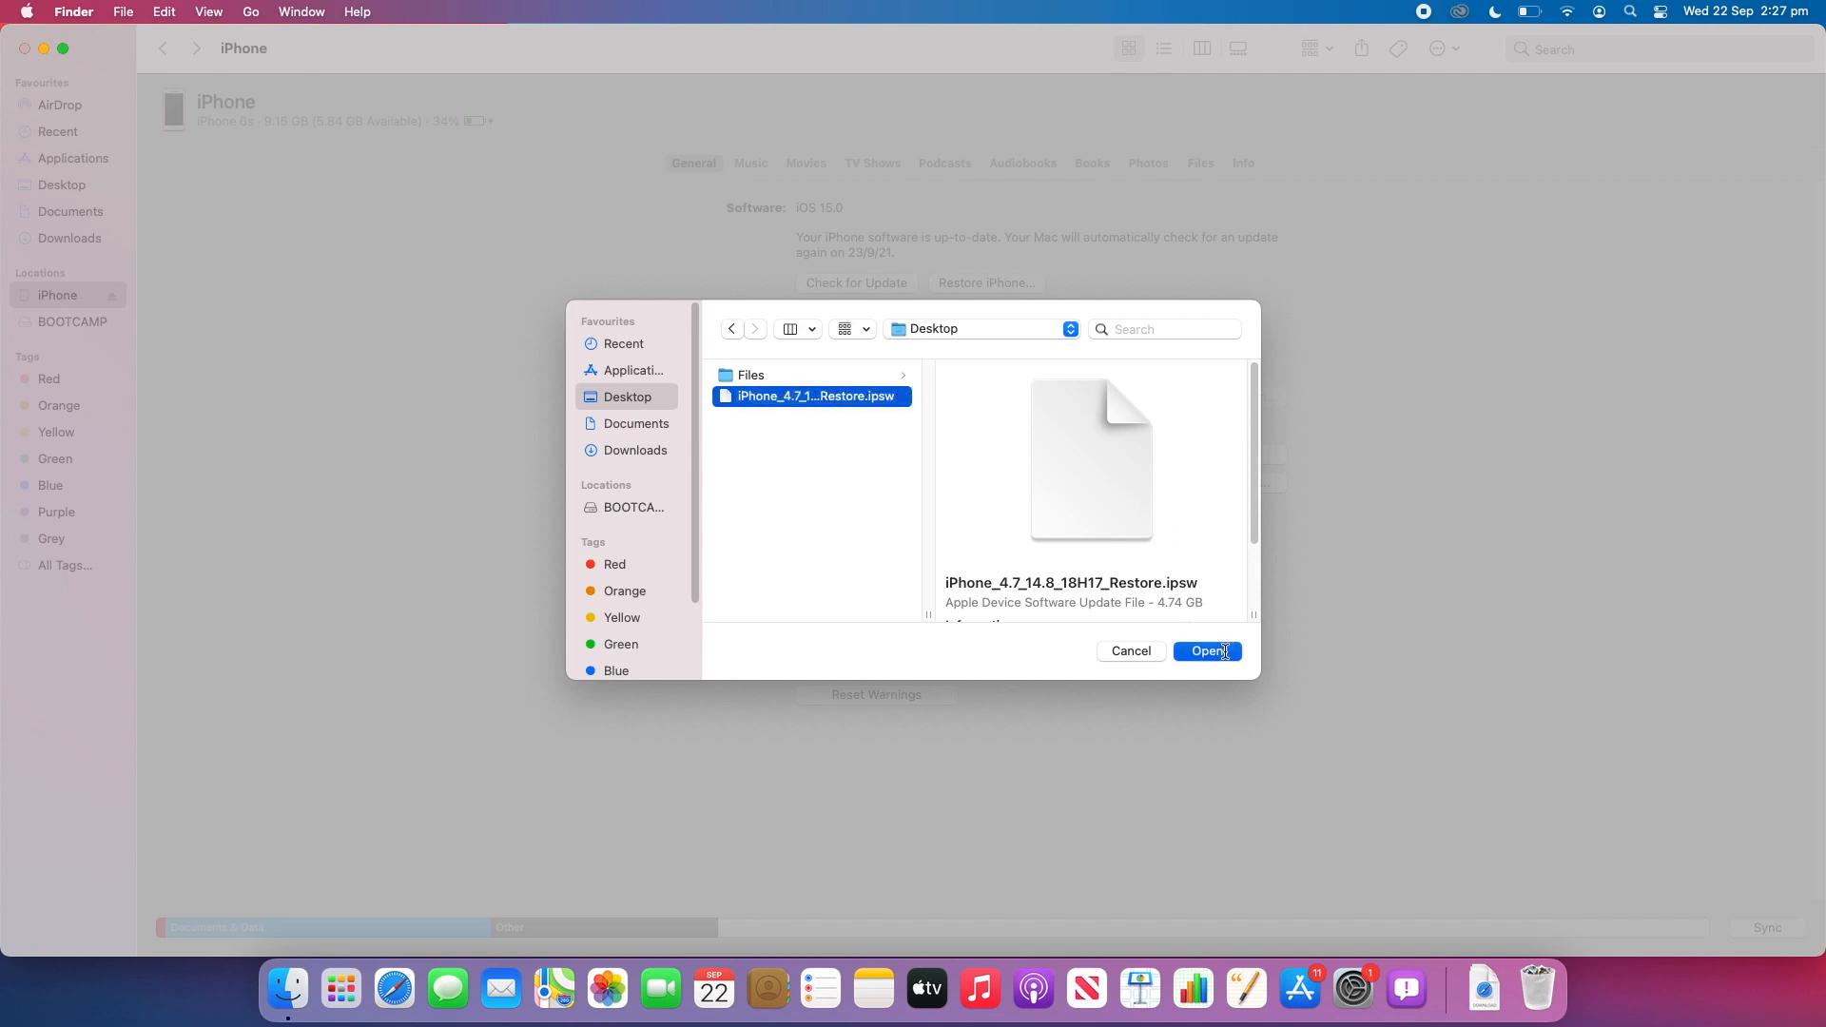
{"action": "left_click", "coordinate": [1208, 651]}
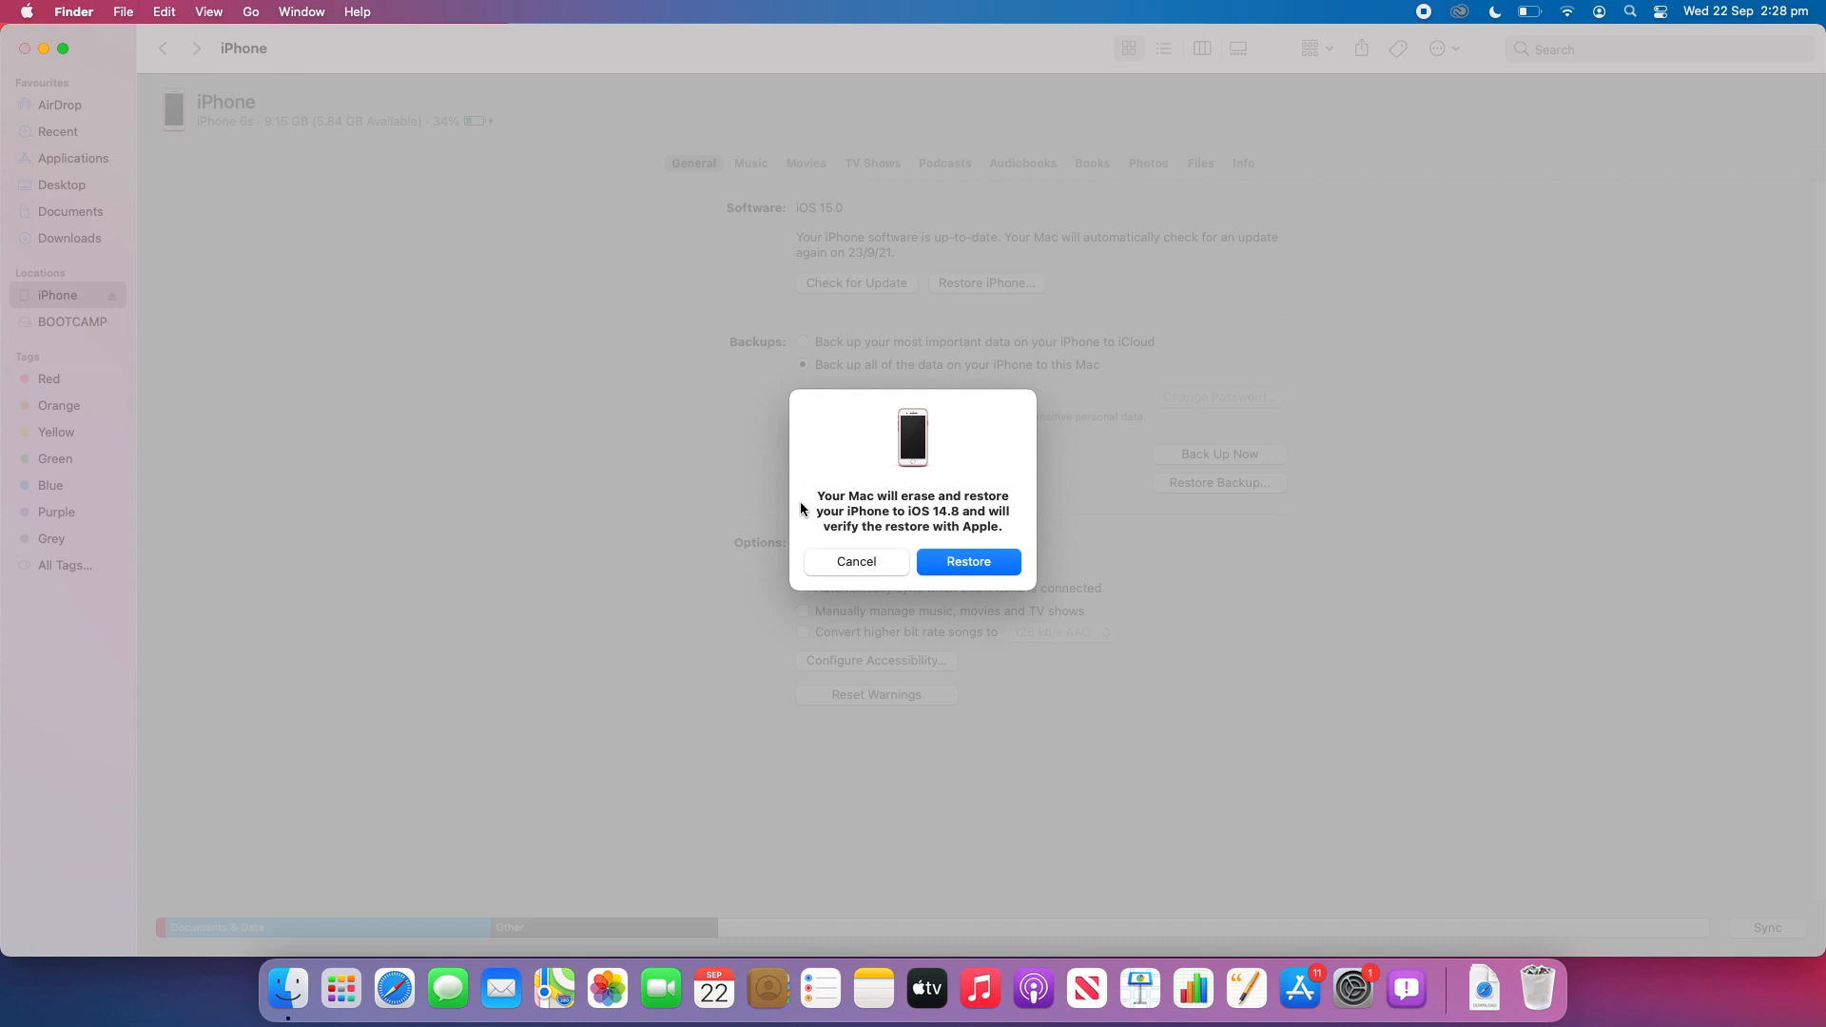
{"action": "mouse_move", "coordinate": [945, 499]}
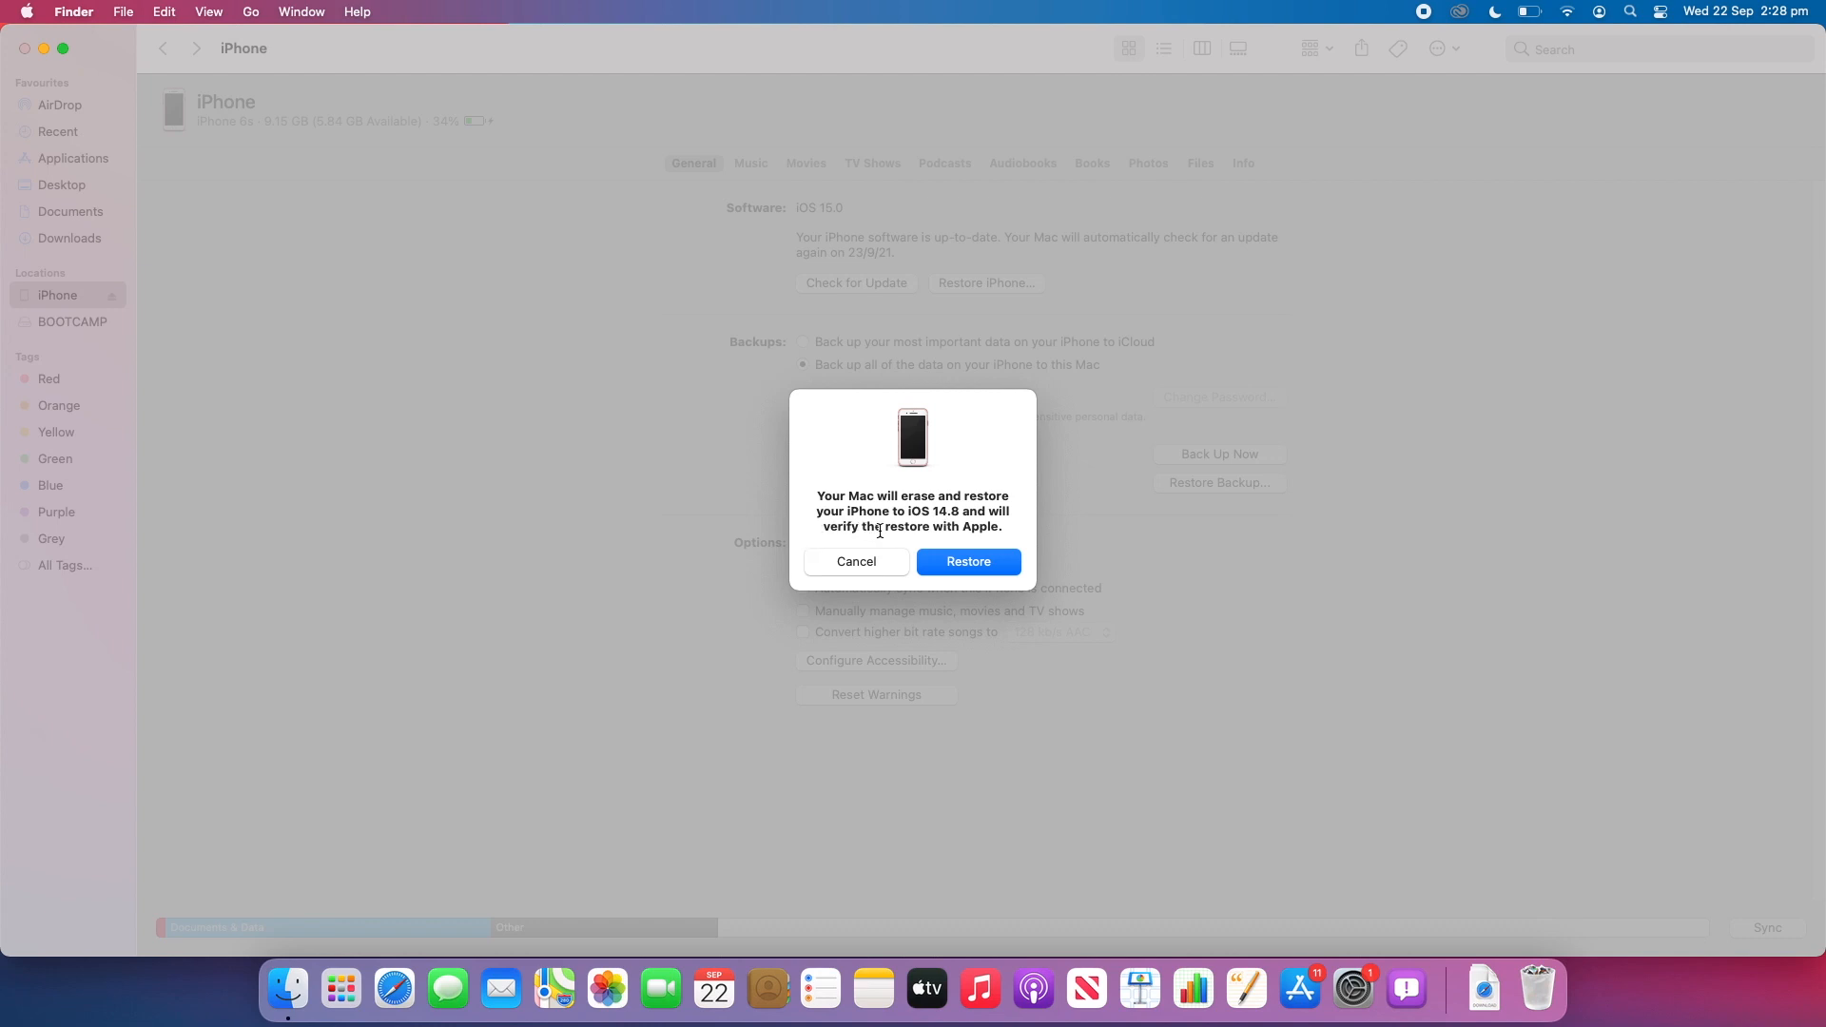
{"action": "mouse_move", "coordinate": [1088, 502]}
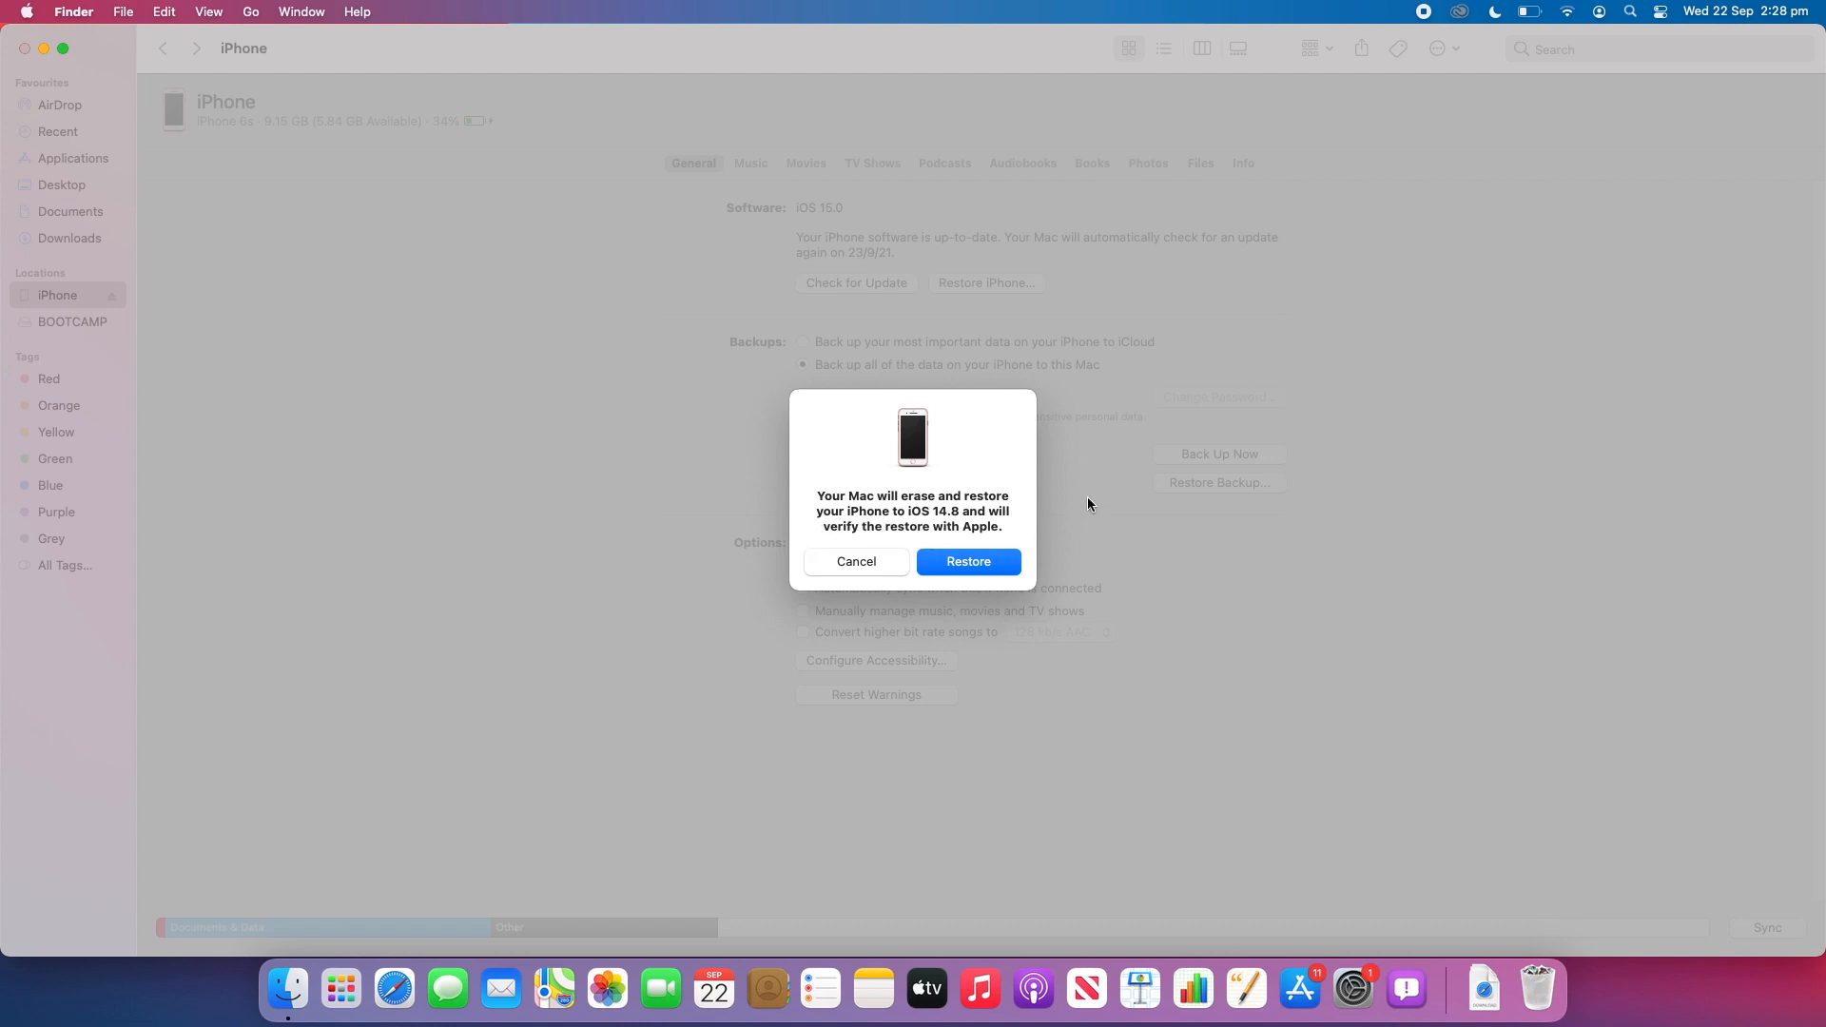